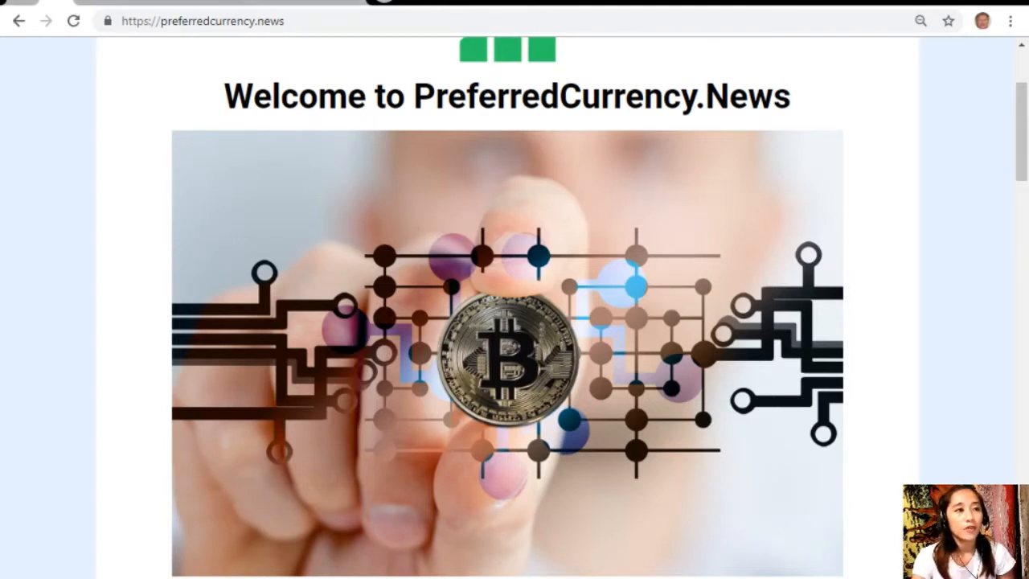
Select the site address and scroll to the SUBSCRIBE NOW section with PayPal and Coinbase options.
{"action": "left_click", "coordinate": [204, 21]}
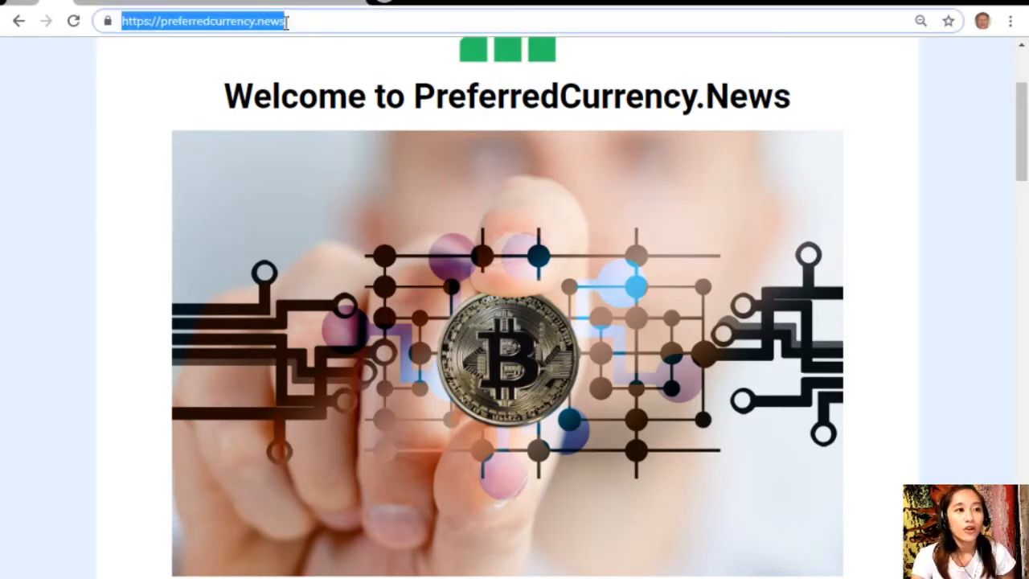
{"action": "scroll", "scroll_direction": "down", "scroll_amount": 3}
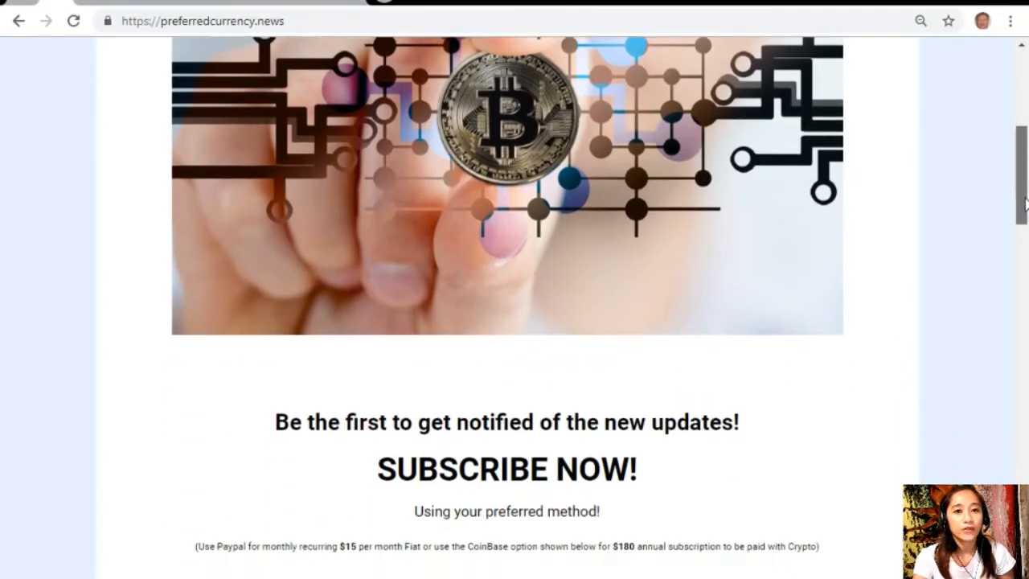
{"action": "scroll", "scroll_direction": "down", "scroll_amount": 3}
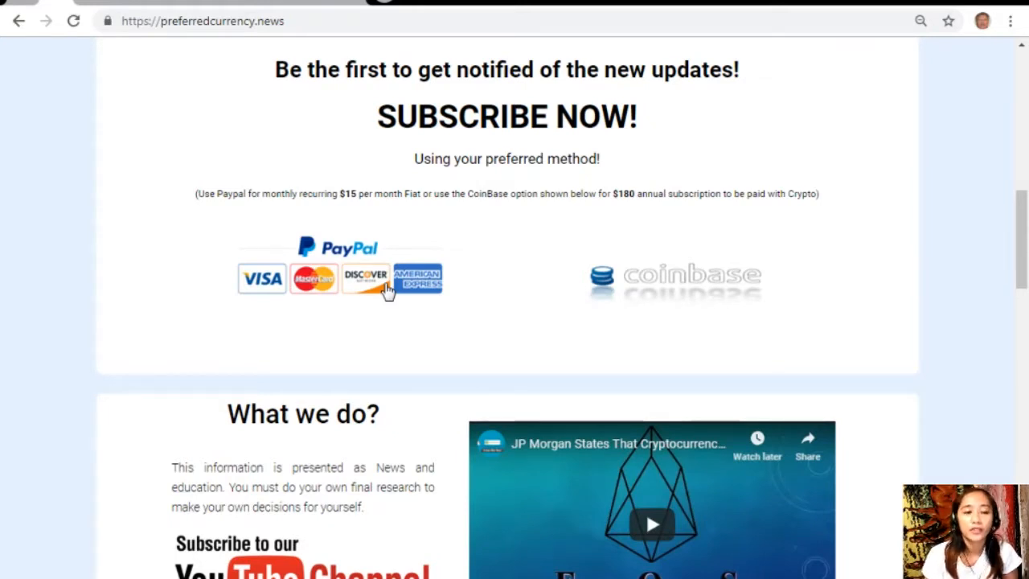
{"action": "mouse_move", "coordinate": [701, 294]}
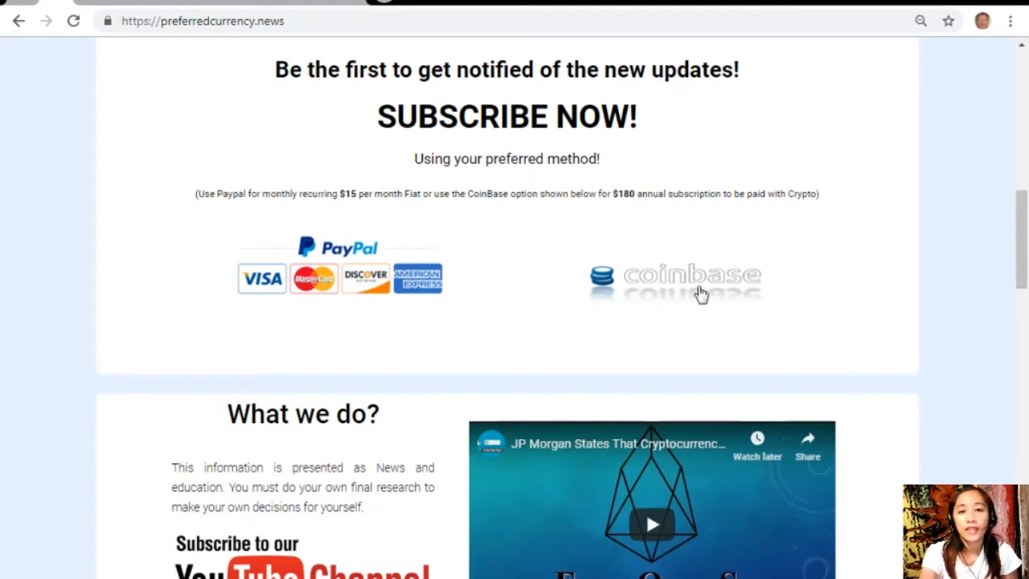
{"action": "mouse_move", "coordinate": [738, 287]}
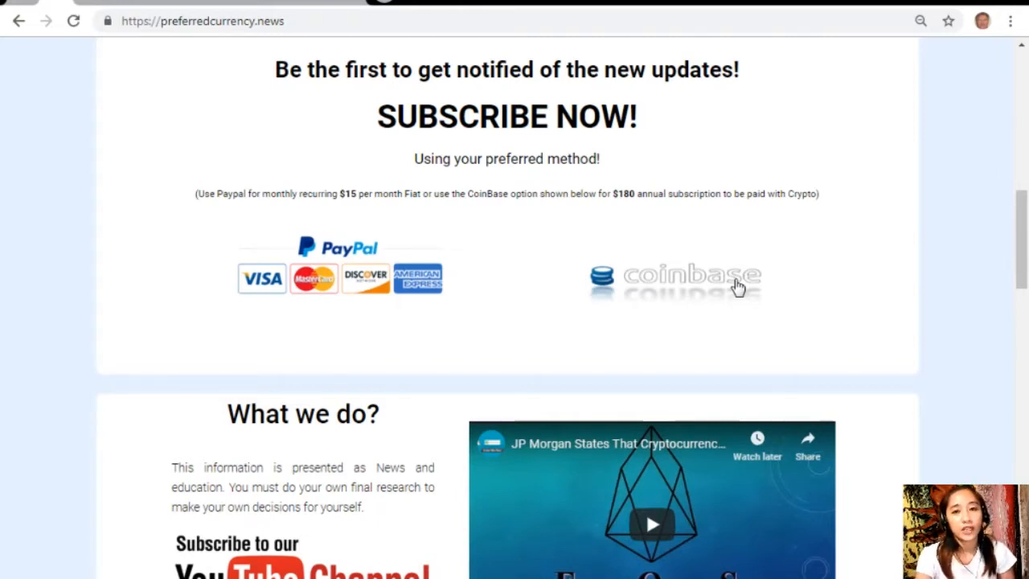
{"action": "mouse_move", "coordinate": [750, 285]}
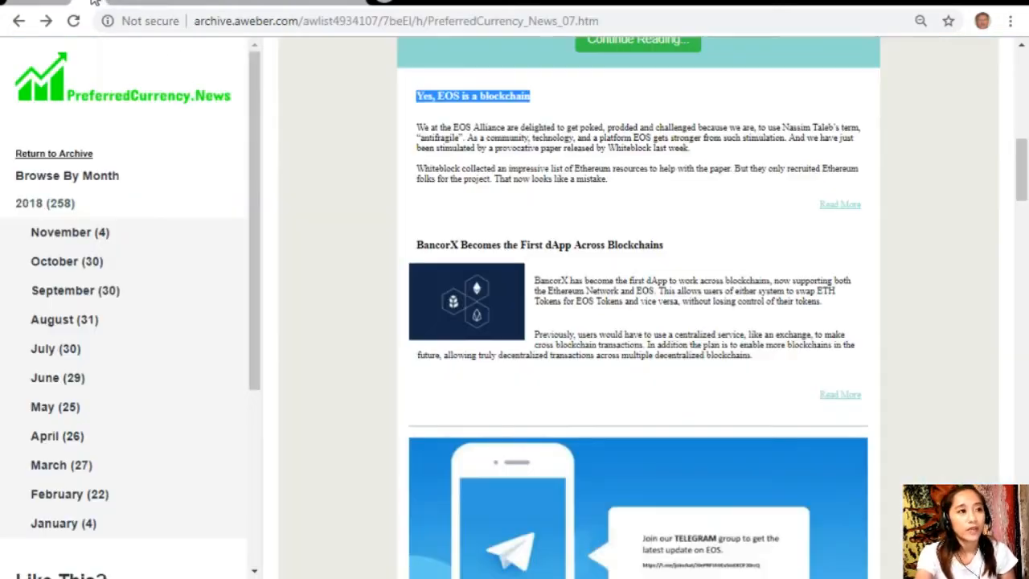
Scroll down through the 07 November 2018 PreferredCurrency.News issue to read its contents.
{"action": "scroll", "scroll_direction": "up", "scroll_amount": 3}
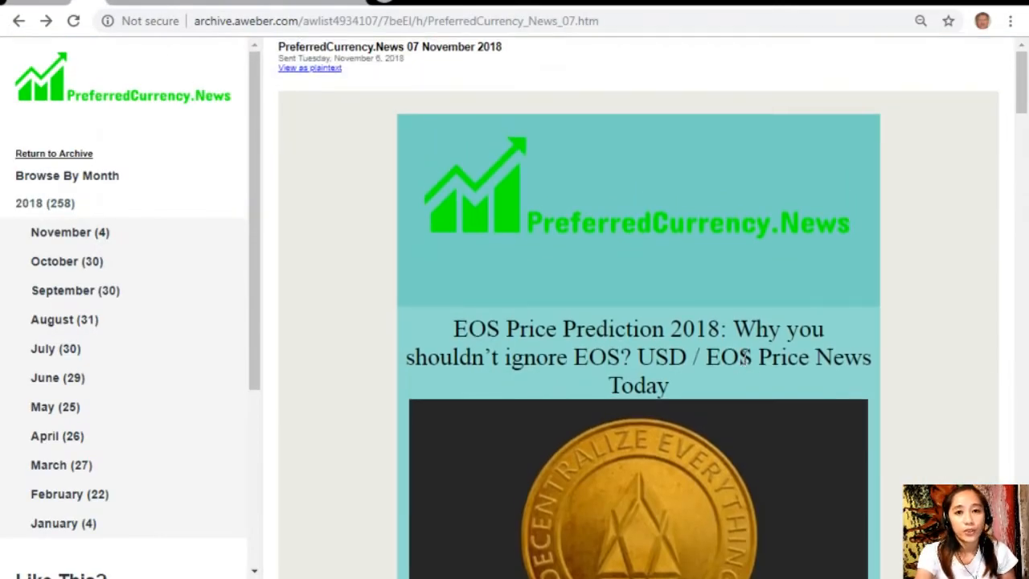
{"action": "scroll", "scroll_direction": "down", "scroll_amount": 3}
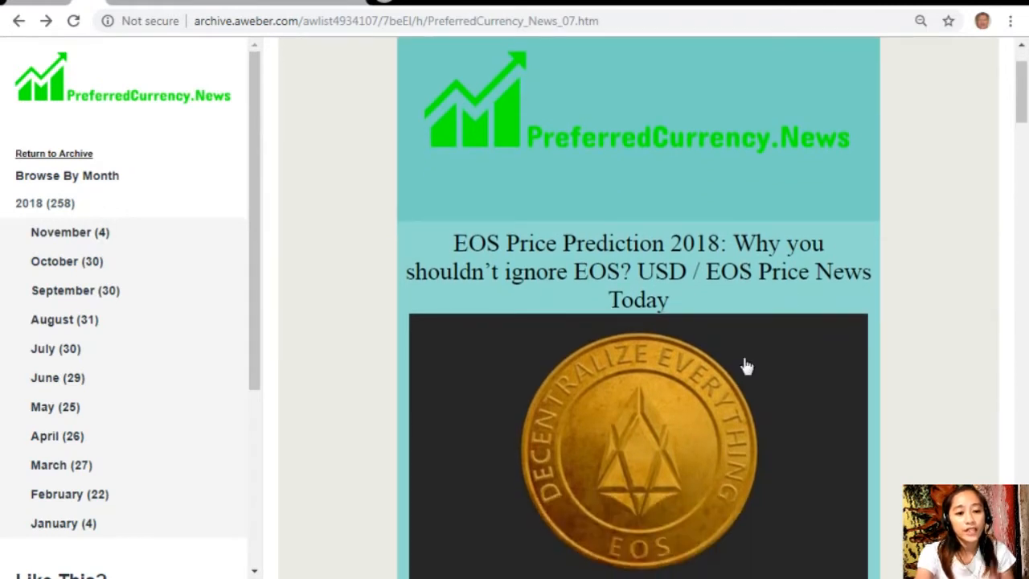
{"action": "mouse_move", "coordinate": [1001, 153]}
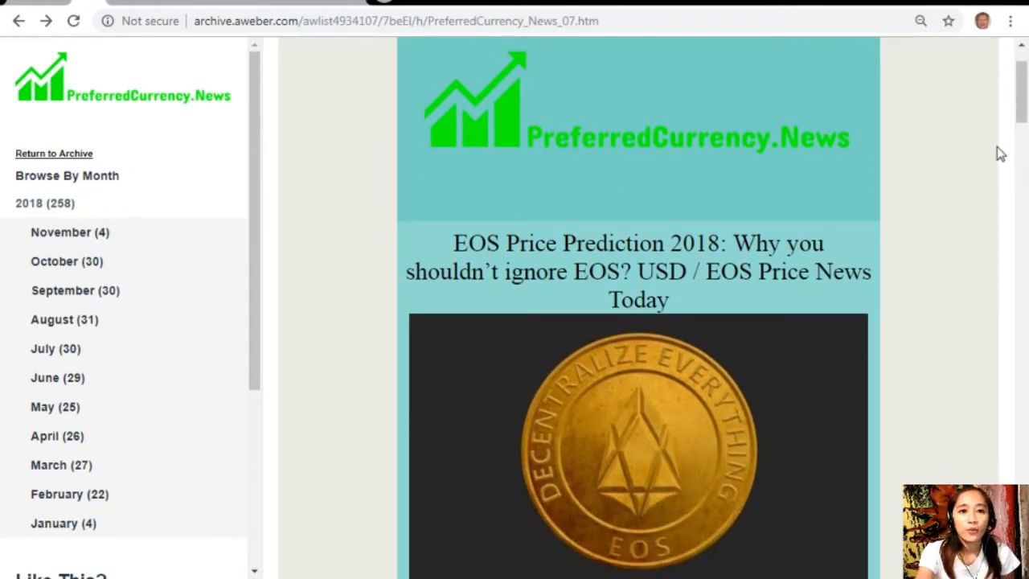
{"action": "scroll", "scroll_direction": "down", "scroll_amount": 3}
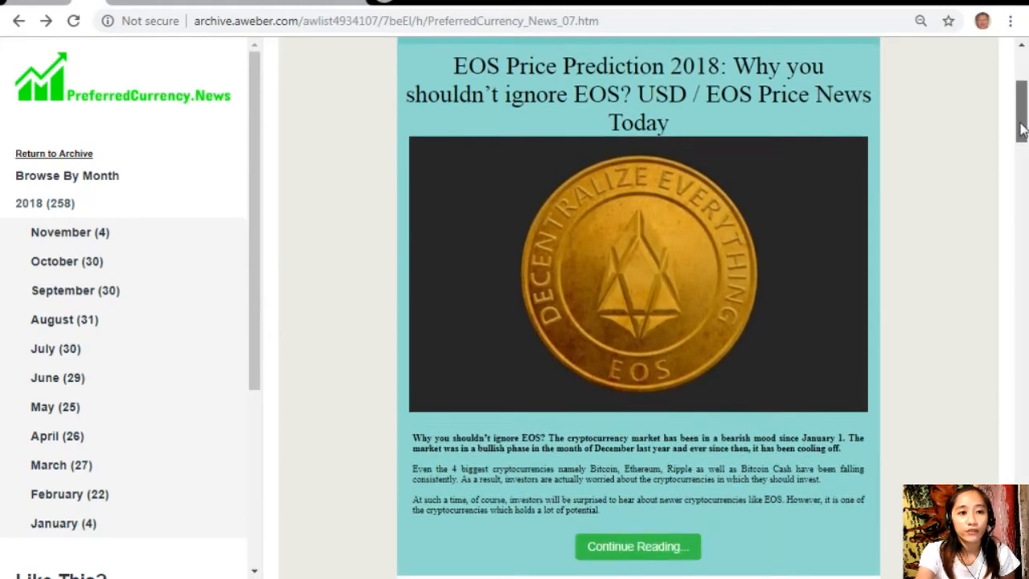
{"action": "scroll", "scroll_direction": "down", "scroll_amount": 3}
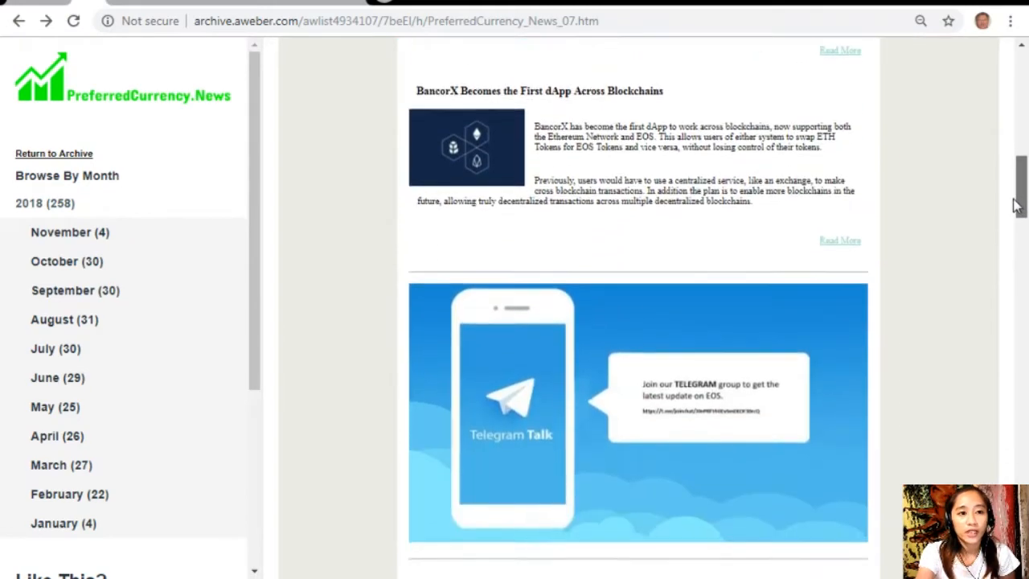
{"action": "scroll", "scroll_direction": "down", "scroll_amount": 3}
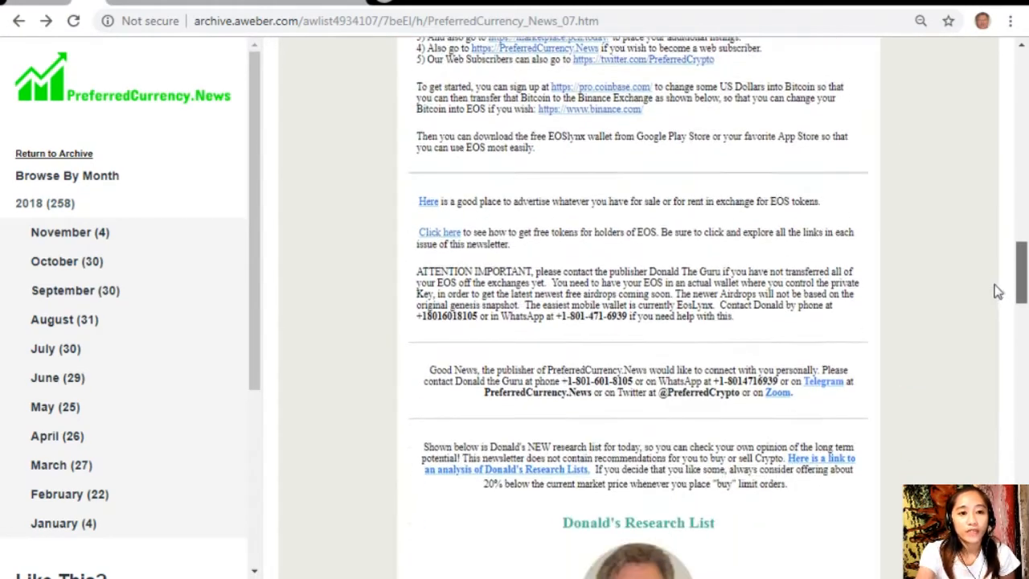
{"action": "scroll", "scroll_direction": "down", "scroll_amount": 3}
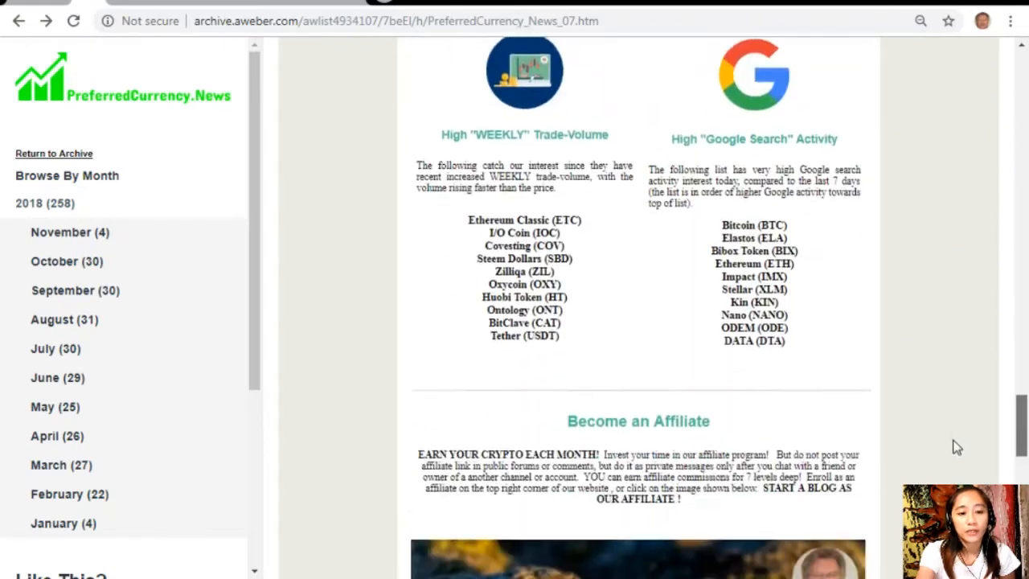
{"action": "scroll", "scroll_direction": "down", "scroll_amount": 3}
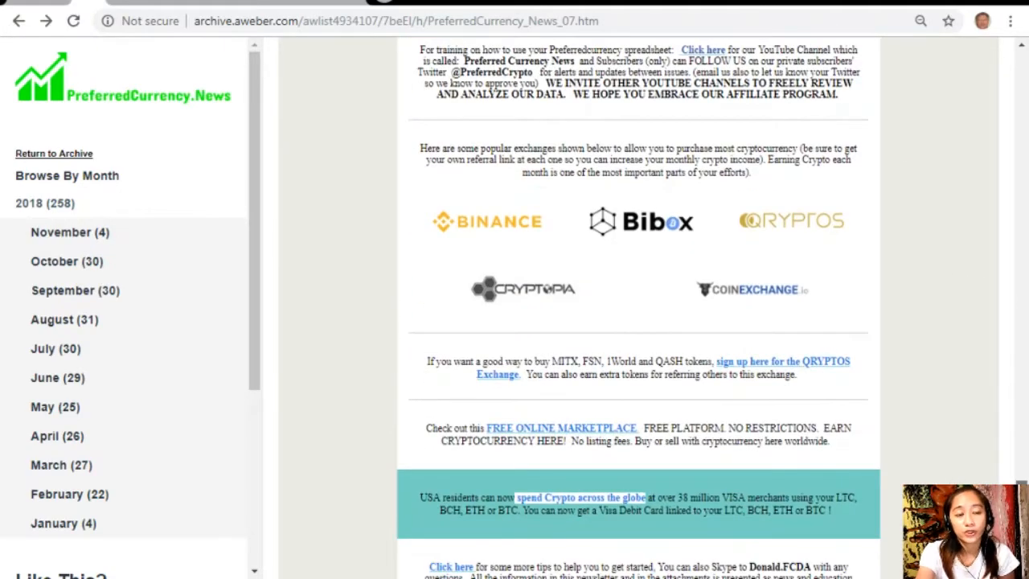
Scroll back up to the top of the newsletter issue.
{"action": "scroll", "scroll_direction": "up", "scroll_amount": 3}
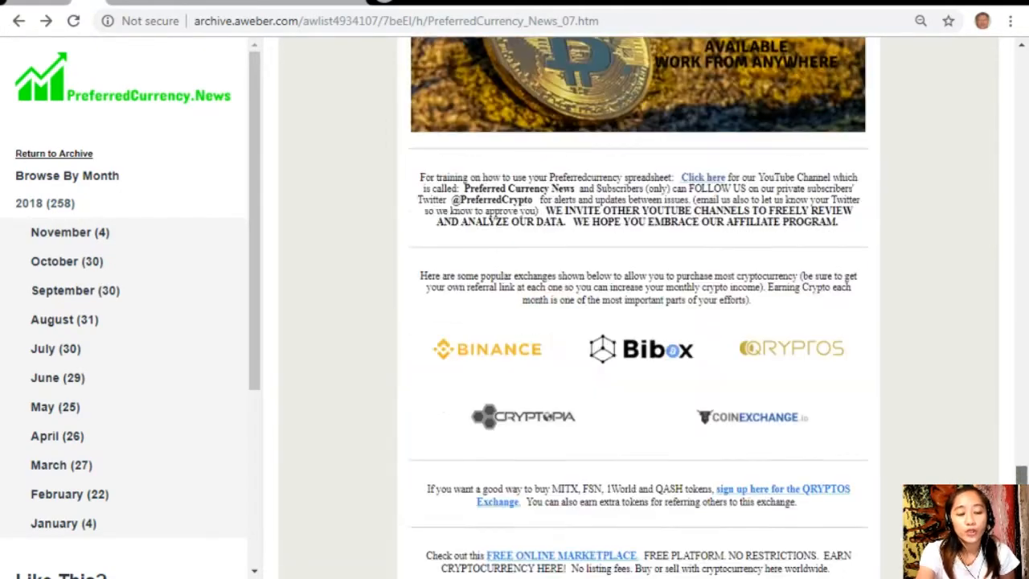
{"action": "scroll", "scroll_direction": "down", "scroll_amount": 3}
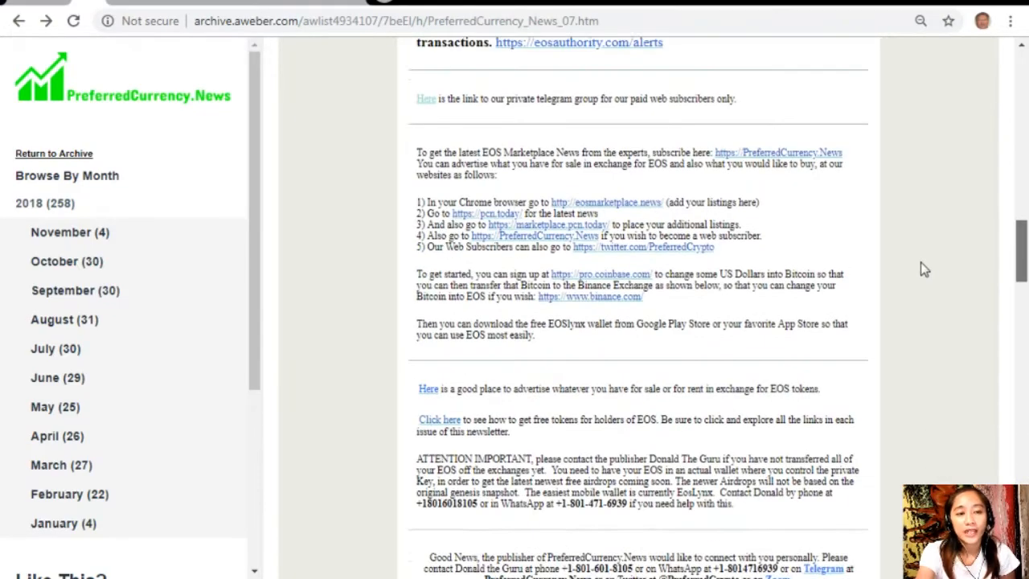
{"action": "scroll", "scroll_direction": "up", "scroll_amount": 3}
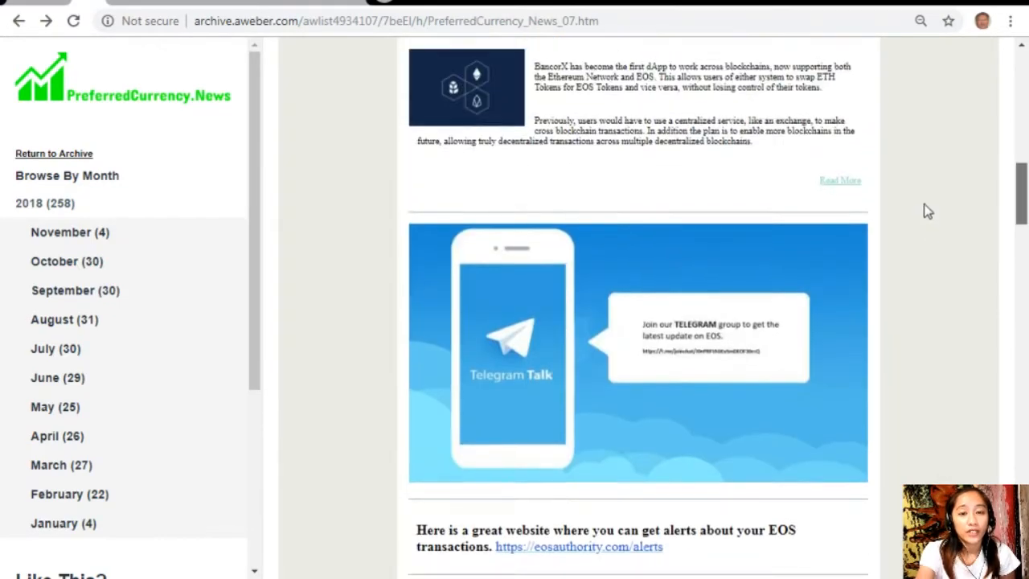
{"action": "scroll", "scroll_direction": "up", "scroll_amount": 3}
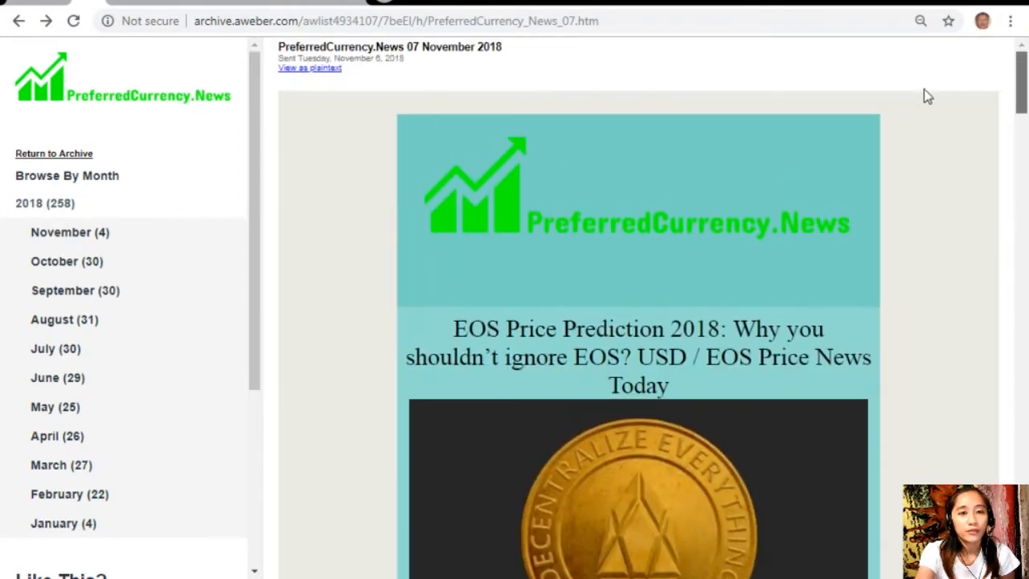
{"action": "mouse_move", "coordinate": [932, 86]}
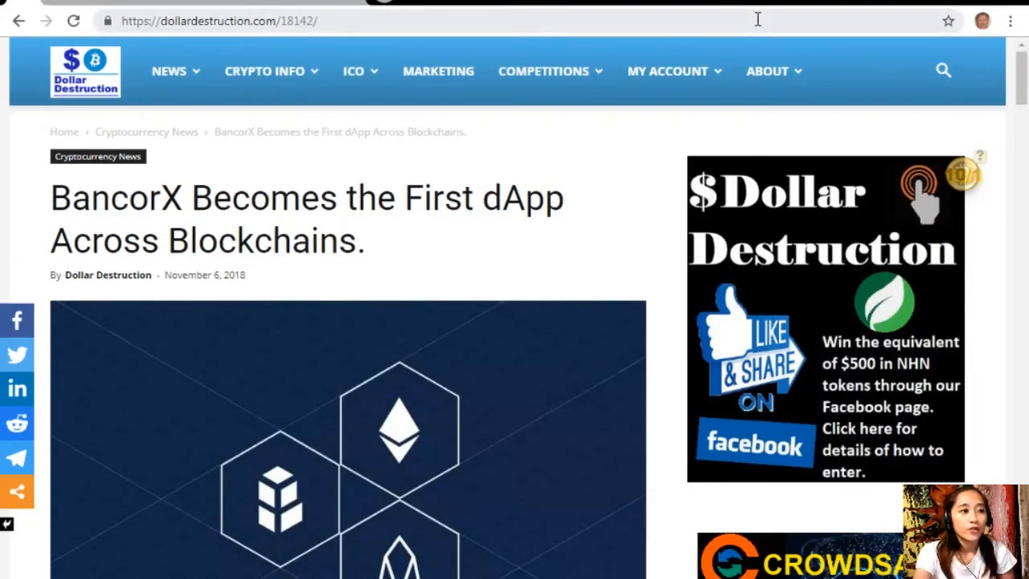
Hover the About menu and scroll down through the BancorX article's opening paragraphs.
{"action": "left_click", "coordinate": [768, 71]}
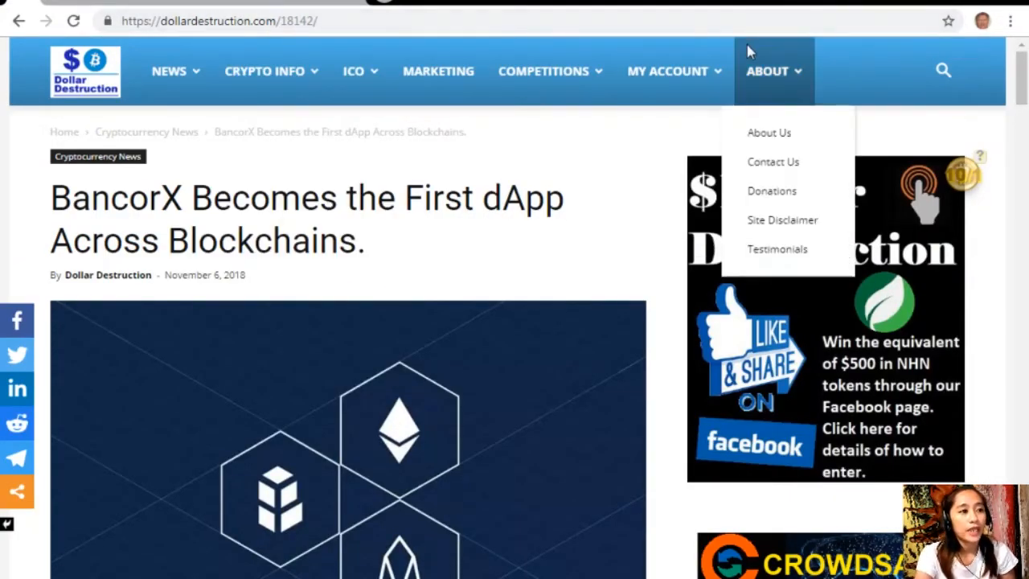
{"action": "scroll", "scroll_direction": "down", "scroll_amount": 3}
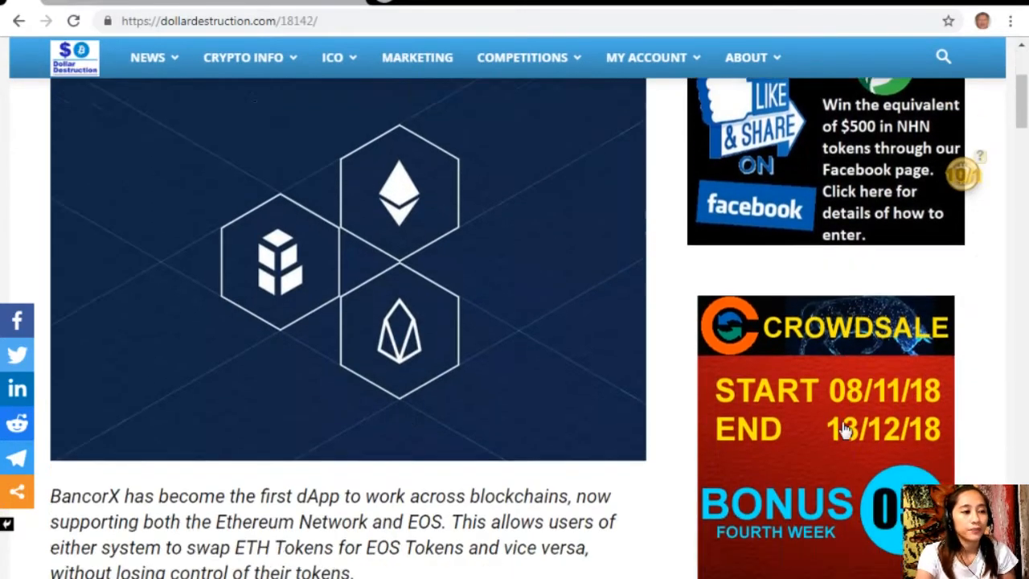
{"action": "scroll", "scroll_direction": "down", "scroll_amount": 3}
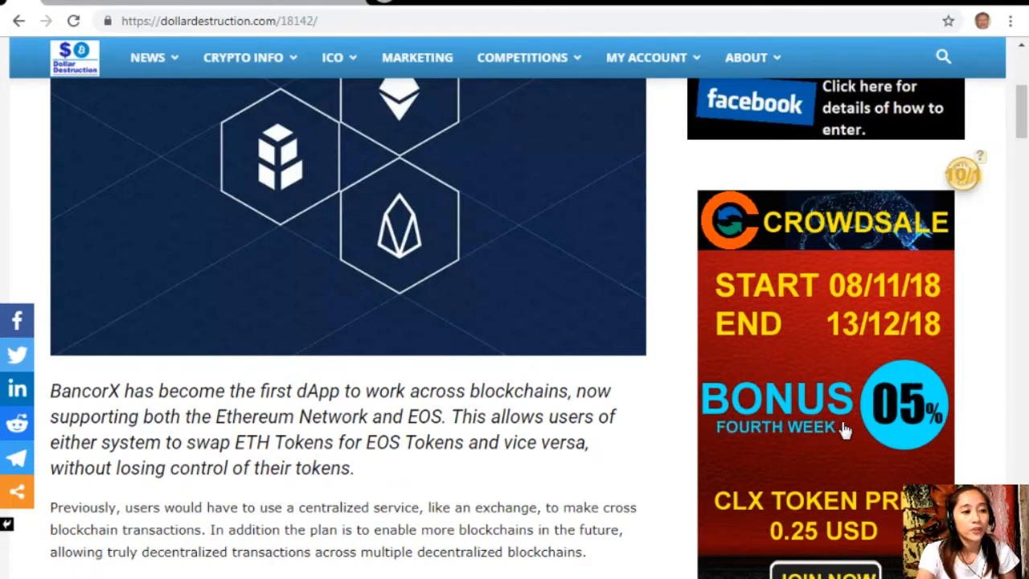
{"action": "scroll", "scroll_direction": "down", "scroll_amount": 3}
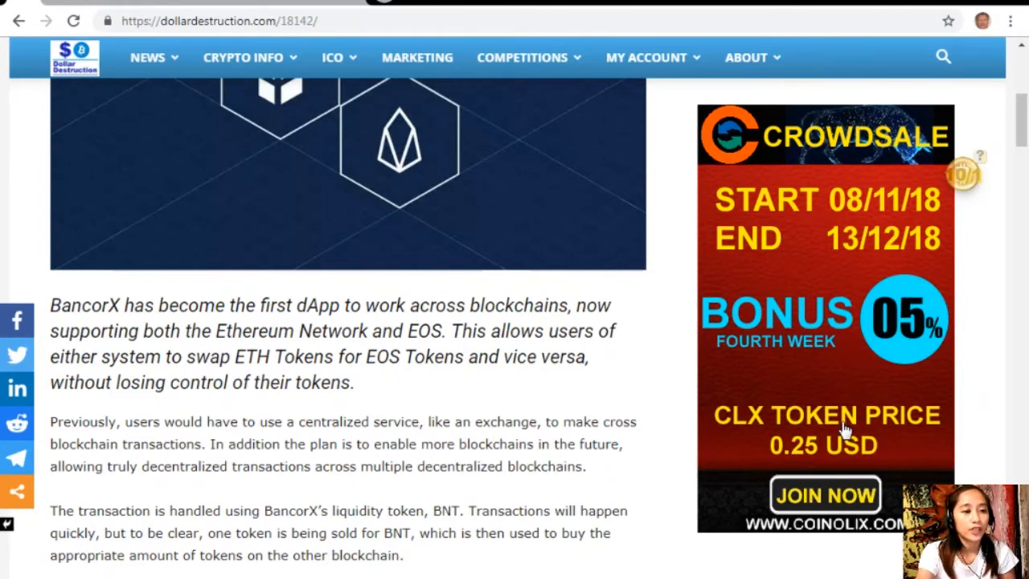
{"action": "scroll", "scroll_direction": "down", "scroll_amount": 3}
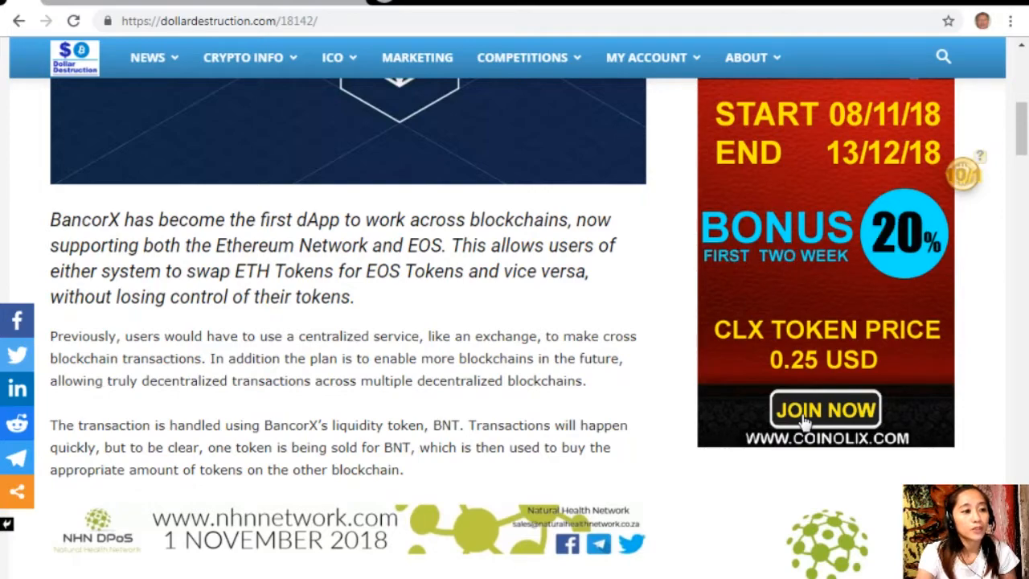
{"action": "scroll", "scroll_direction": "down", "scroll_amount": 3}
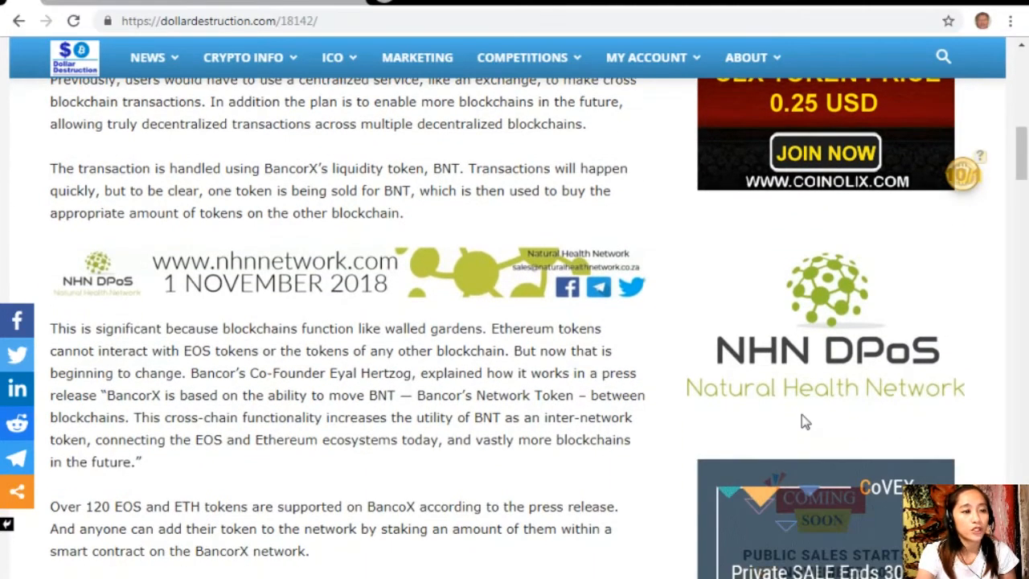
{"action": "scroll", "scroll_direction": "down", "scroll_amount": 3}
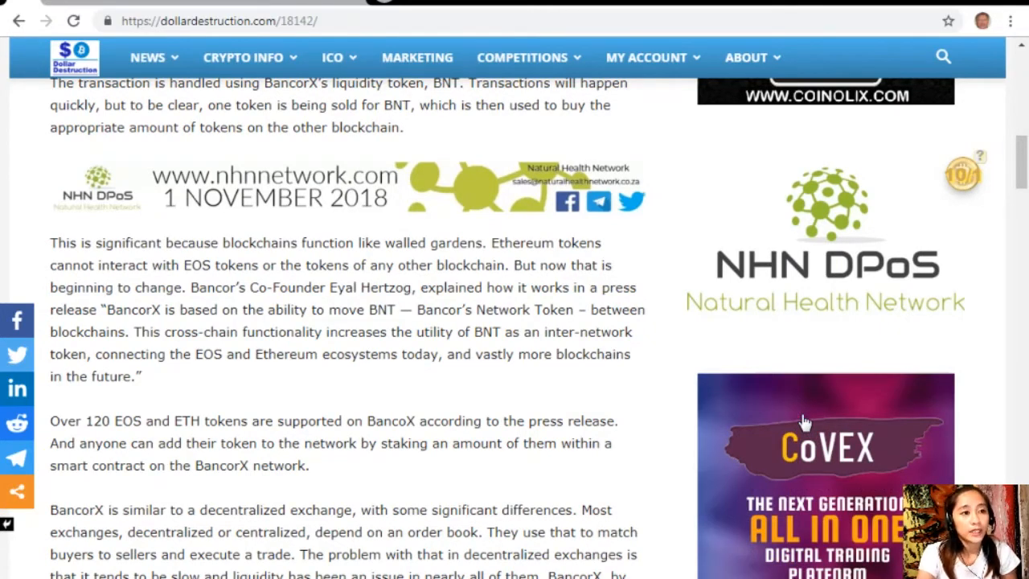
{"action": "mouse_move", "coordinate": [804, 422]}
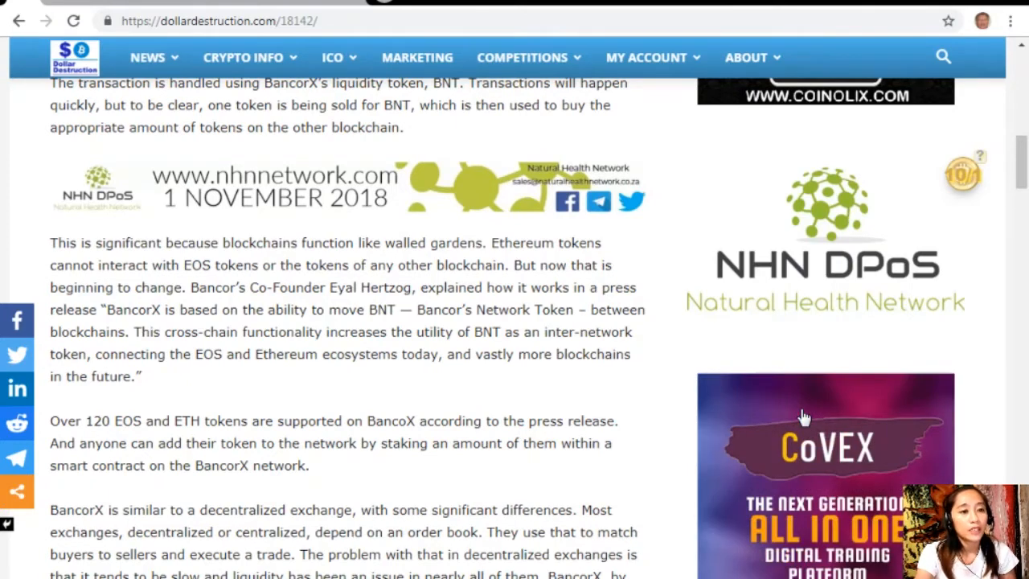
{"action": "mouse_move", "coordinate": [784, 428]}
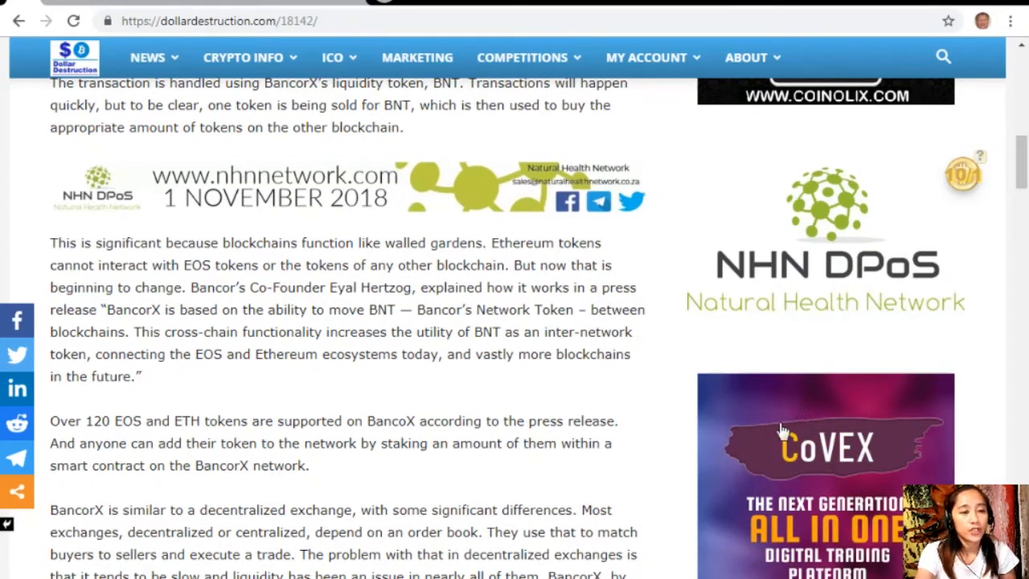
{"action": "scroll", "scroll_direction": "down", "scroll_amount": 3}
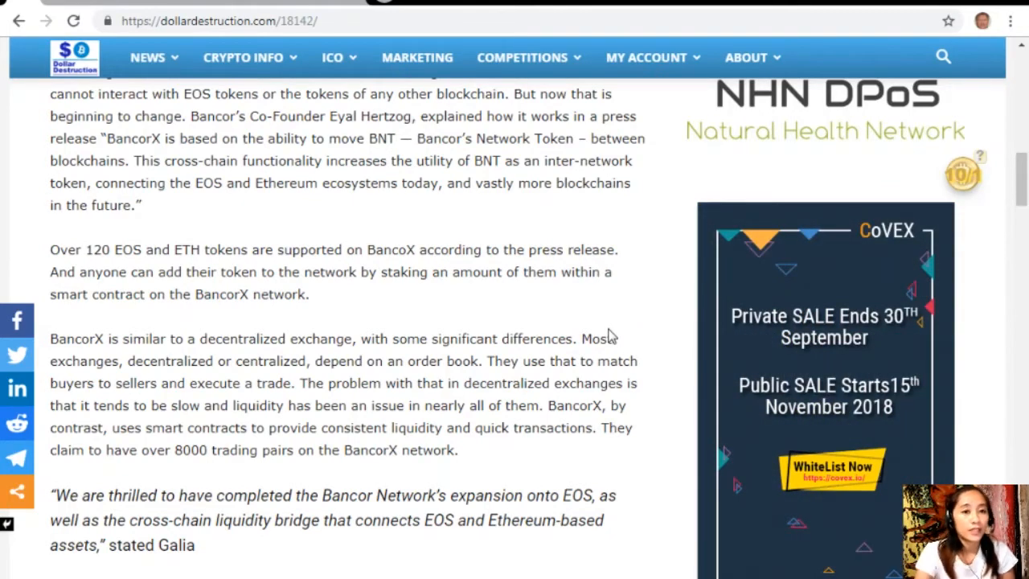
{"action": "scroll", "scroll_direction": "down", "scroll_amount": 3}
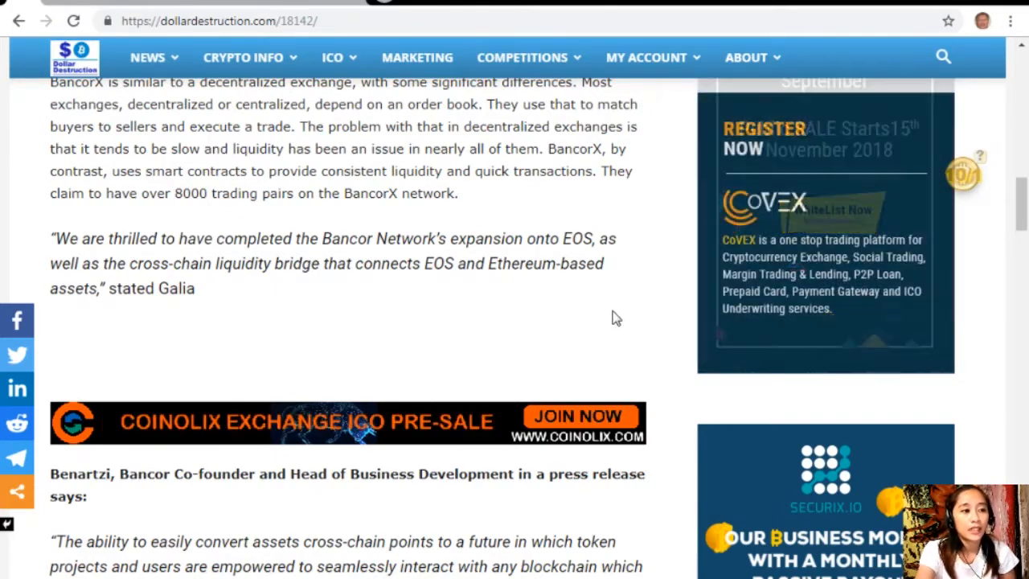
{"action": "scroll", "scroll_direction": "down", "scroll_amount": 3}
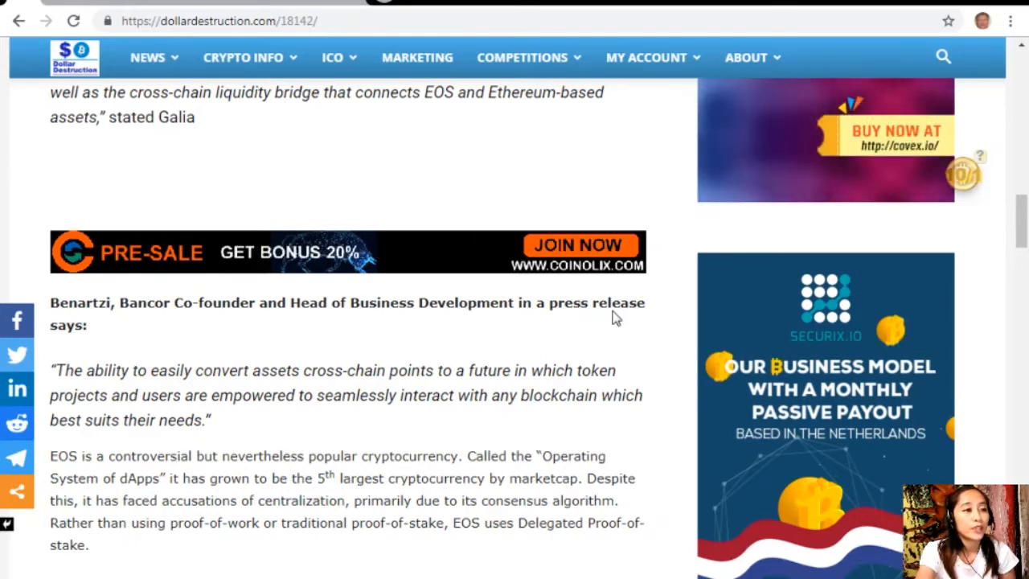
{"action": "scroll", "scroll_direction": "down", "scroll_amount": 3}
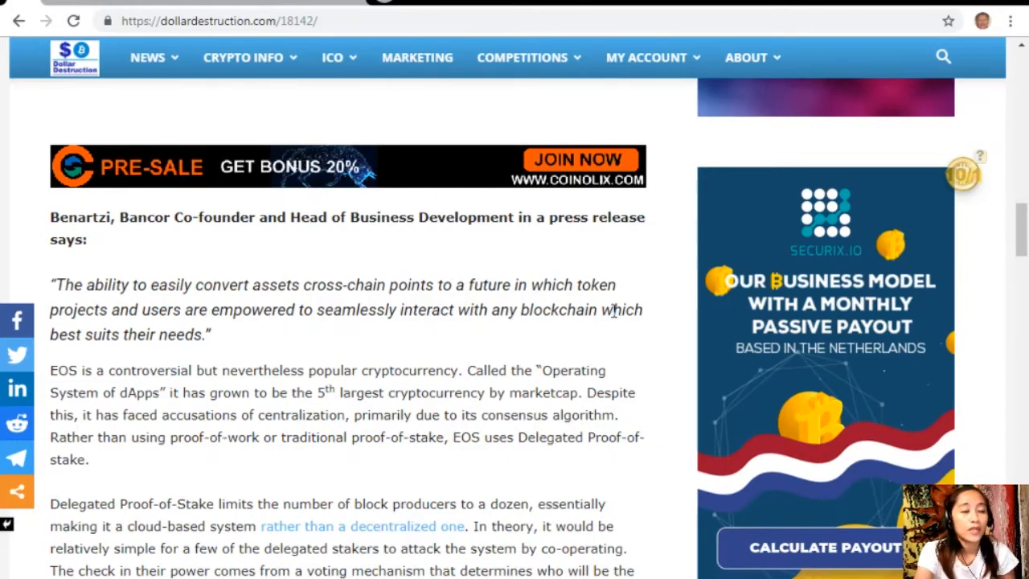
{"action": "scroll", "scroll_direction": "down", "scroll_amount": 3}
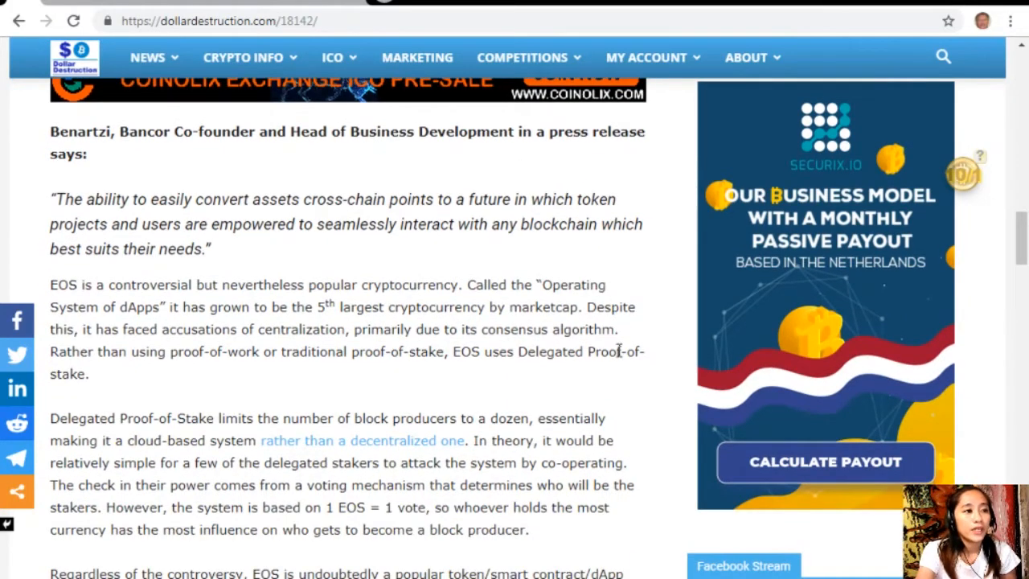
{"action": "mouse_move", "coordinate": [631, 390]}
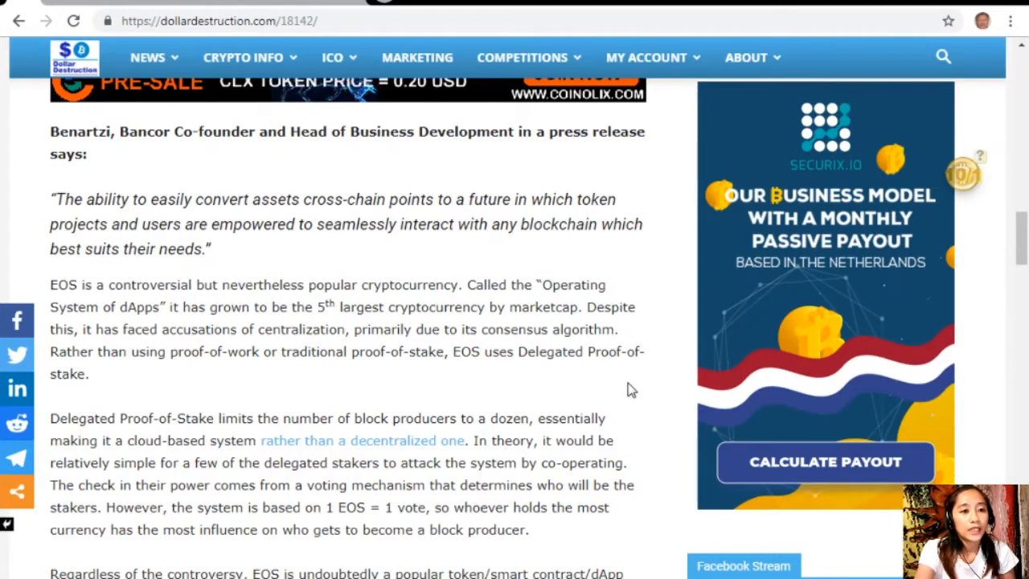
{"action": "scroll", "scroll_direction": "down", "scroll_amount": 3}
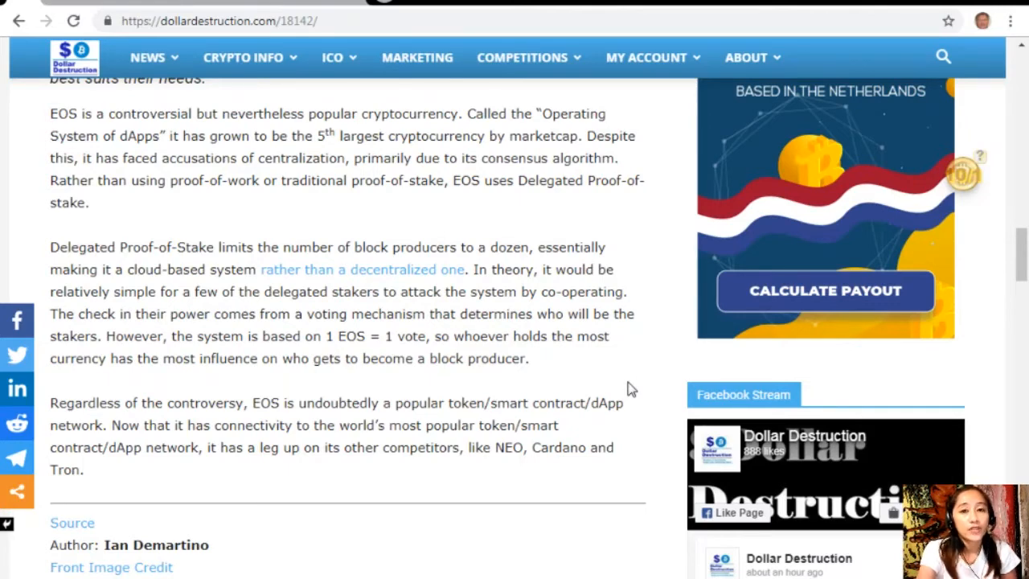
{"action": "mouse_move", "coordinate": [635, 379]}
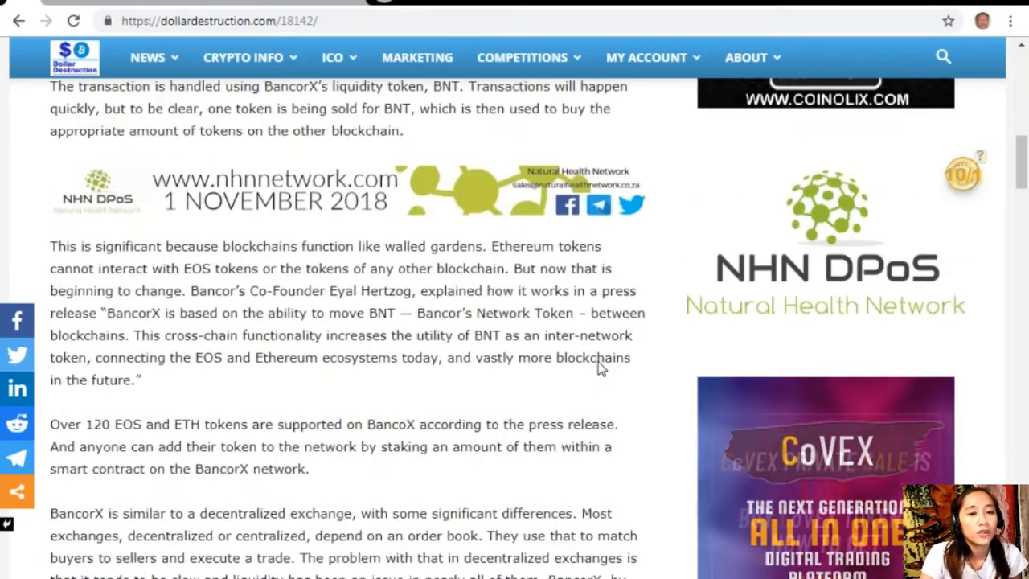
{"action": "scroll", "scroll_direction": "up", "scroll_amount": 3}
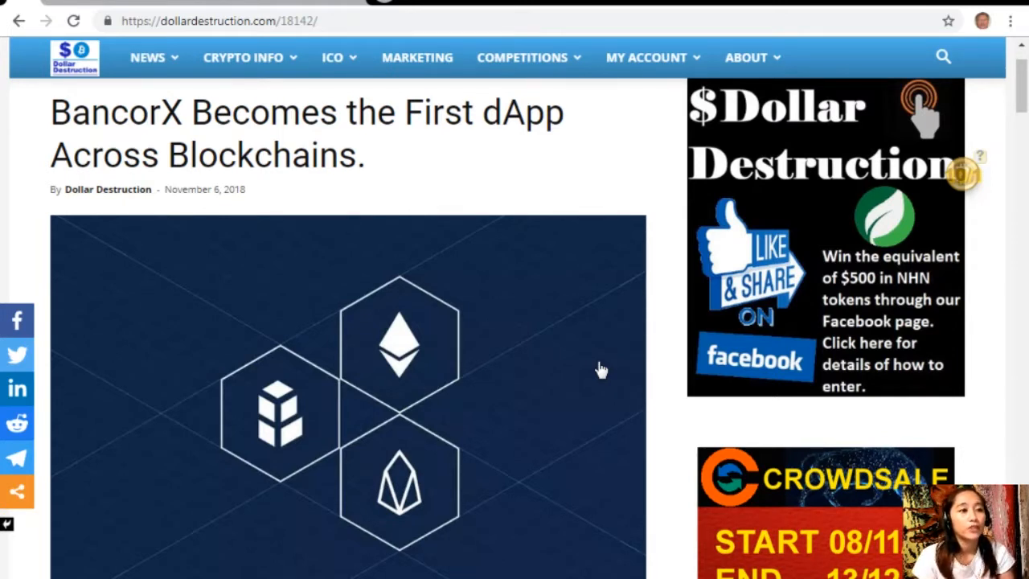
{"action": "mouse_move", "coordinate": [592, 358]}
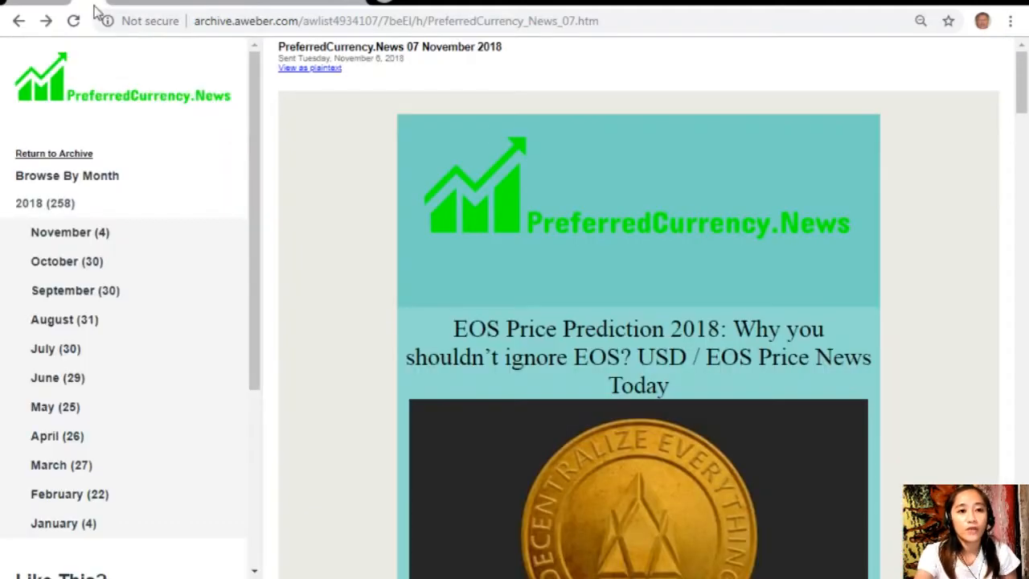
{"action": "scroll", "scroll_direction": "down", "scroll_amount": 3}
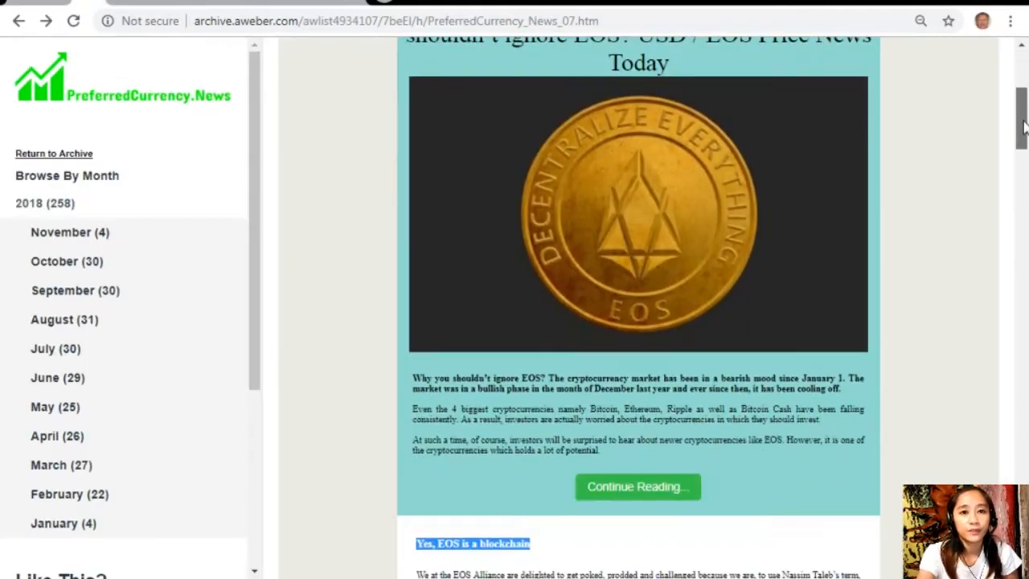
{"action": "scroll", "scroll_direction": "down", "scroll_amount": 3}
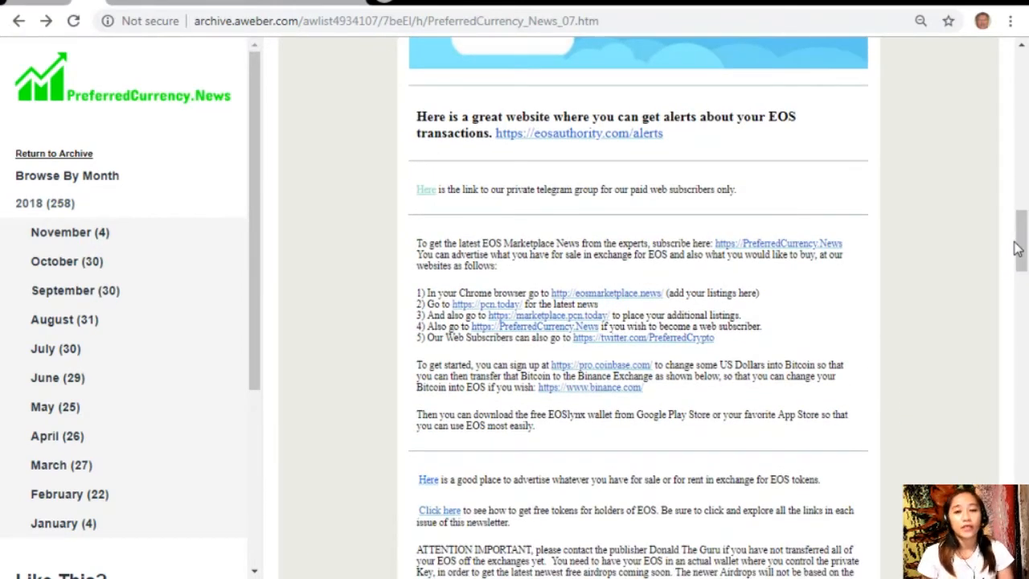
{"action": "mouse_move", "coordinate": [589, 143]}
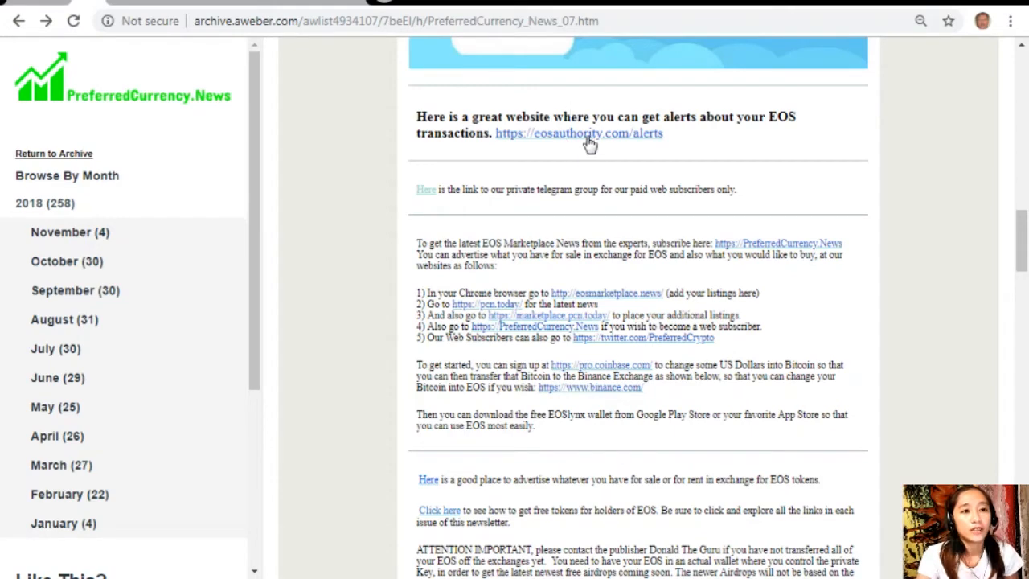
{"action": "mouse_move", "coordinate": [597, 143]}
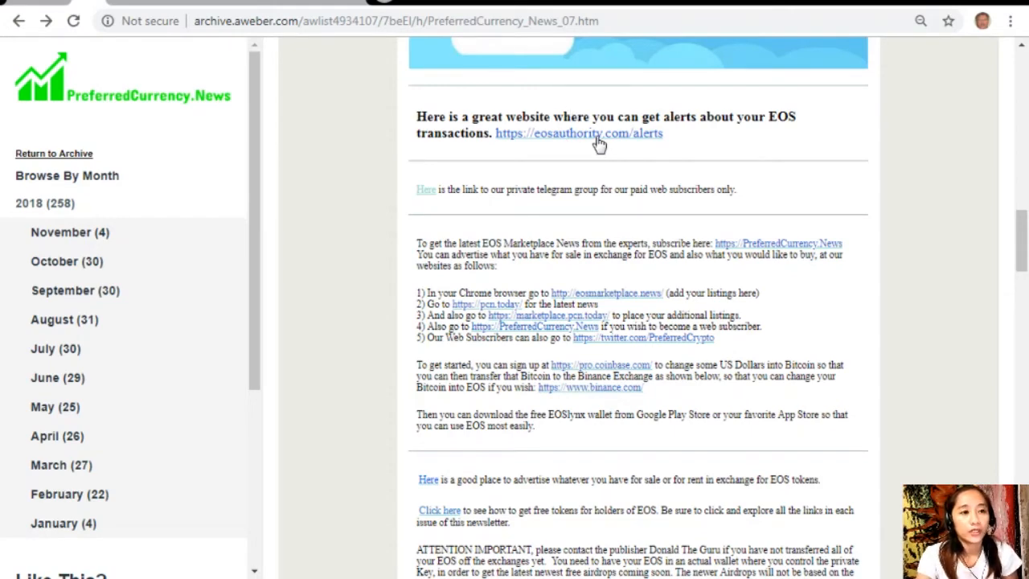
Follow the eosauthority.com/alerts link to the EOS transaction alerts sign-up form.
{"action": "left_click", "coordinate": [579, 132]}
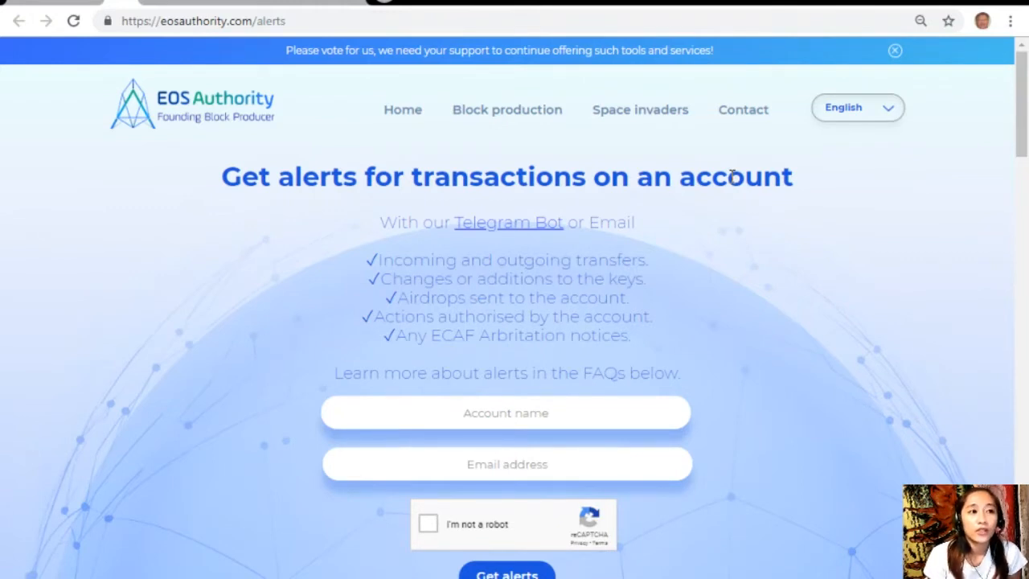
{"action": "left_click", "coordinate": [505, 412]}
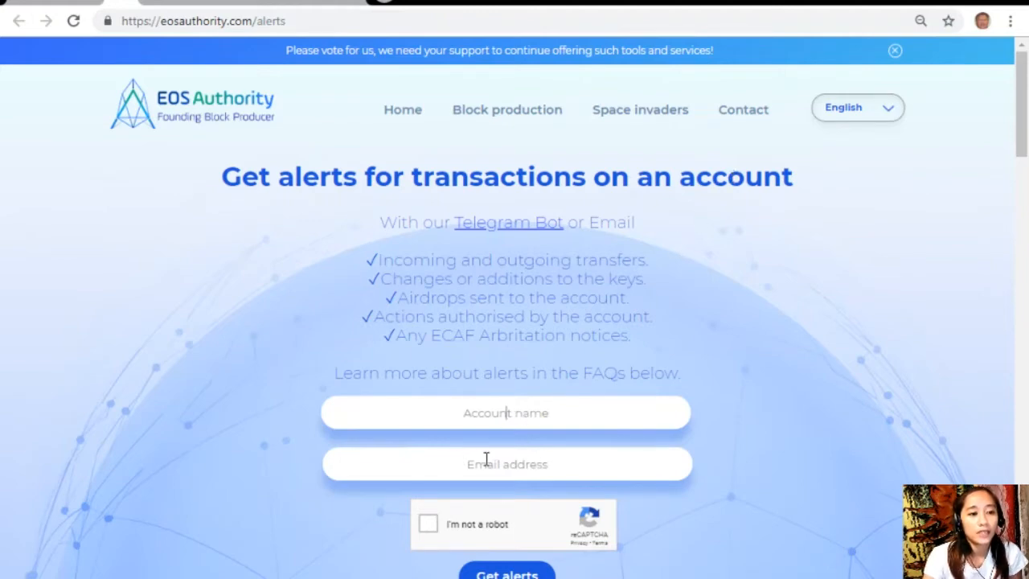
{"action": "mouse_move", "coordinate": [499, 464]}
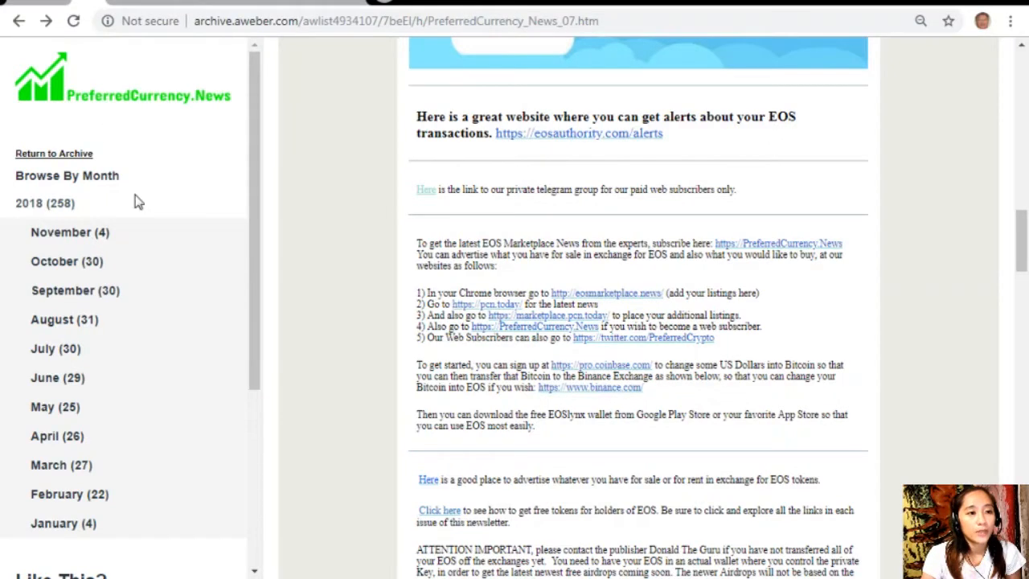
{"action": "mouse_move", "coordinate": [434, 266]}
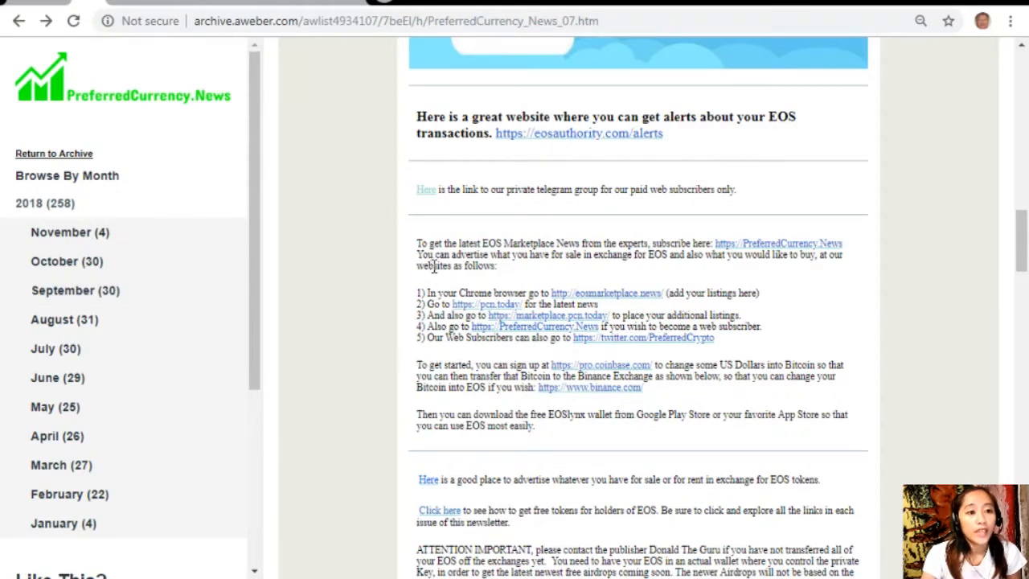
{"action": "mouse_move", "coordinate": [650, 278]}
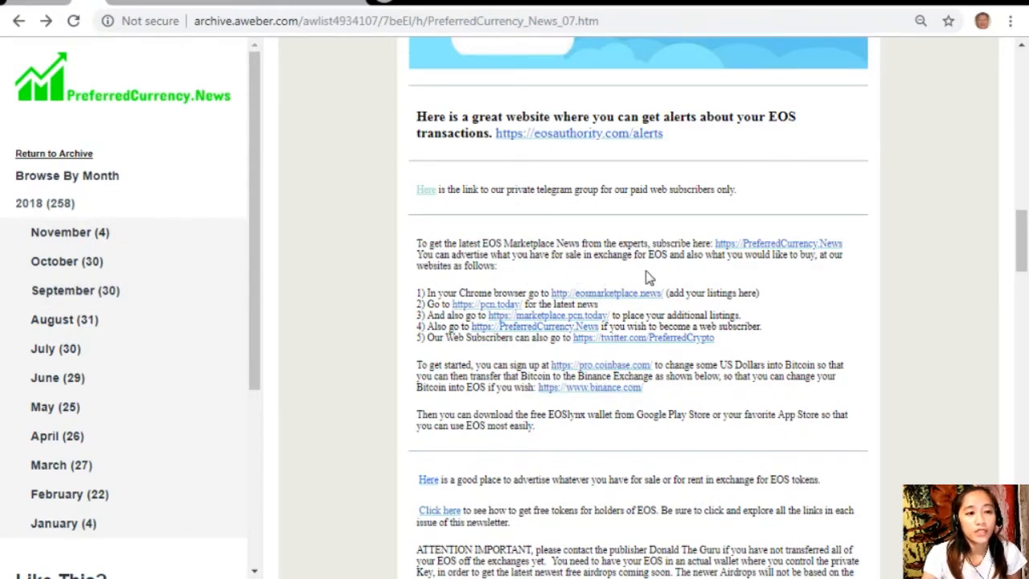
{"action": "mouse_move", "coordinate": [798, 274]}
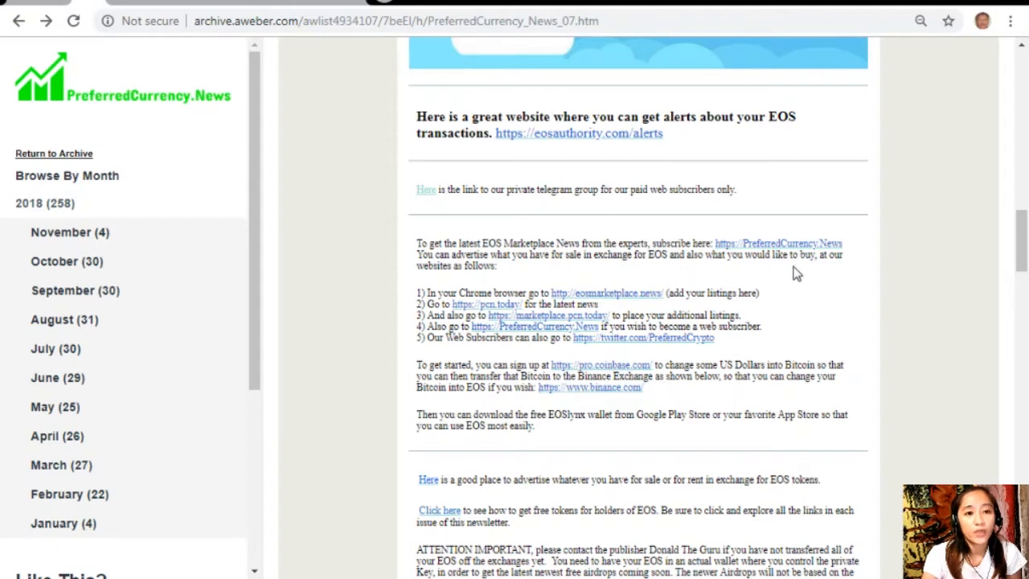
{"action": "mouse_move", "coordinate": [470, 284]}
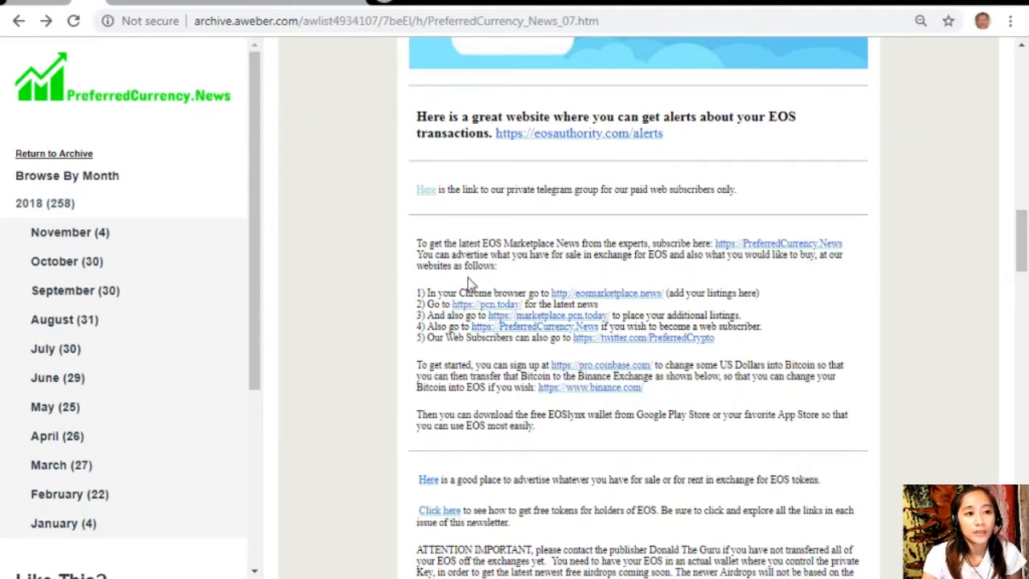
{"action": "mouse_move", "coordinate": [413, 322]}
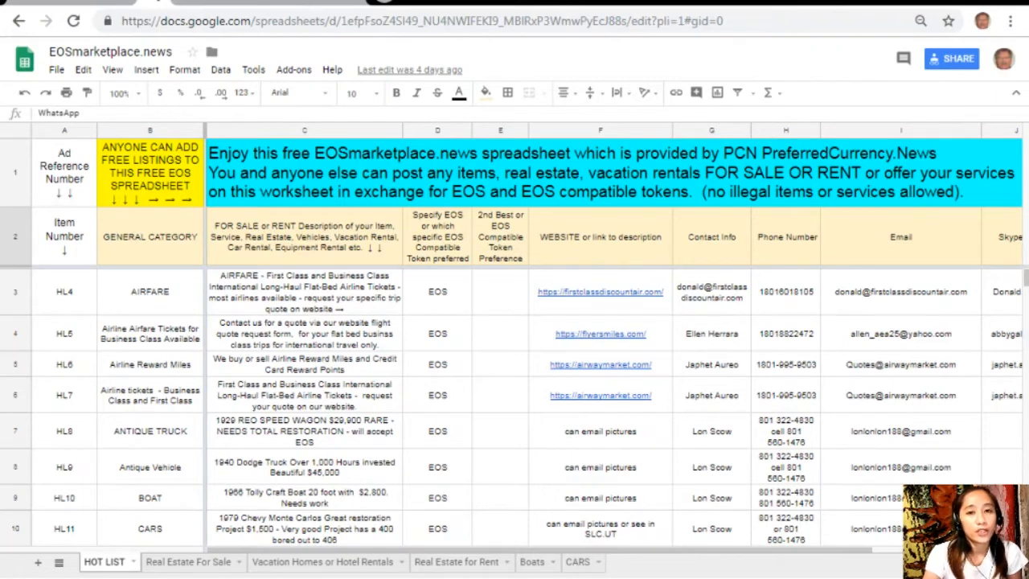
{"action": "mouse_move", "coordinate": [111, 50]}
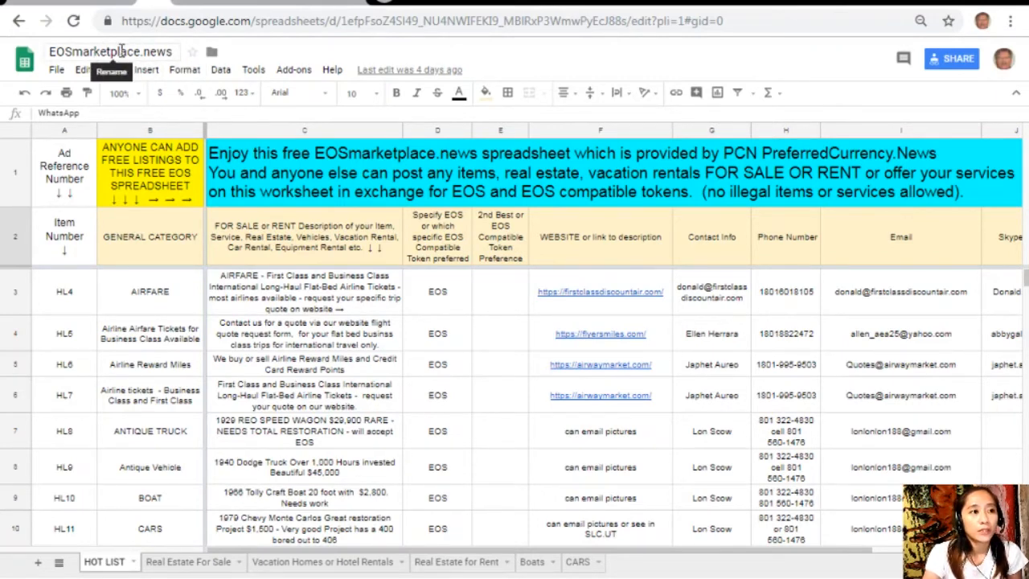
{"action": "mouse_move", "coordinate": [426, 58]}
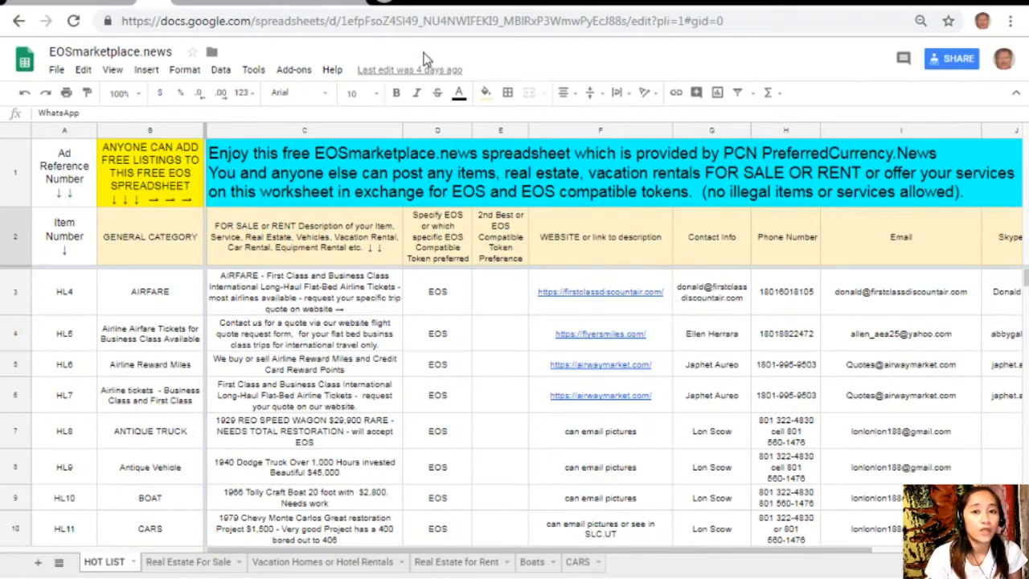
{"action": "mouse_move", "coordinate": [190, 290]}
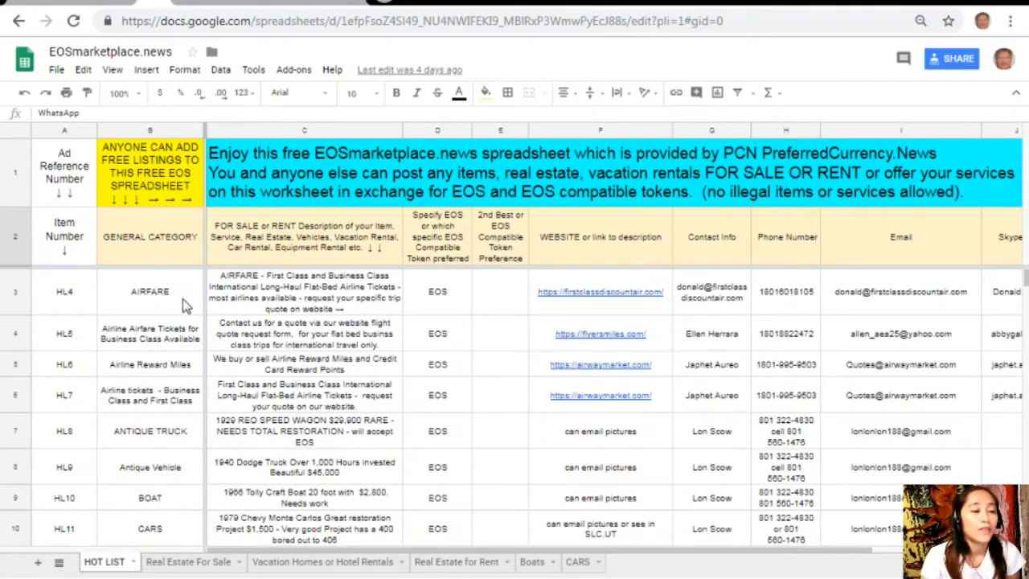
{"action": "left_click", "coordinate": [150, 291]}
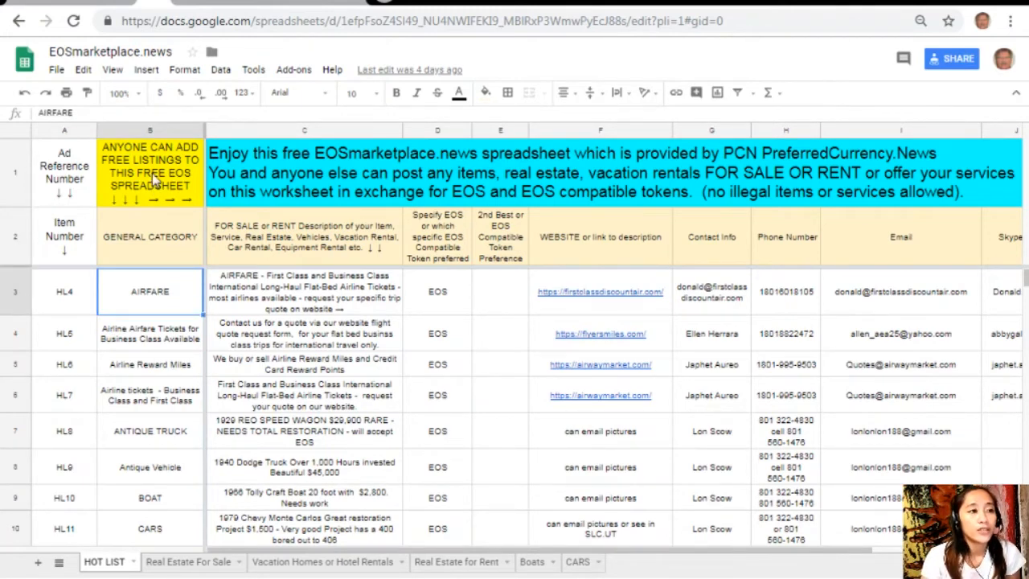
{"action": "left_click", "coordinate": [149, 131]}
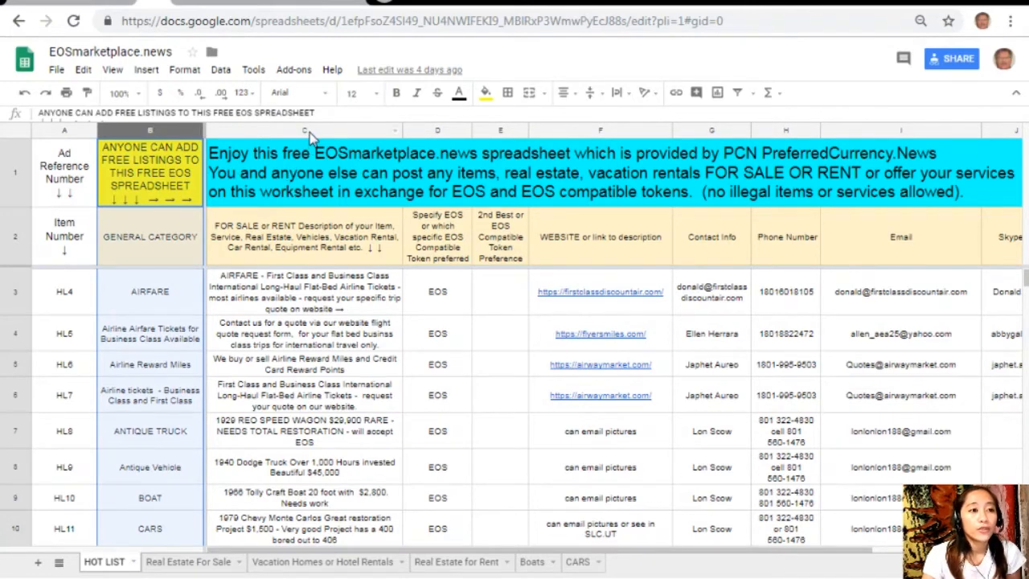
{"action": "left_click", "coordinate": [305, 153]}
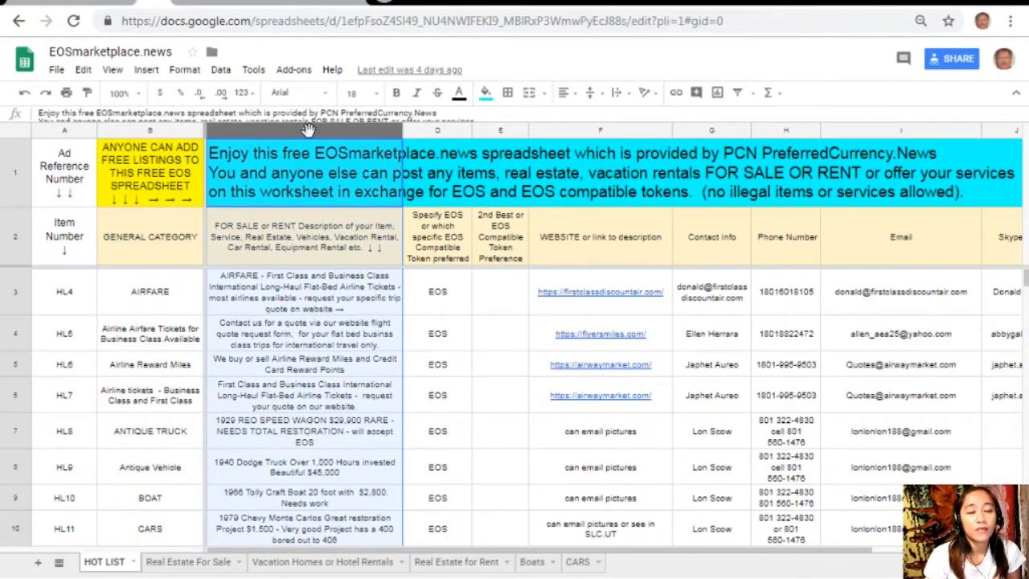
{"action": "mouse_move", "coordinate": [599, 133]}
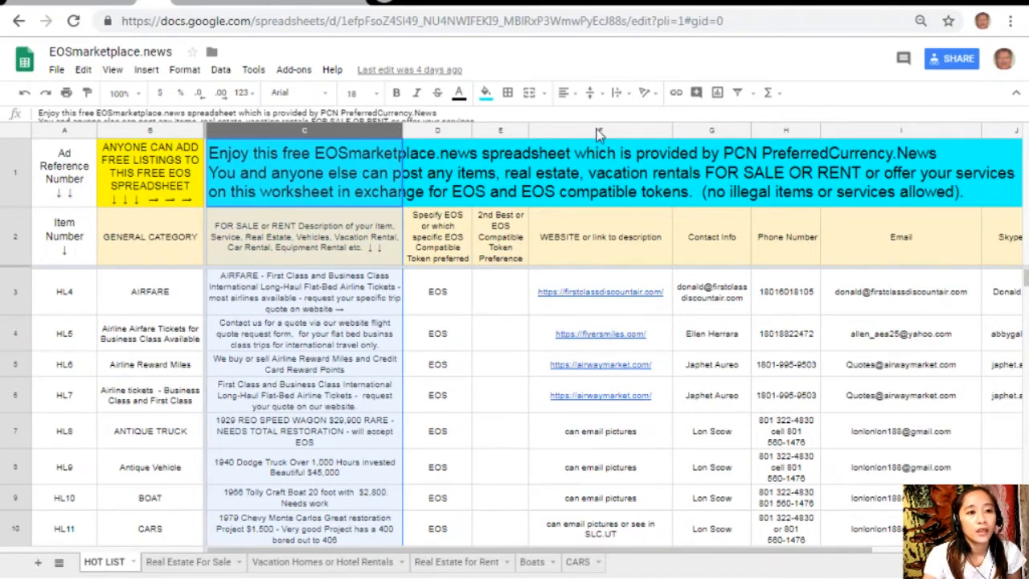
{"action": "left_click", "coordinate": [600, 129]}
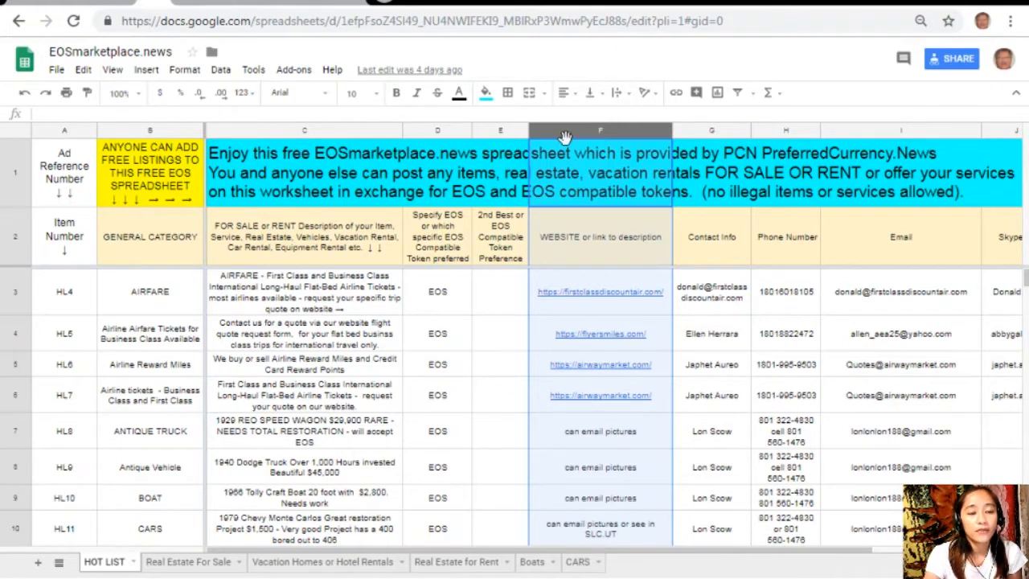
{"action": "left_click", "coordinate": [711, 236]}
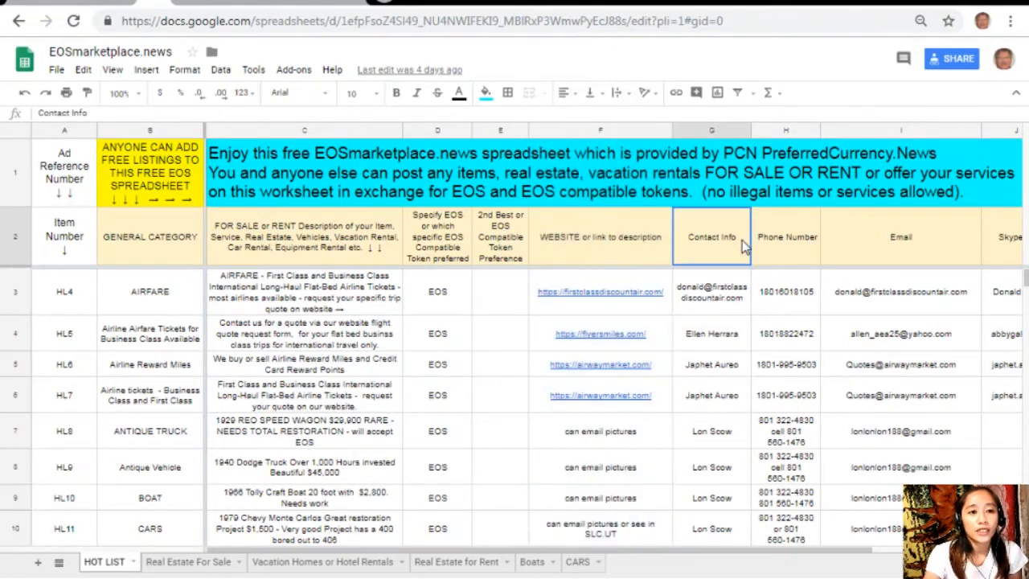
{"action": "left_click", "coordinate": [785, 236]}
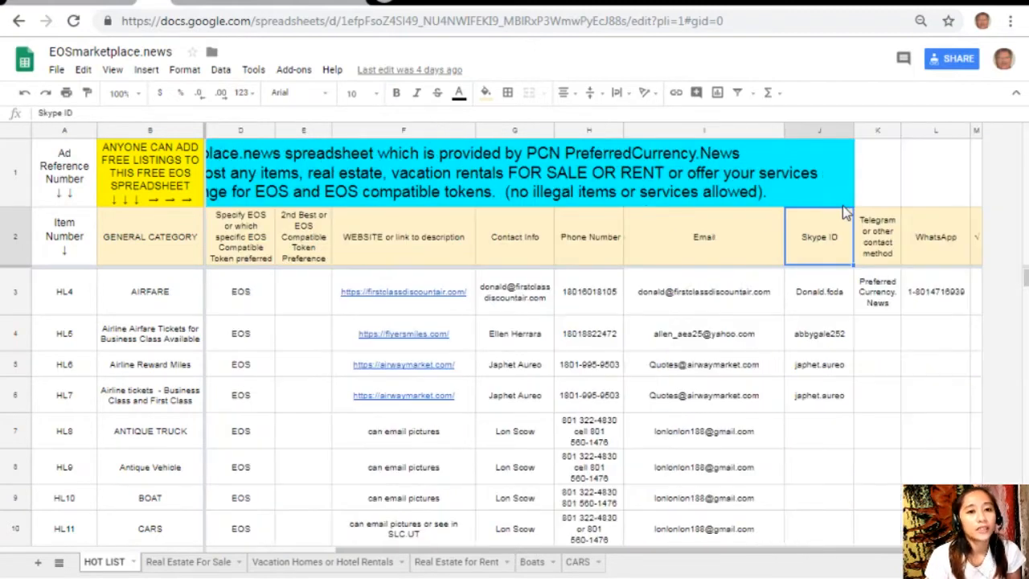
{"action": "left_click", "coordinate": [877, 237]}
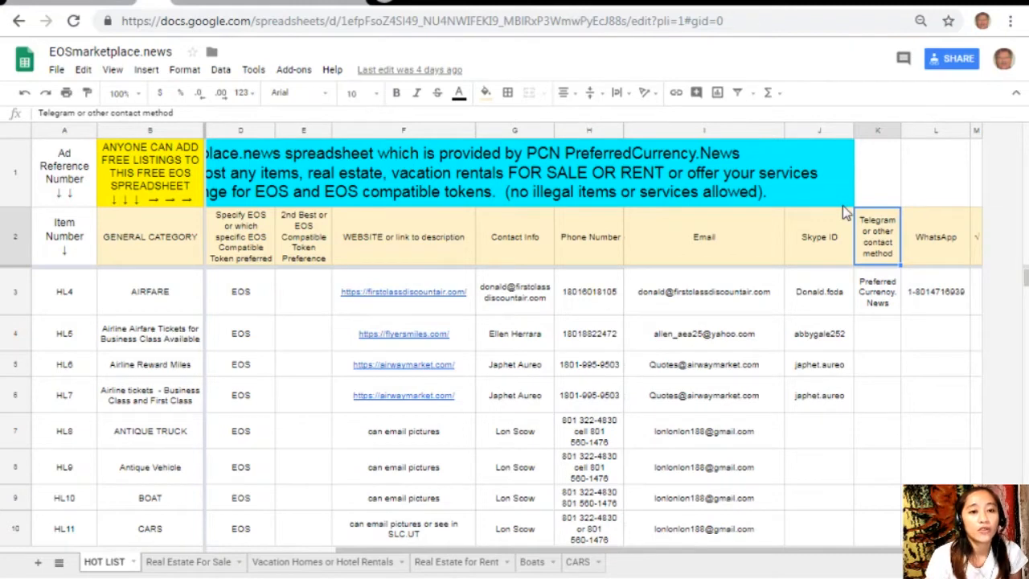
{"action": "left_click", "coordinate": [934, 237]}
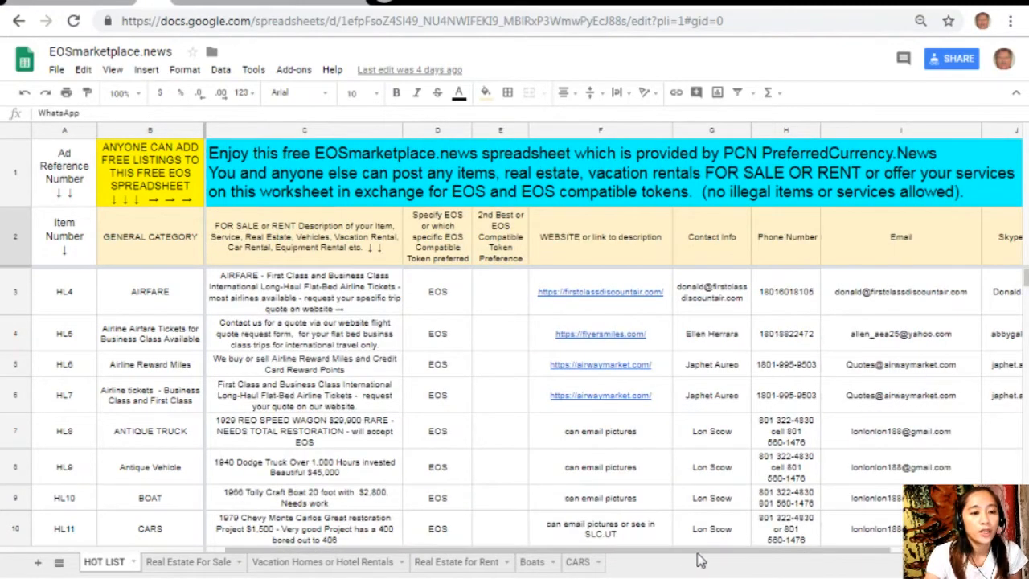
{"action": "mouse_move", "coordinate": [670, 555]}
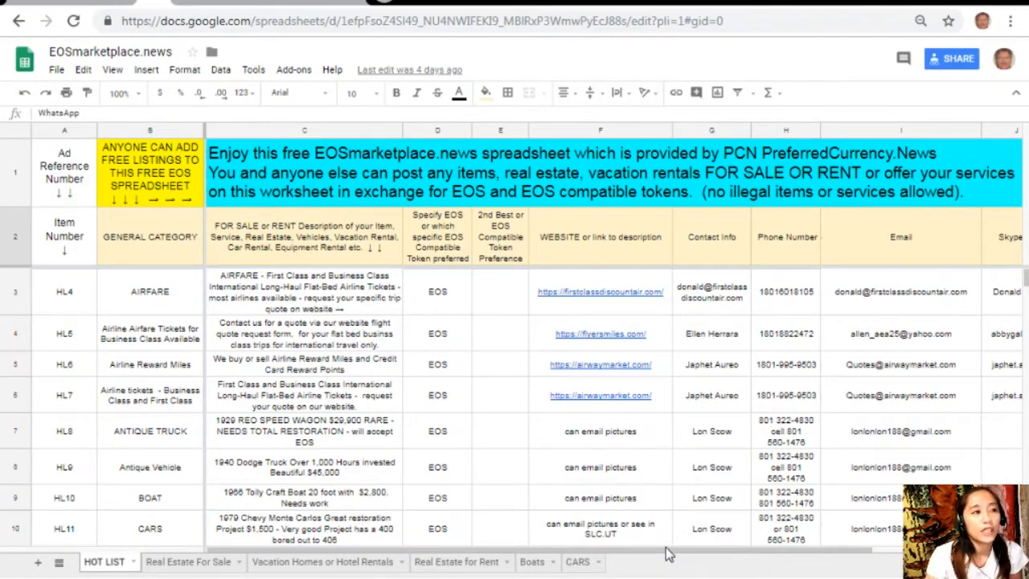
{"action": "mouse_move", "coordinate": [175, 40]}
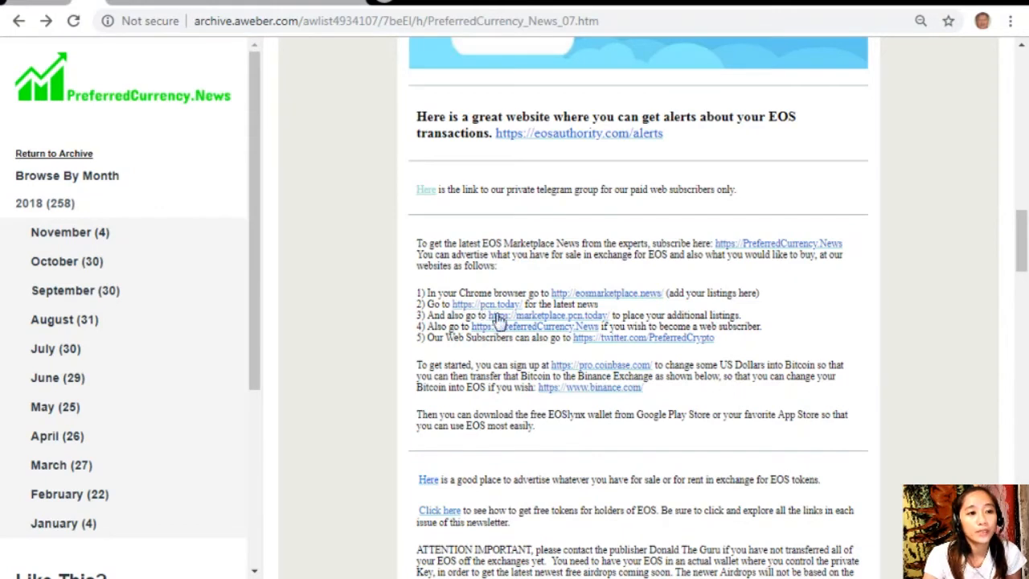
{"action": "mouse_move", "coordinate": [499, 320]}
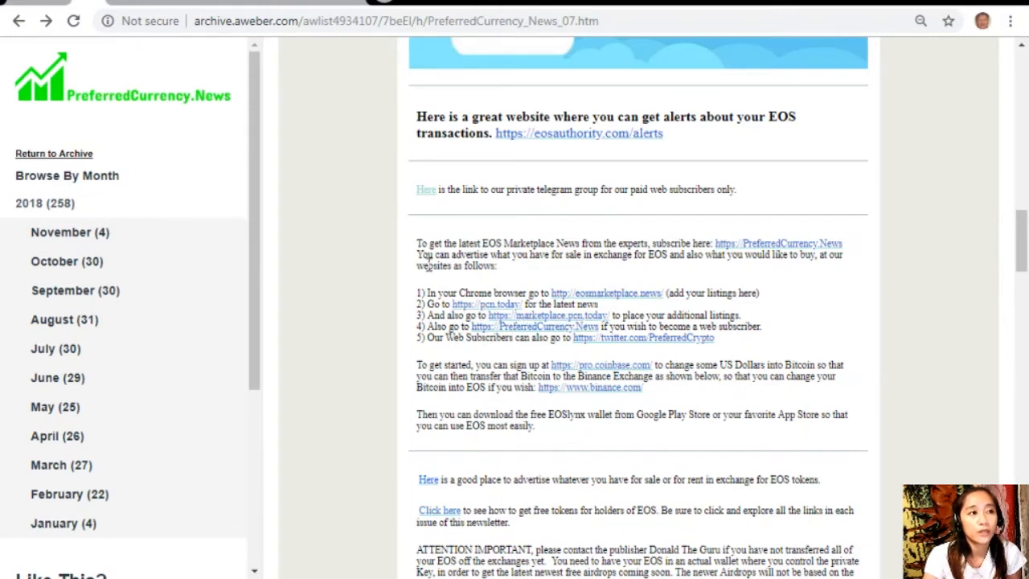
{"action": "left_click", "coordinate": [487, 304]}
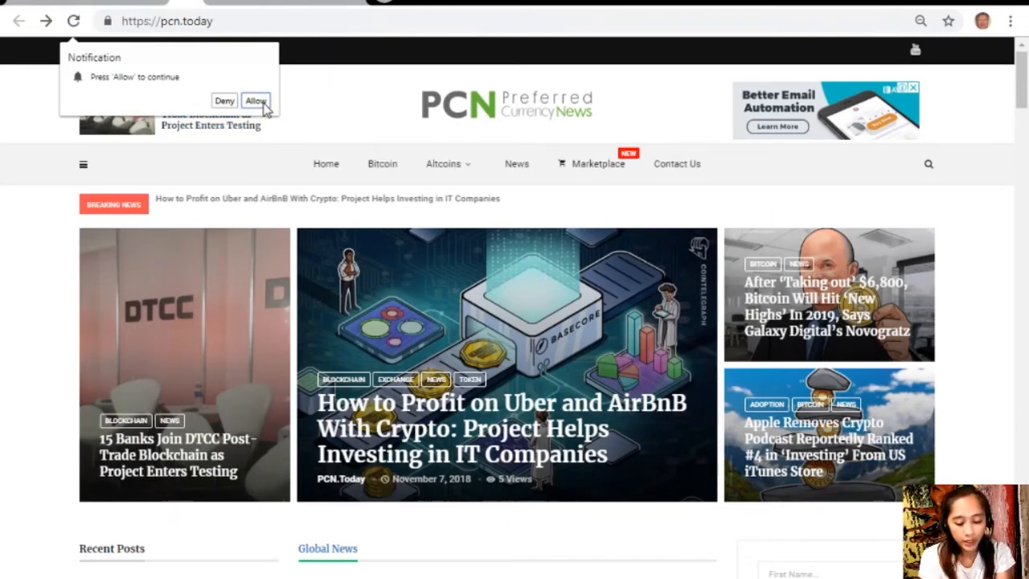
Allow PCN.Today notifications and scroll through the news homepage and back.
{"action": "left_click", "coordinate": [224, 101]}
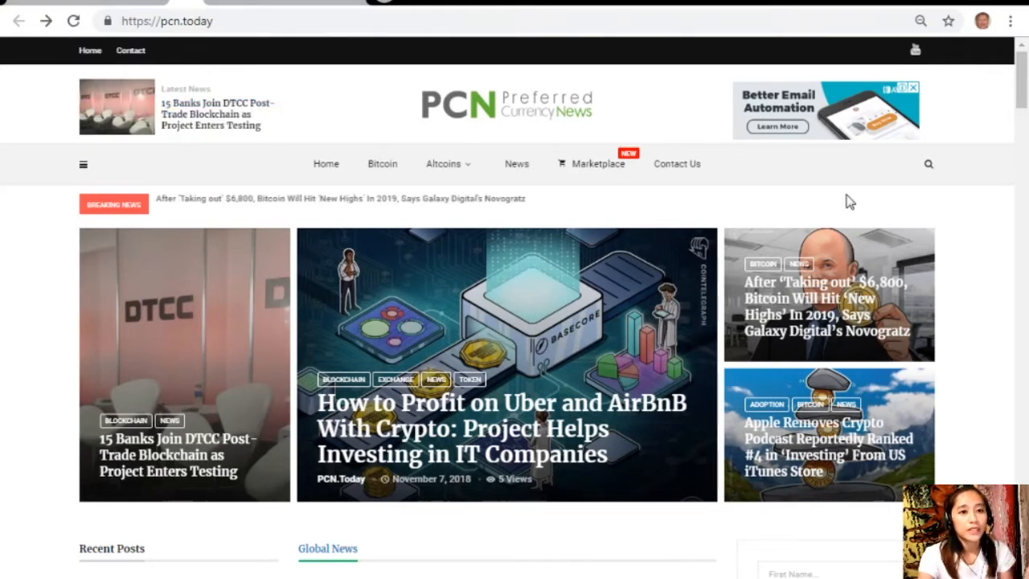
{"action": "mouse_move", "coordinate": [906, 304]}
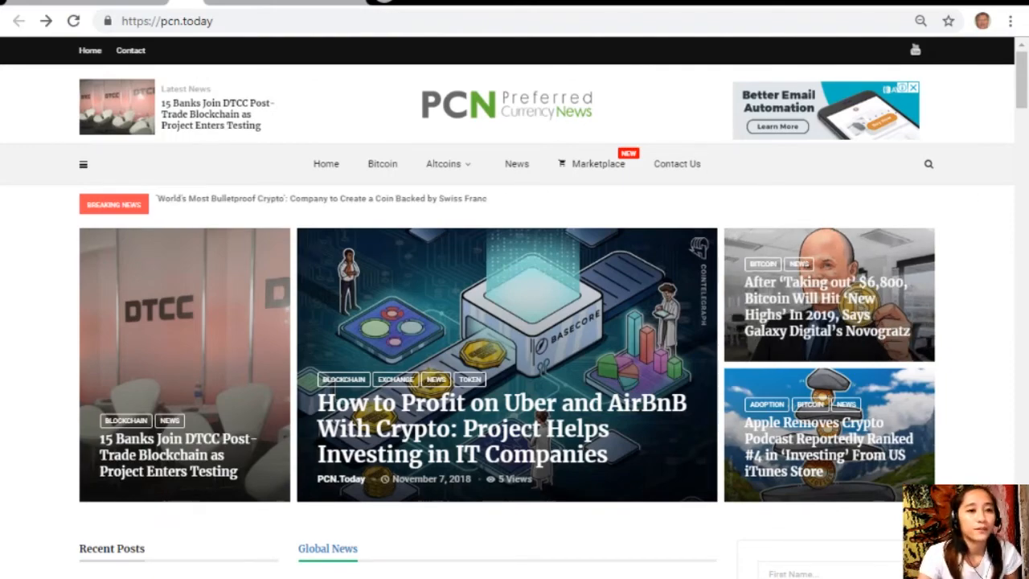
{"action": "scroll", "scroll_direction": "down", "scroll_amount": 3}
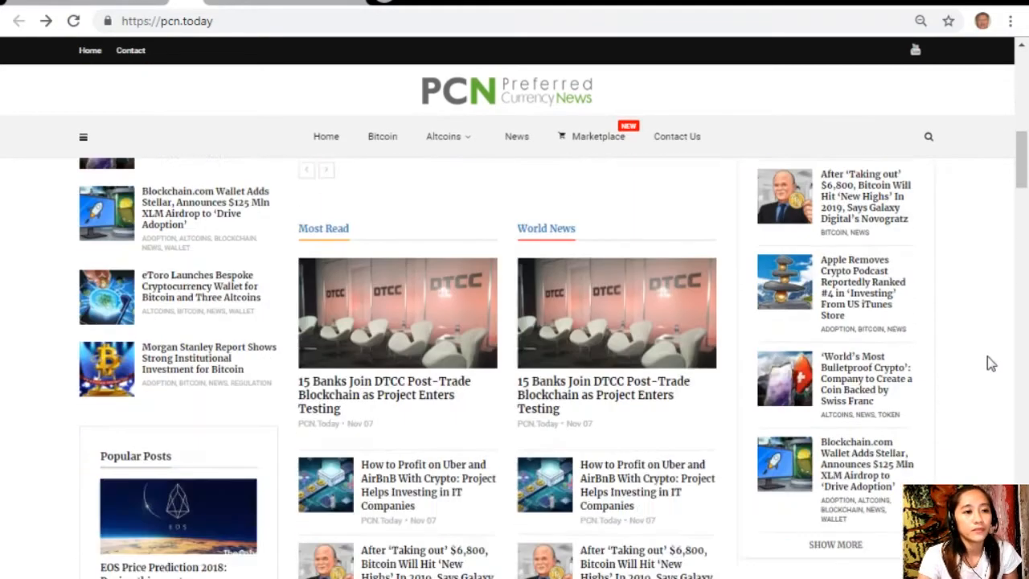
{"action": "scroll", "scroll_direction": "up", "scroll_amount": 3}
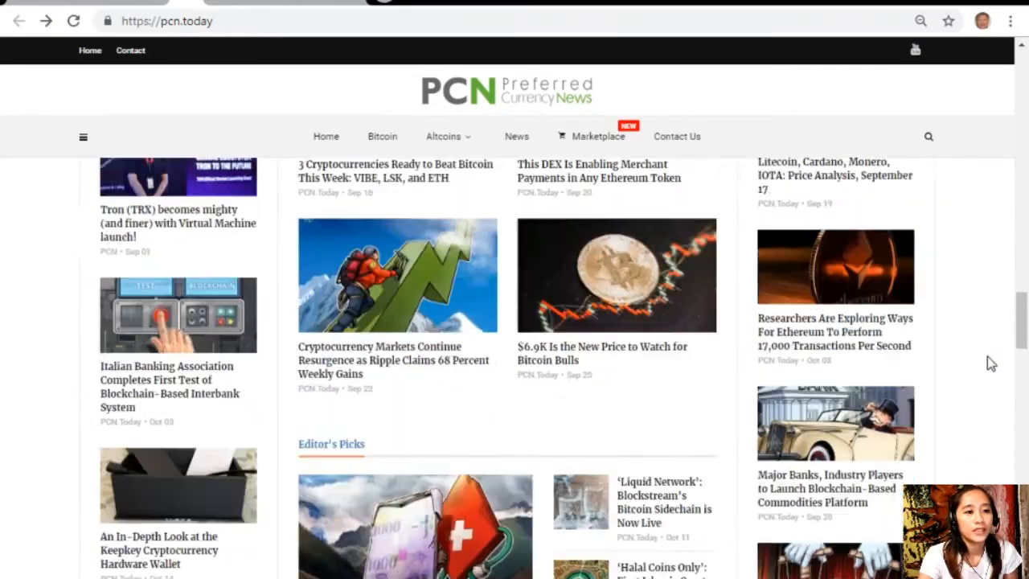
{"action": "scroll", "scroll_direction": "up", "scroll_amount": 3}
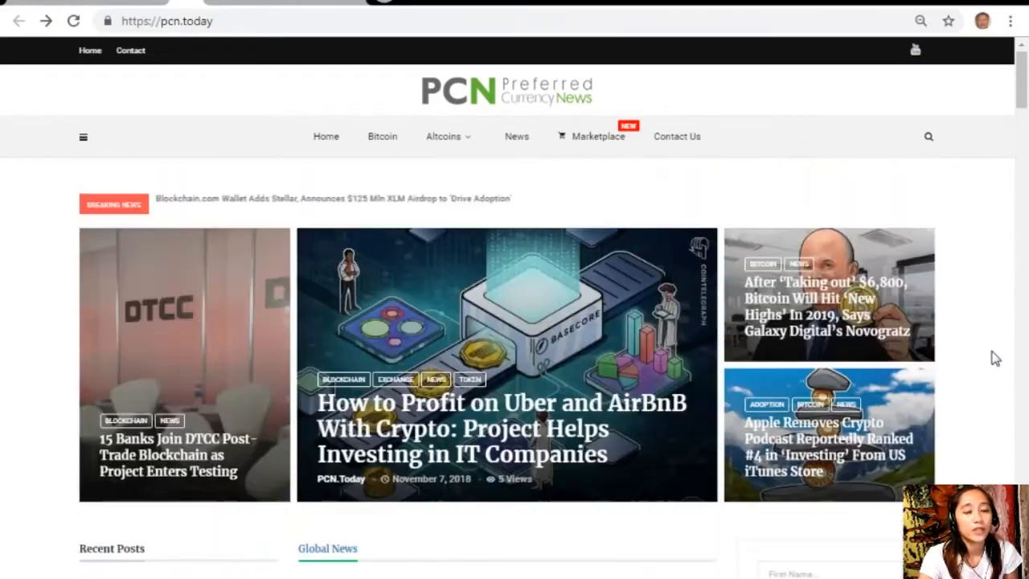
{"action": "scroll", "scroll_direction": "down", "scroll_amount": 3}
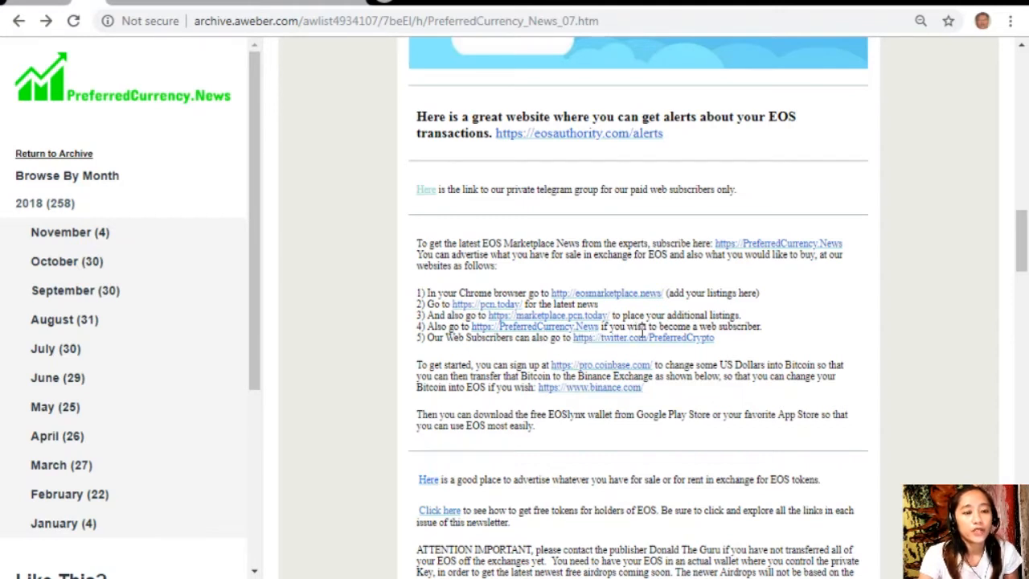
{"action": "mouse_move", "coordinate": [217, 2]}
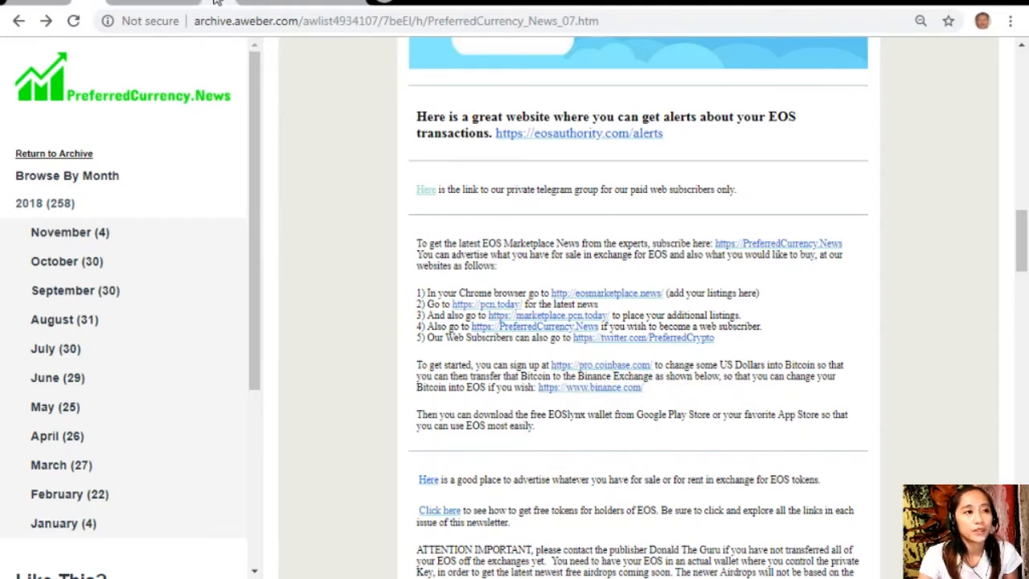
Follow the marketplace.pcn.today link from the newsletter tab.
{"action": "left_click", "coordinate": [557, 314]}
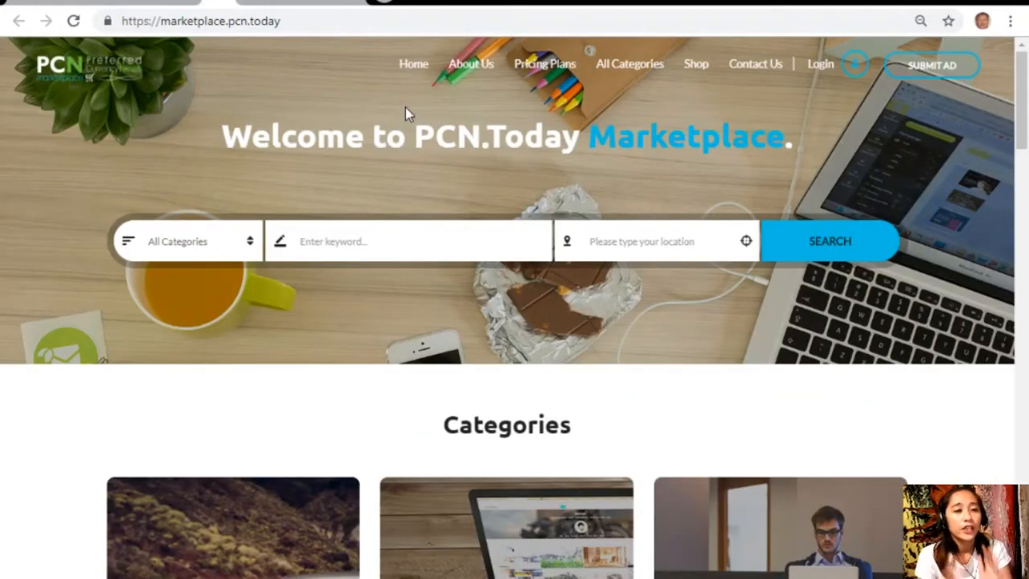
{"action": "mouse_move", "coordinate": [955, 122]}
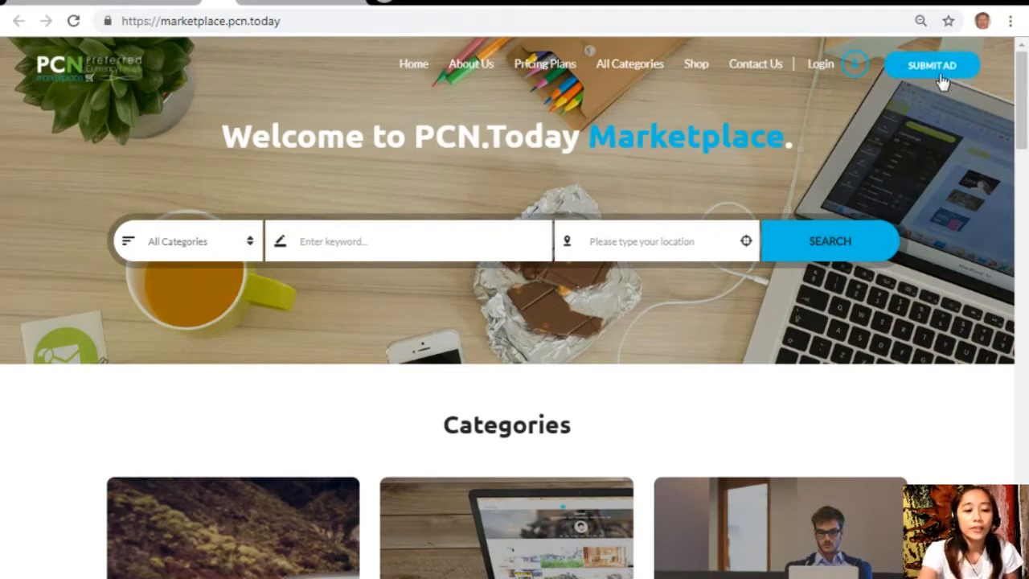
{"action": "mouse_move", "coordinate": [979, 163]}
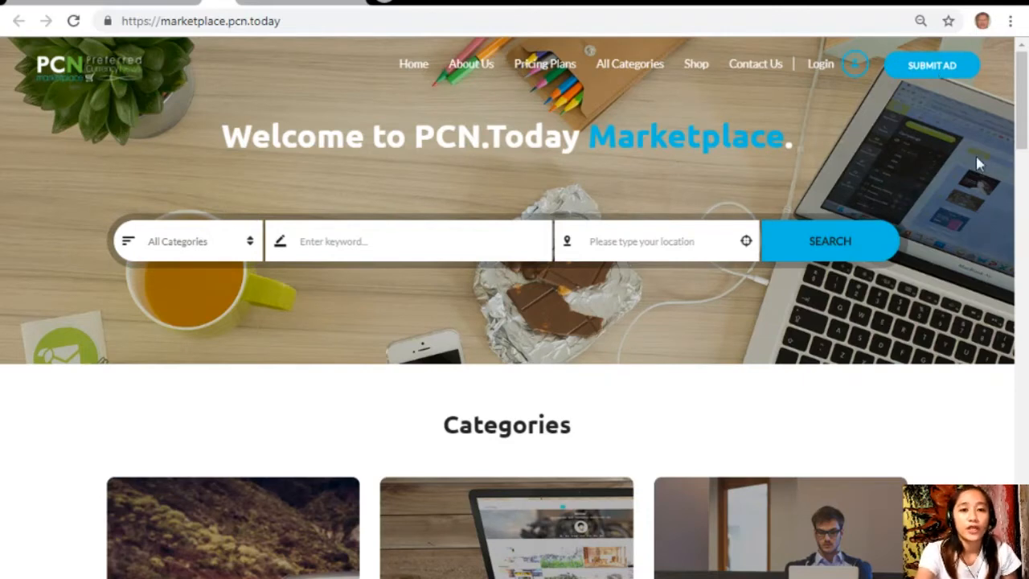
Scroll the marketplace home page through Advertisements and Ads Locations, then back up to the search bar and Categories.
{"action": "scroll", "scroll_direction": "down", "scroll_amount": 3}
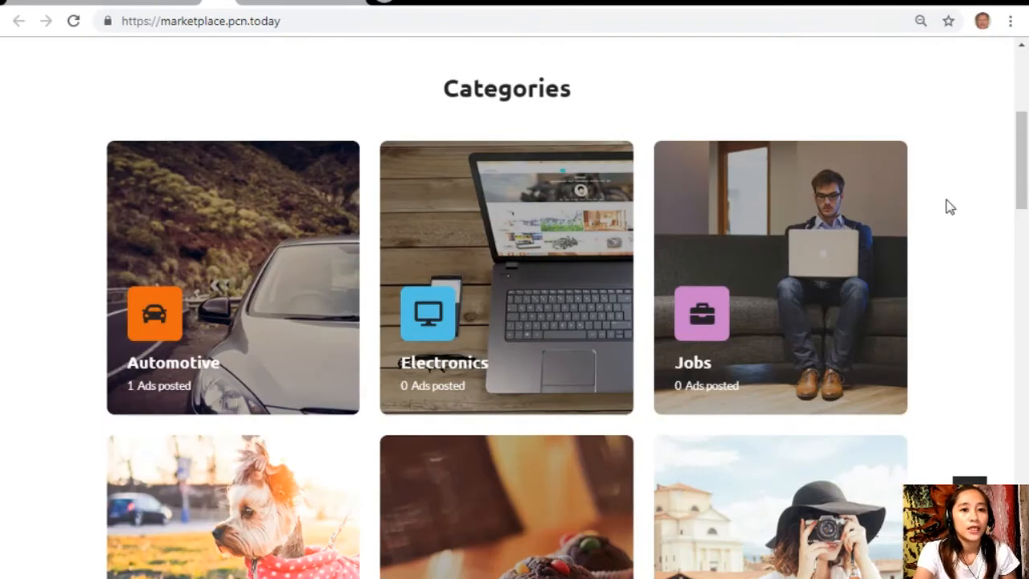
{"action": "mouse_move", "coordinate": [506, 276]}
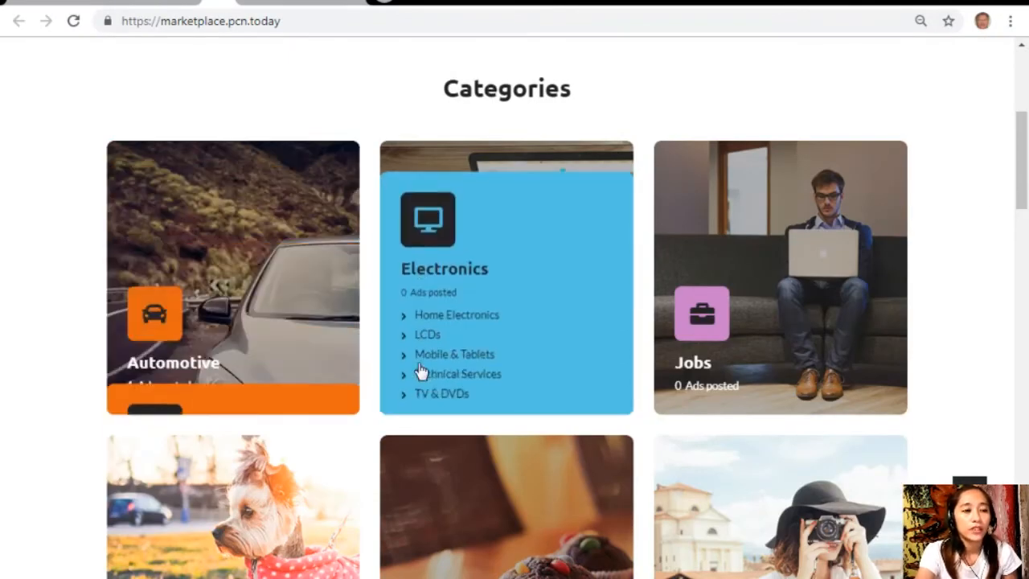
{"action": "scroll", "scroll_direction": "down", "scroll_amount": 3}
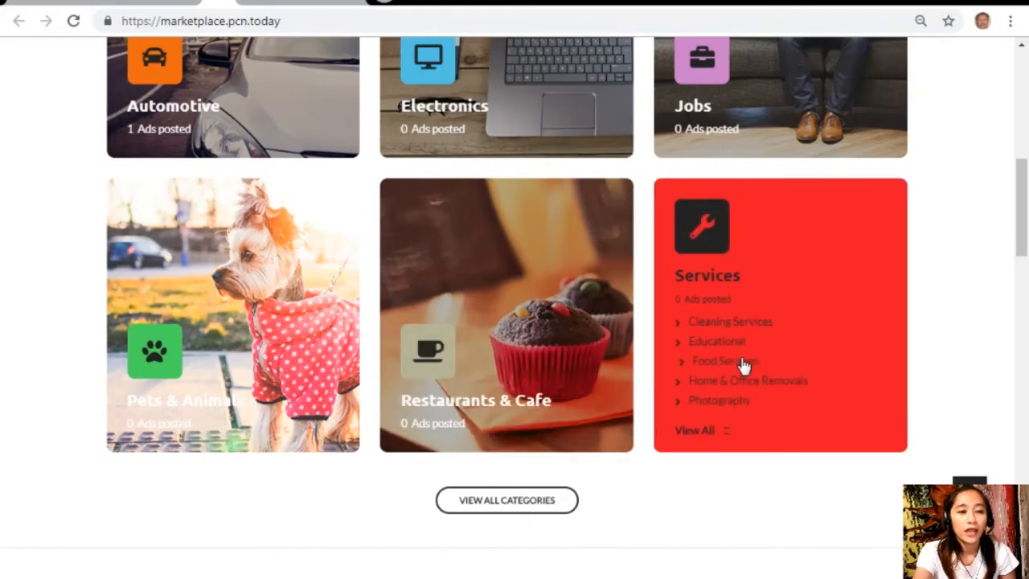
{"action": "scroll", "scroll_direction": "down", "scroll_amount": 3}
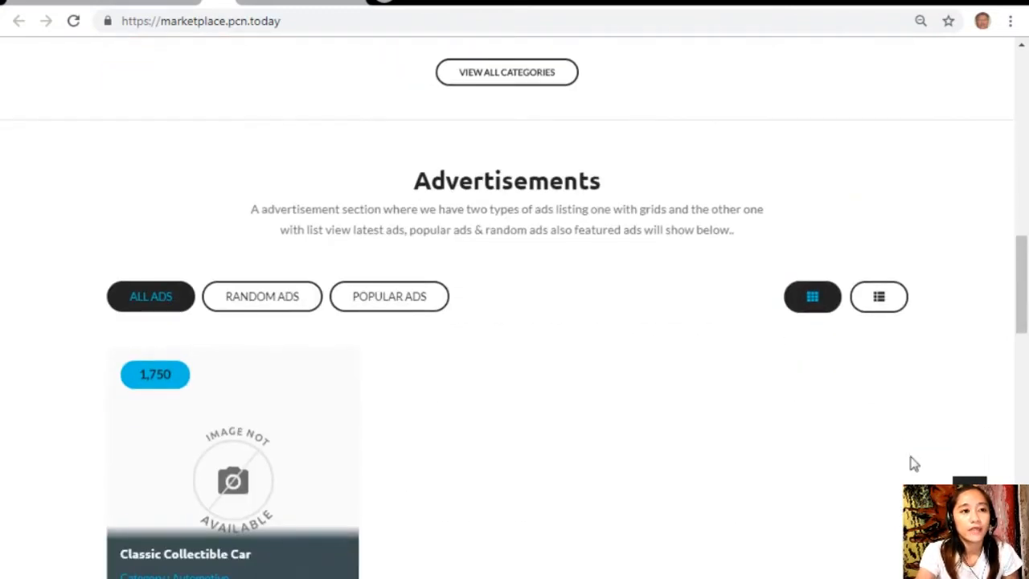
{"action": "scroll", "scroll_direction": "down", "scroll_amount": 3}
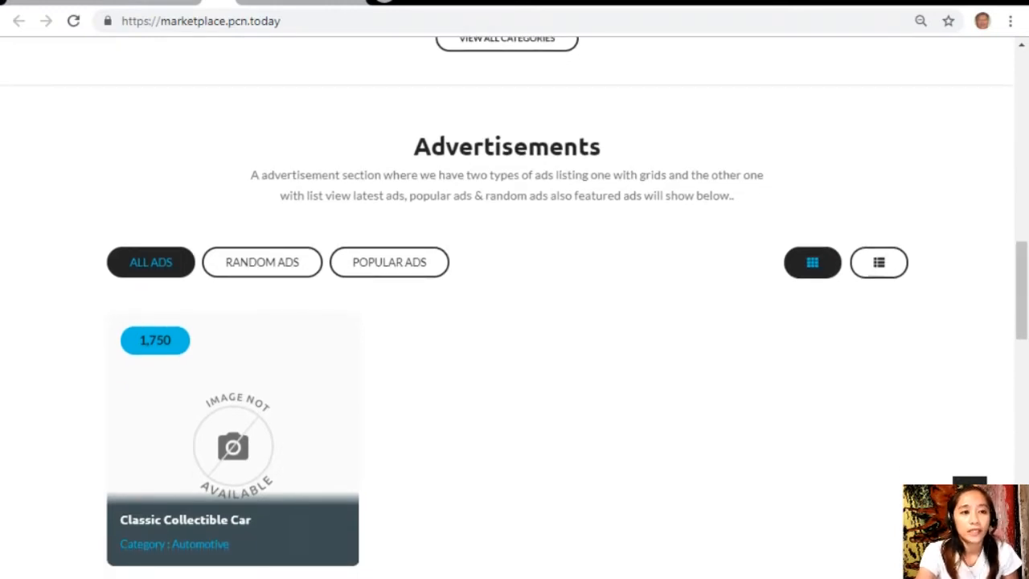
{"action": "mouse_move", "coordinate": [605, 212]}
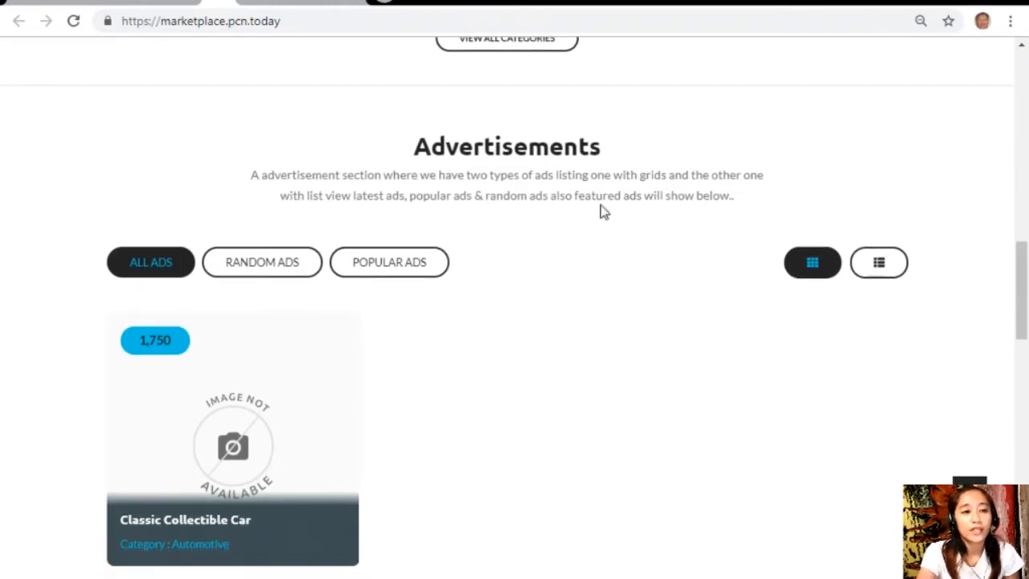
{"action": "mouse_move", "coordinate": [488, 240]}
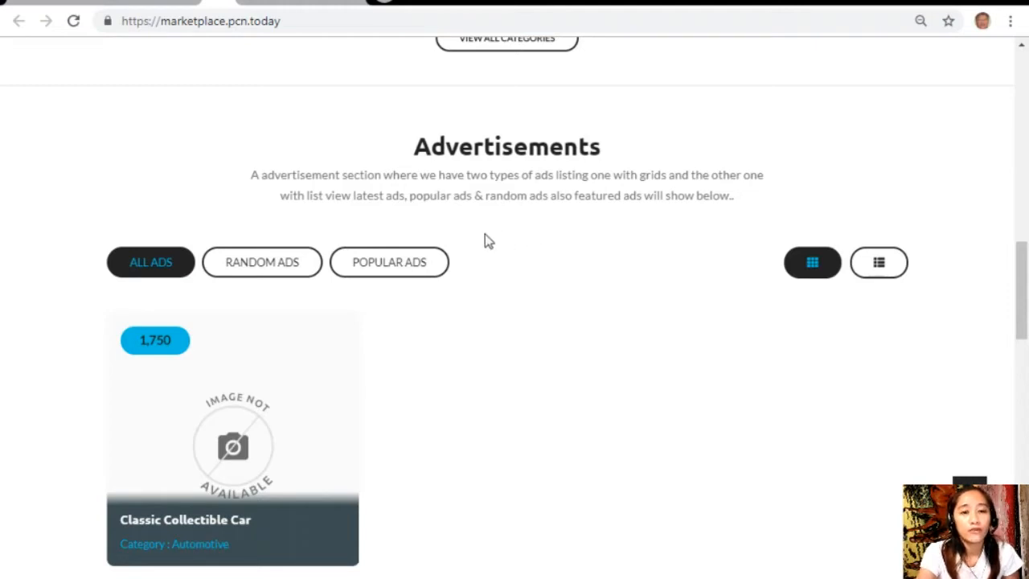
{"action": "mouse_move", "coordinate": [608, 399]}
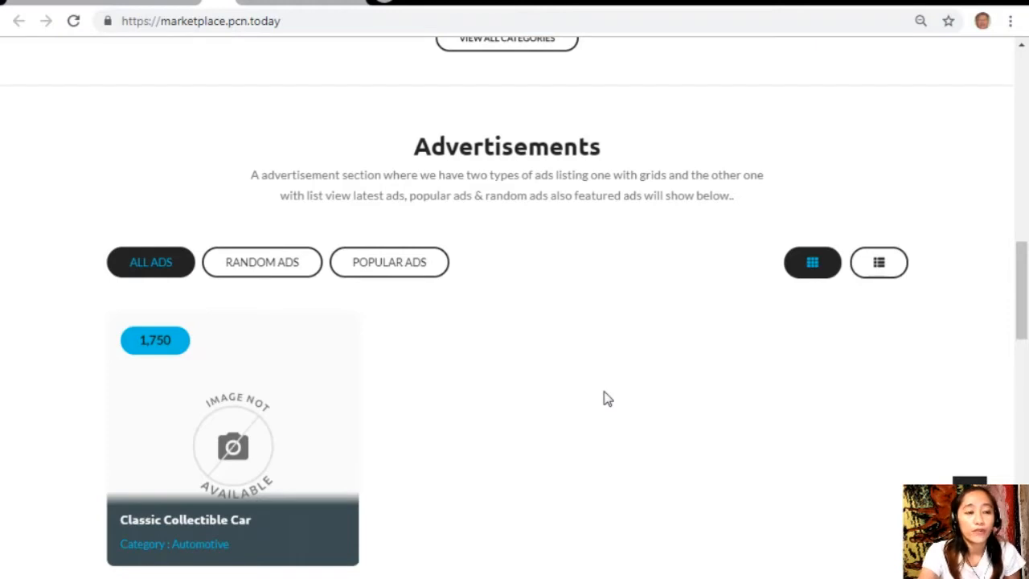
{"action": "mouse_move", "coordinate": [773, 470]}
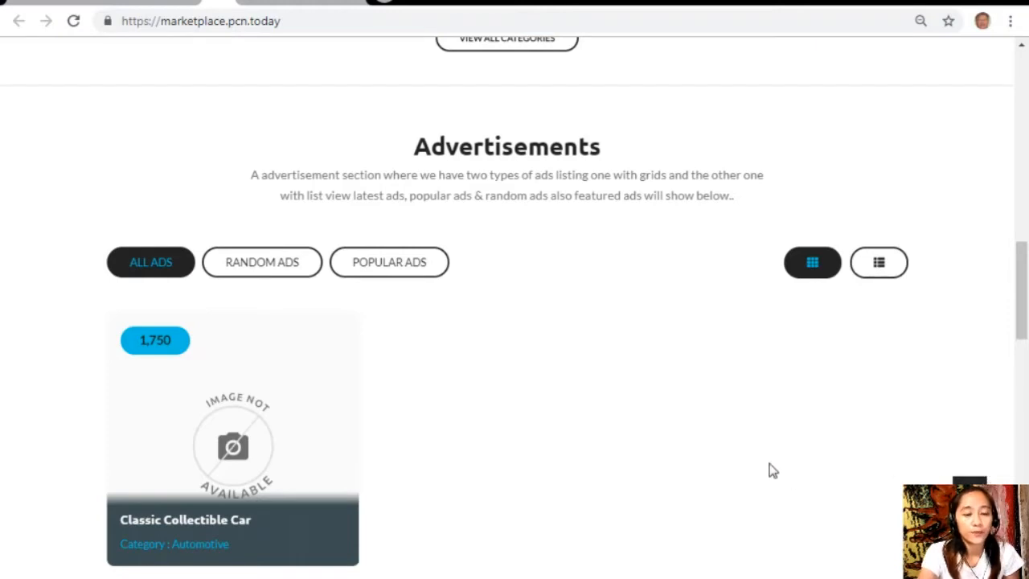
{"action": "scroll", "scroll_direction": "down", "scroll_amount": 3}
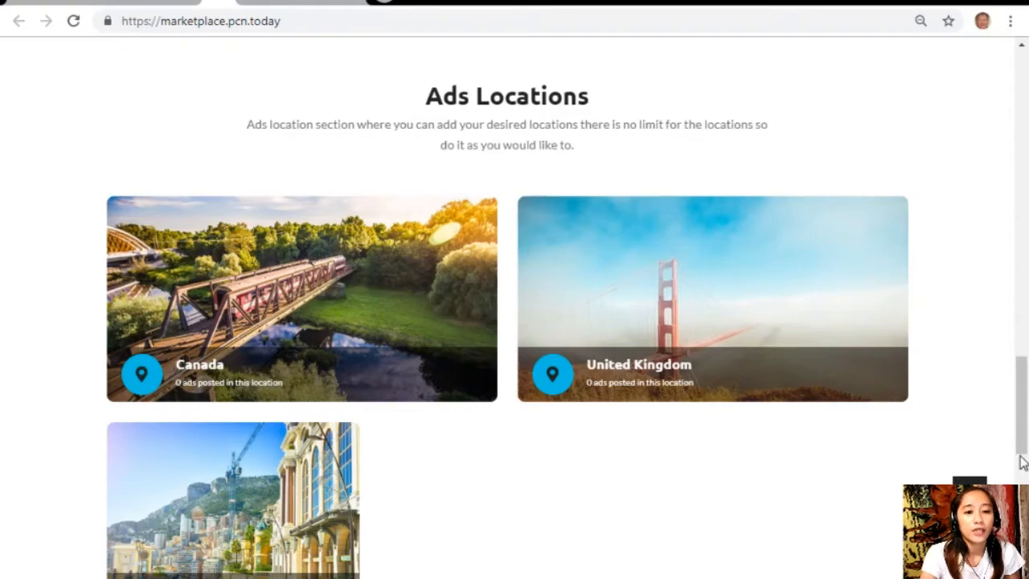
{"action": "scroll", "scroll_direction": "up", "scroll_amount": 3}
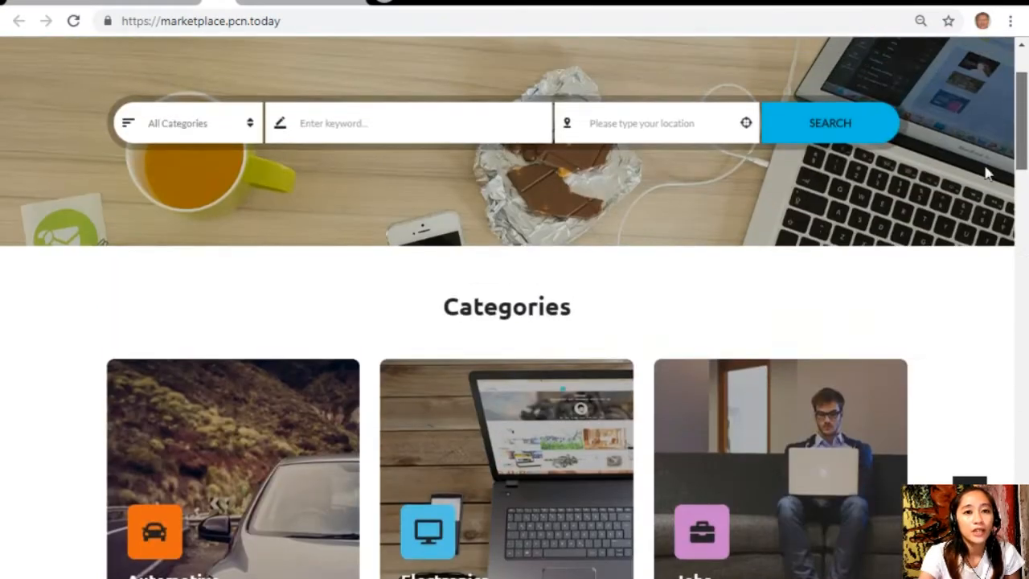
{"action": "scroll", "scroll_direction": "up", "scroll_amount": 3}
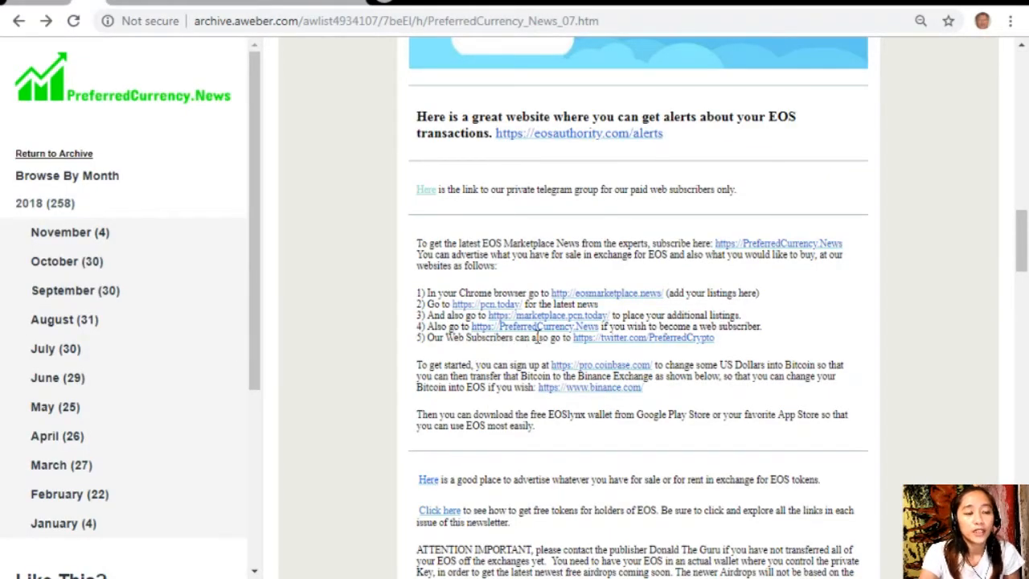
{"action": "mouse_move", "coordinate": [680, 342]}
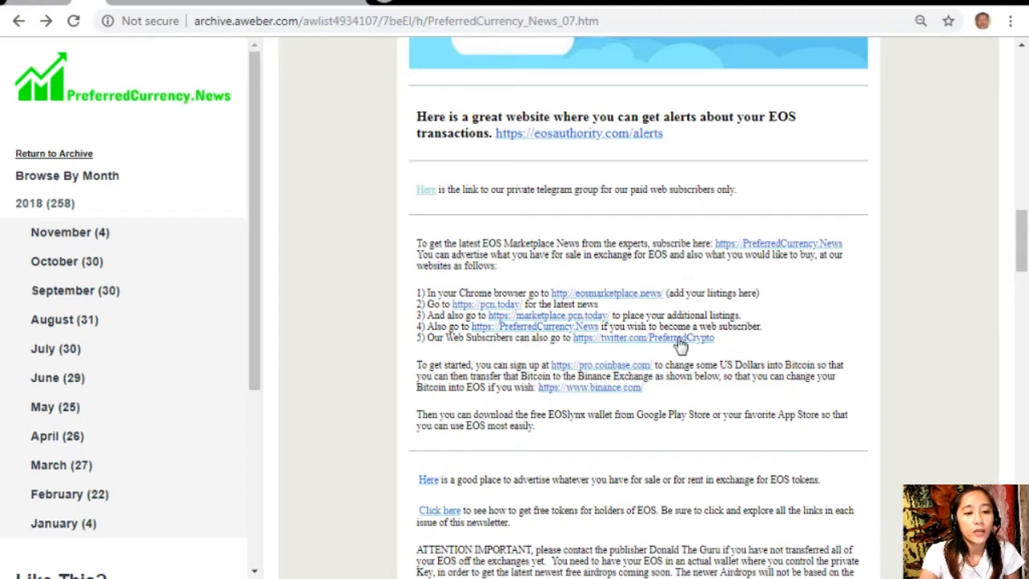
{"action": "mouse_move", "coordinate": [448, 339]}
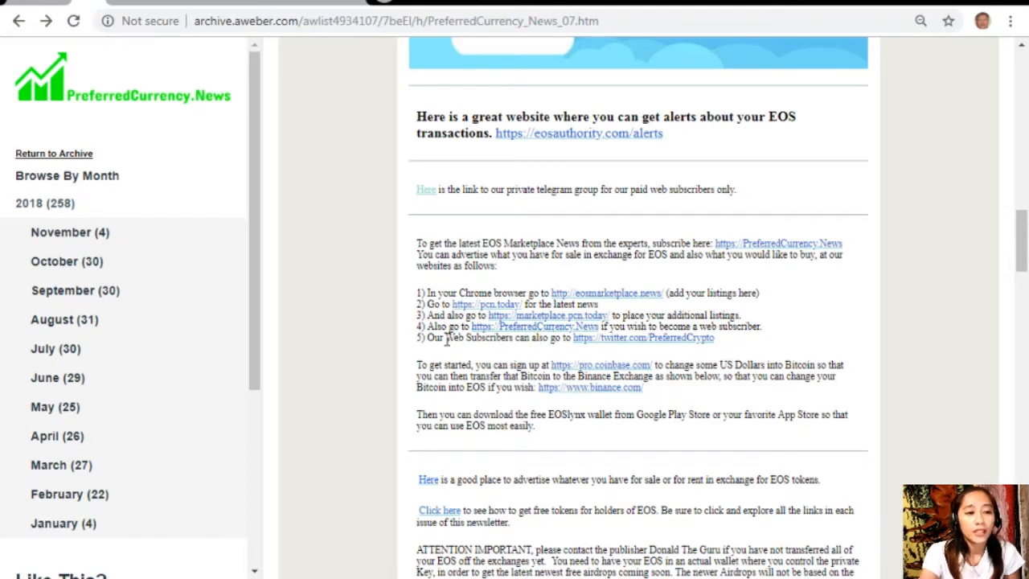
{"action": "mouse_move", "coordinate": [591, 352]}
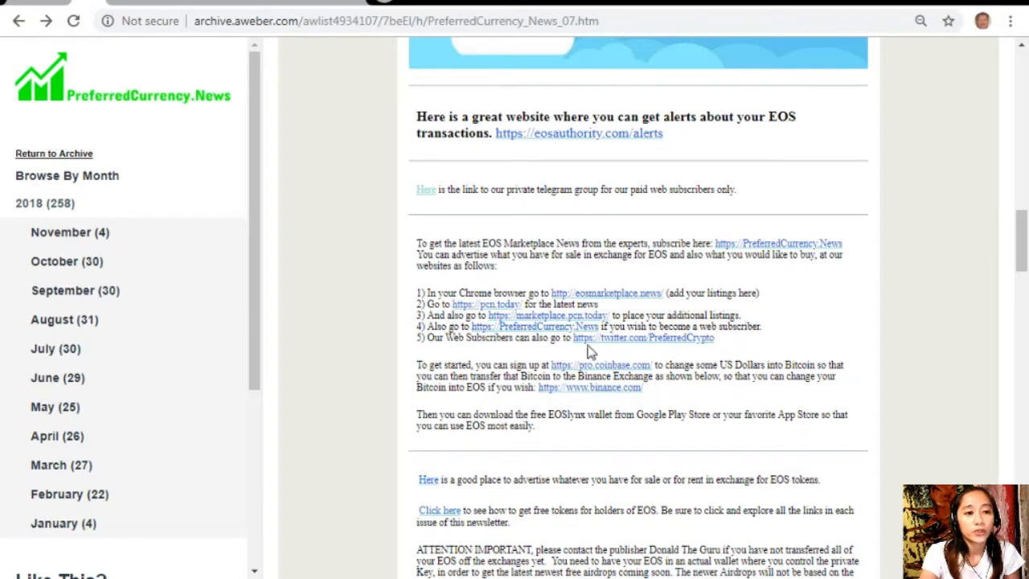
{"action": "mouse_move", "coordinate": [609, 352]}
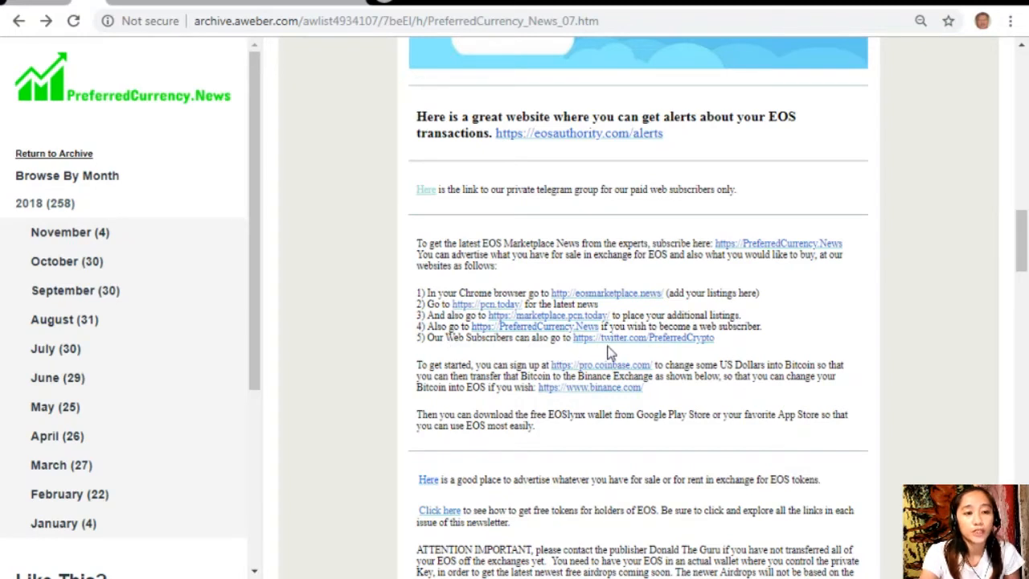
{"action": "mouse_move", "coordinate": [722, 288]}
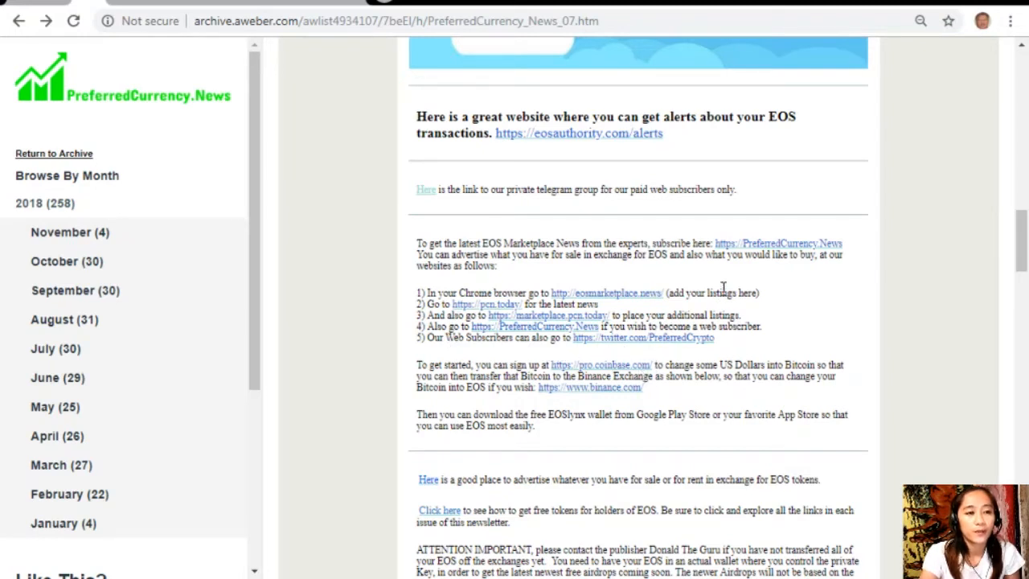
{"action": "mouse_move", "coordinate": [535, 508]}
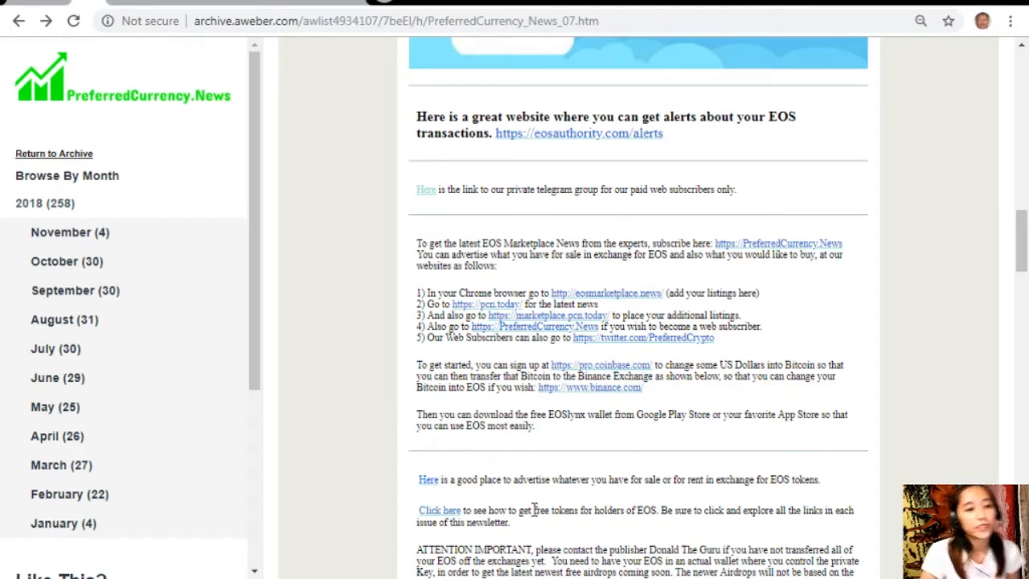
{"action": "mouse_move", "coordinate": [602, 402]}
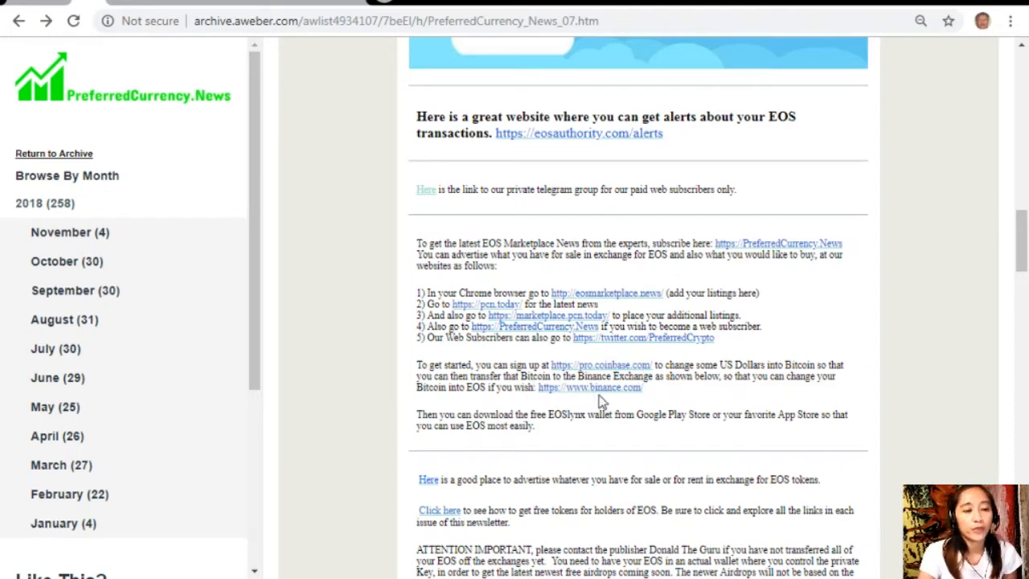
{"action": "mouse_move", "coordinate": [639, 390]}
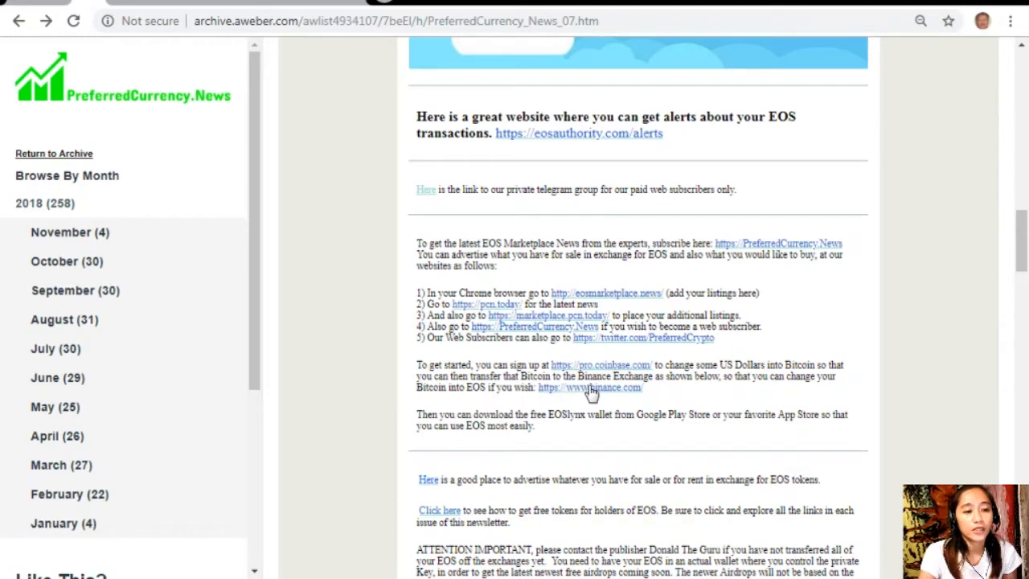
{"action": "mouse_move", "coordinate": [785, 401]}
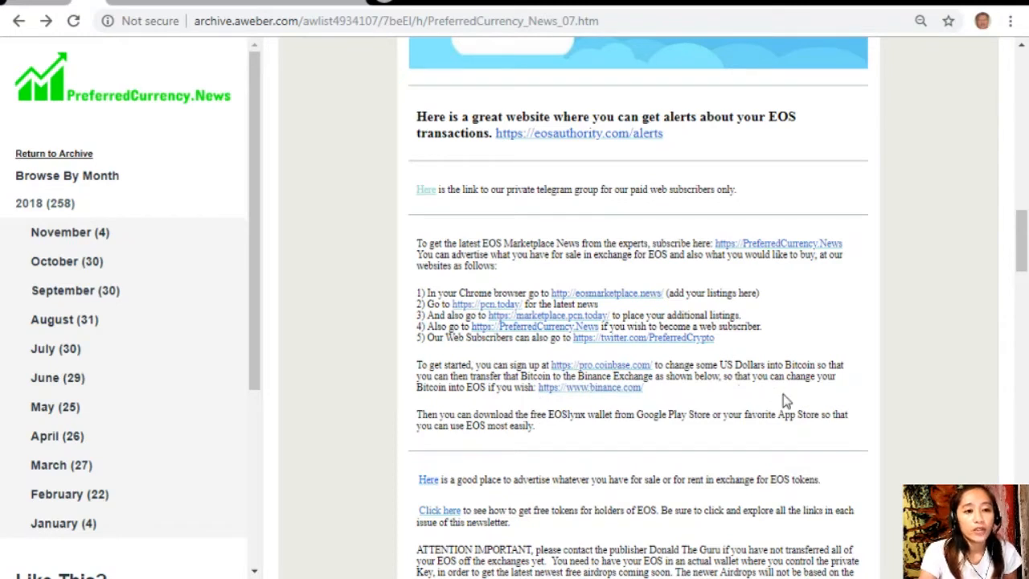
{"action": "mouse_move", "coordinate": [777, 379]}
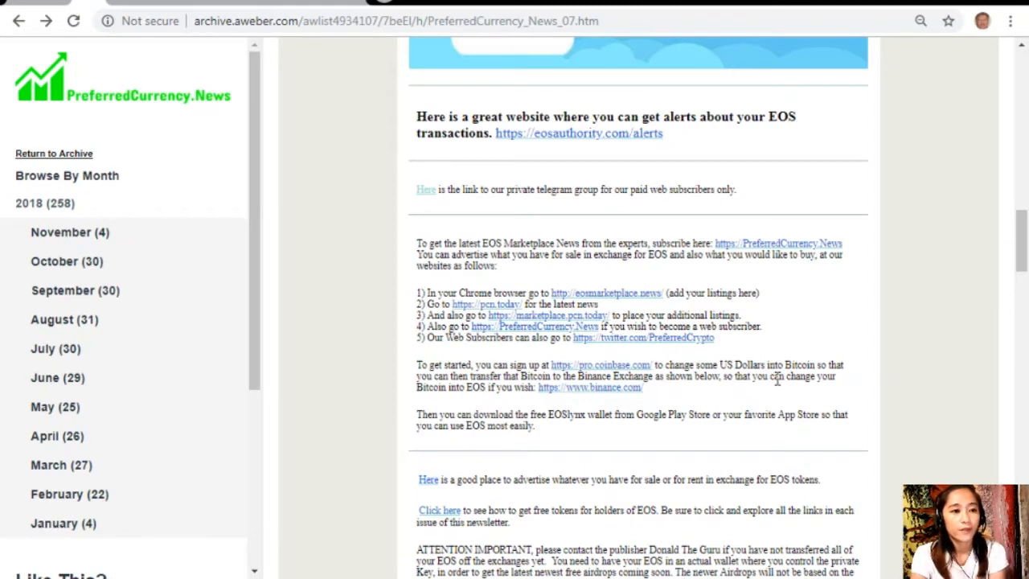
{"action": "mouse_move", "coordinate": [282, 167]}
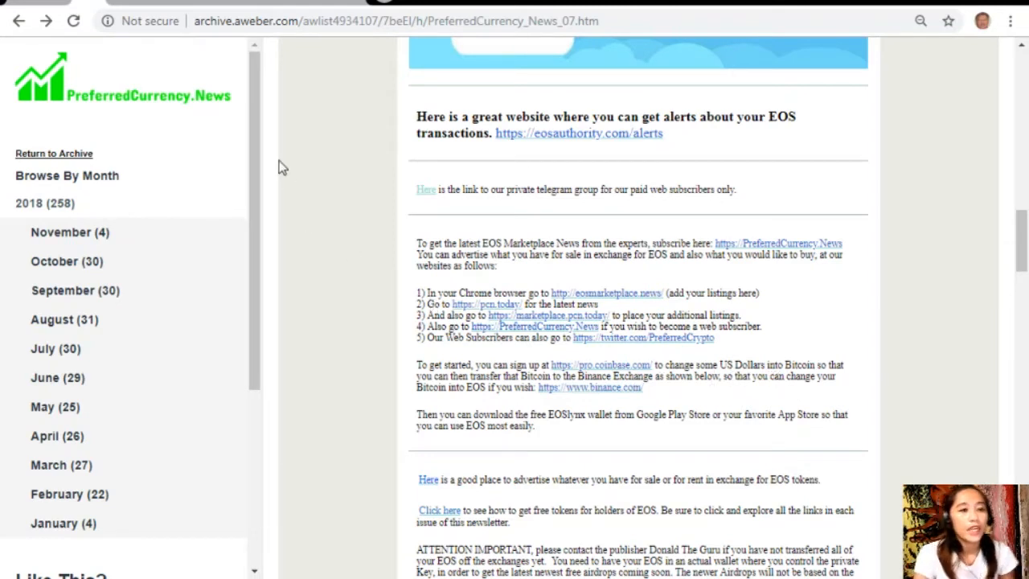
Follow the newsletter's Coinbase Pro sign-up link for buying Bitcoin.
{"action": "left_click", "coordinate": [601, 364]}
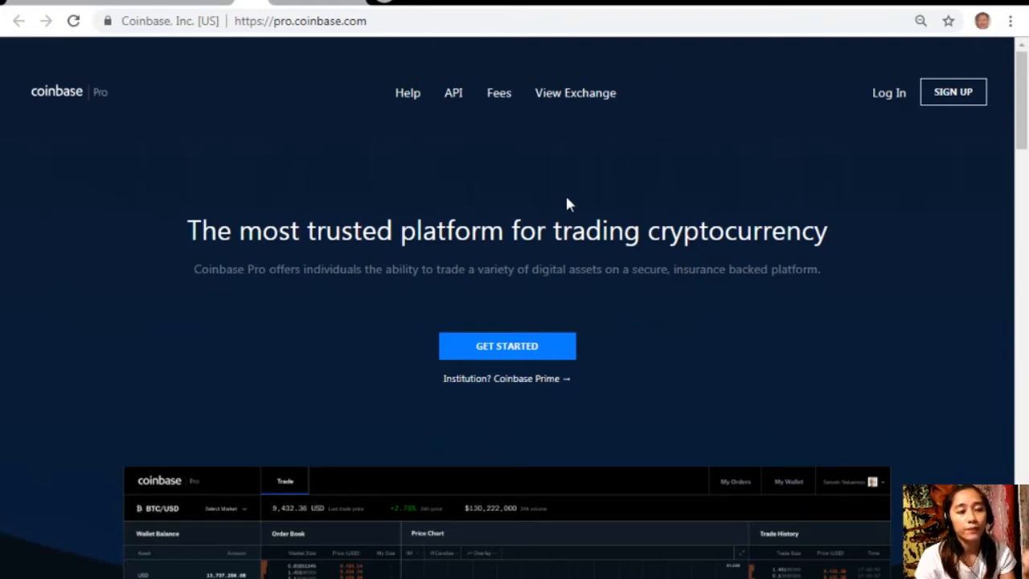
Scroll the Coinbase Pro homepage to its trading dashboard preview and back to the top.
{"action": "scroll", "scroll_direction": "down", "scroll_amount": 3}
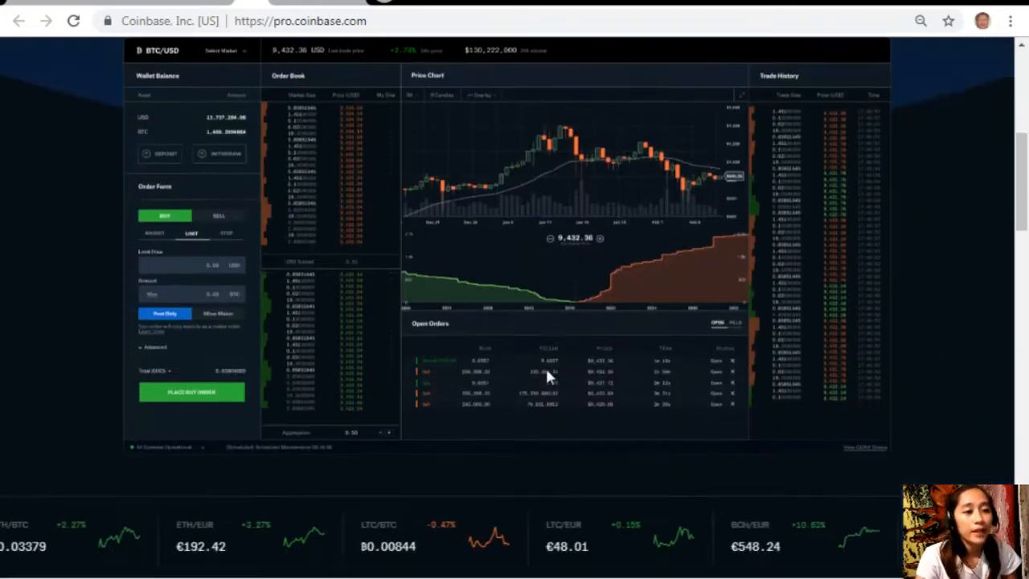
{"action": "scroll", "scroll_direction": "up", "scroll_amount": 3}
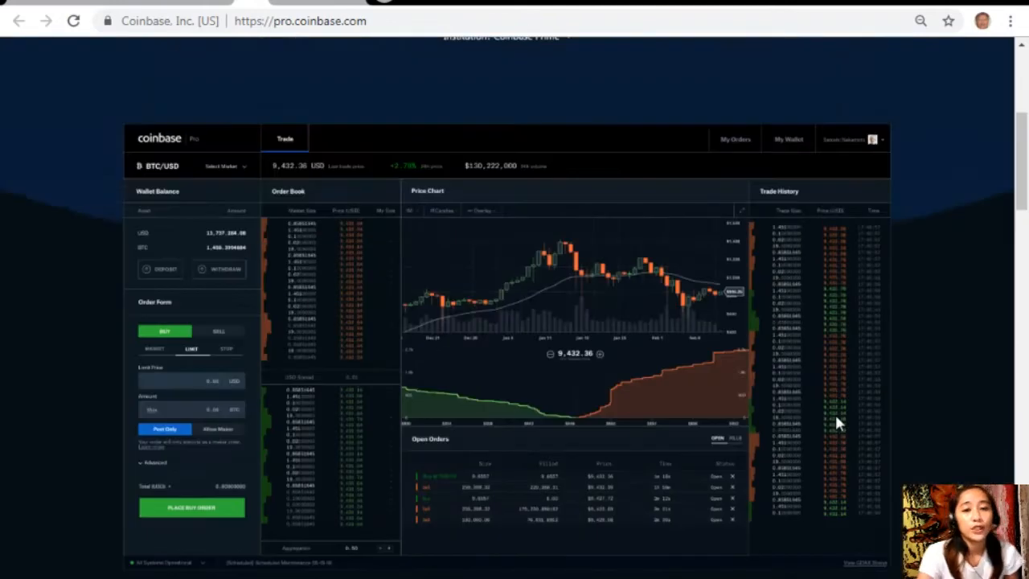
{"action": "scroll", "scroll_direction": "up", "scroll_amount": 3}
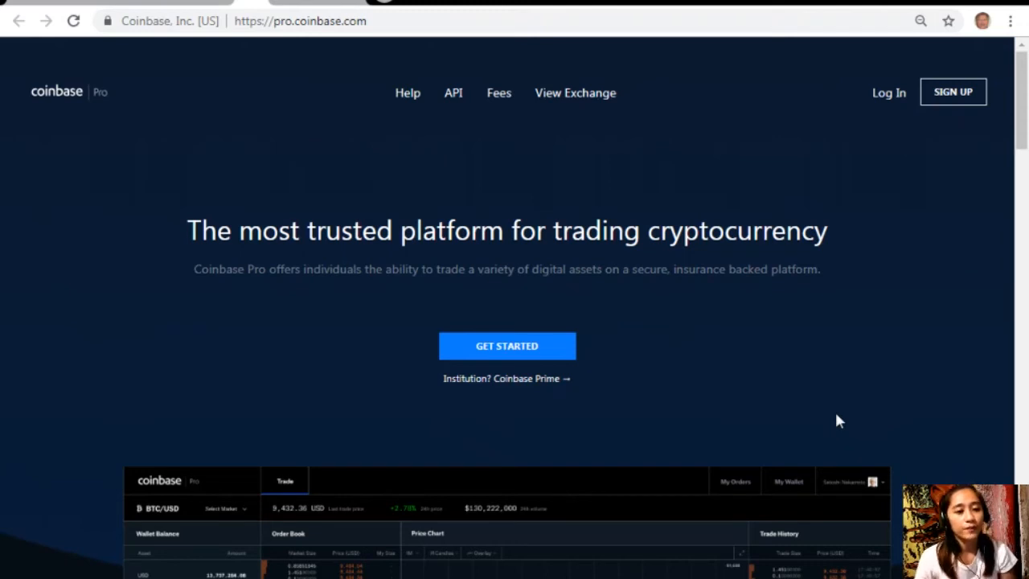
{"action": "mouse_move", "coordinate": [675, 452]}
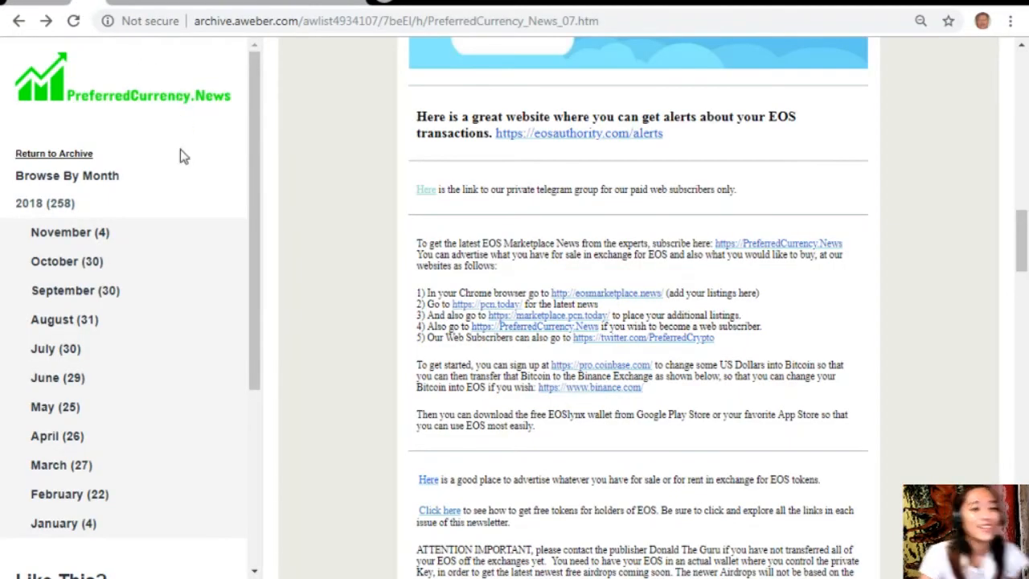
{"action": "scroll", "scroll_direction": "down", "scroll_amount": 3}
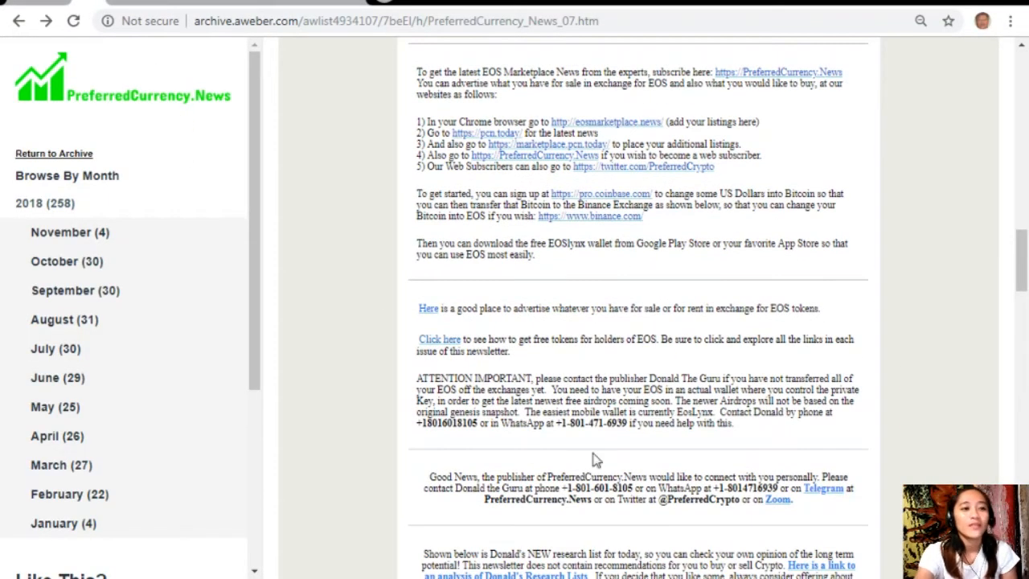
{"action": "mouse_move", "coordinate": [635, 362]}
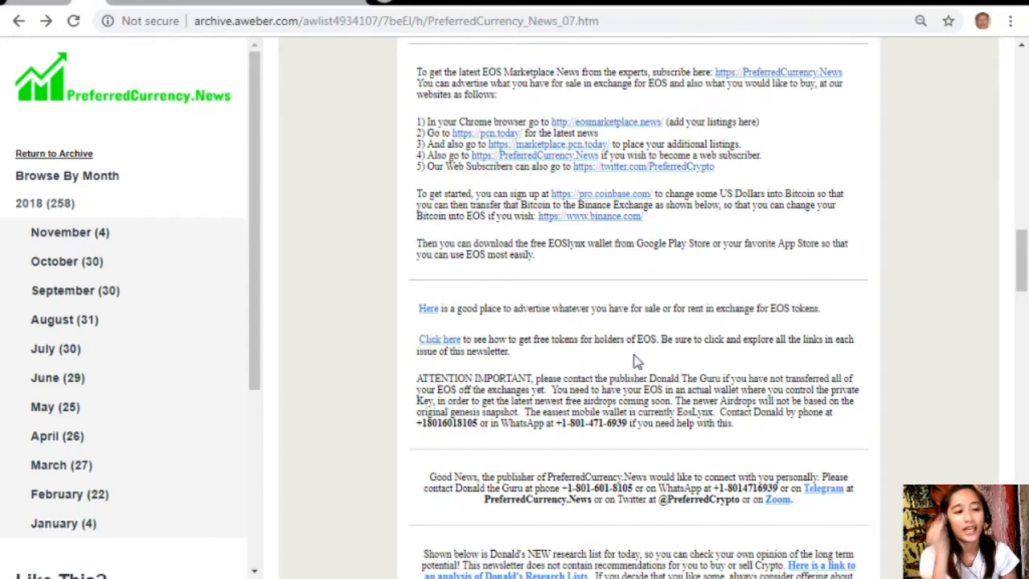
{"action": "mouse_move", "coordinate": [615, 360]}
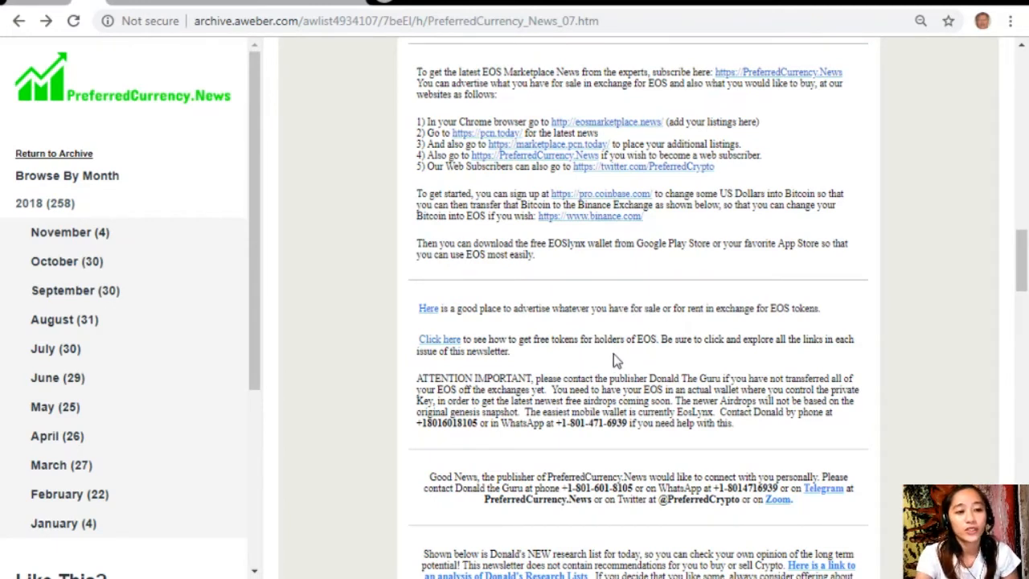
{"action": "mouse_move", "coordinate": [758, 357]}
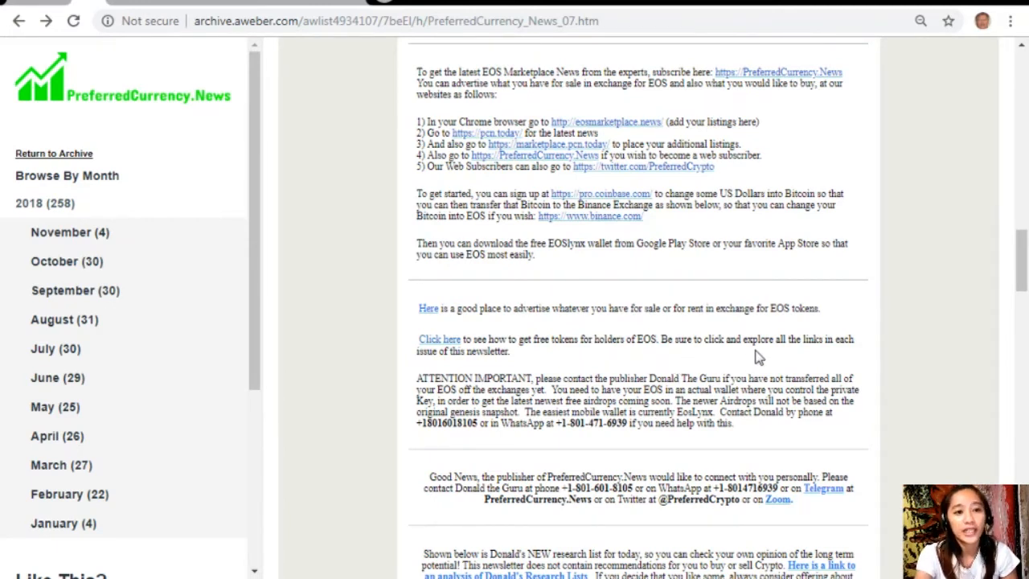
{"action": "mouse_move", "coordinate": [856, 368]}
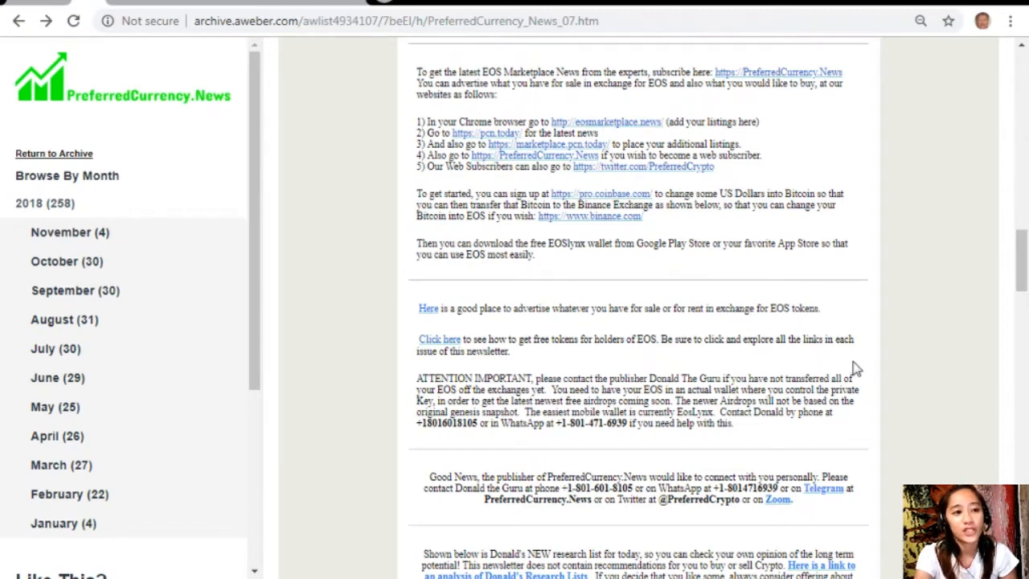
{"action": "mouse_move", "coordinate": [750, 330]}
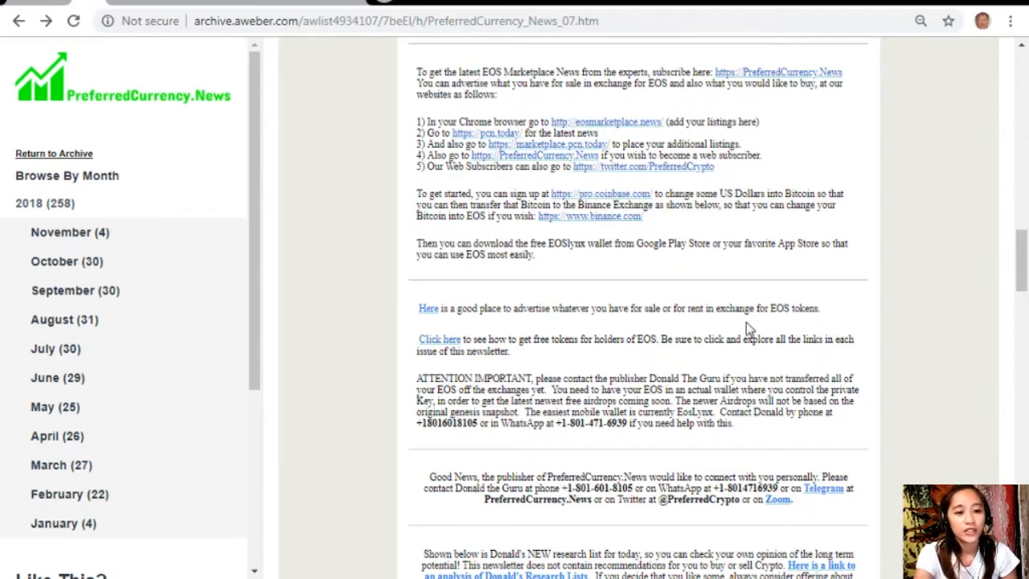
{"action": "mouse_move", "coordinate": [454, 347]}
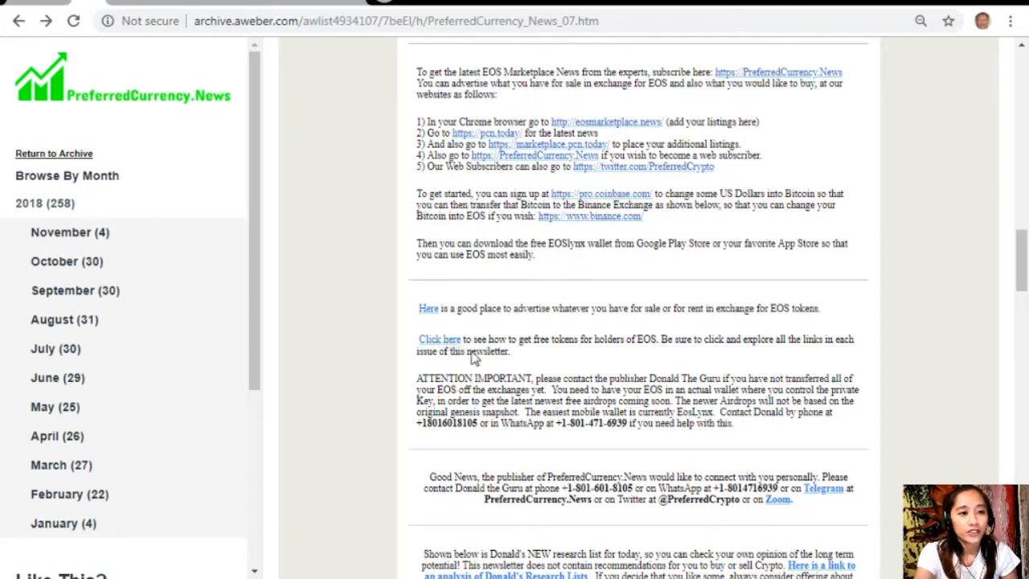
{"action": "mouse_move", "coordinate": [490, 352]}
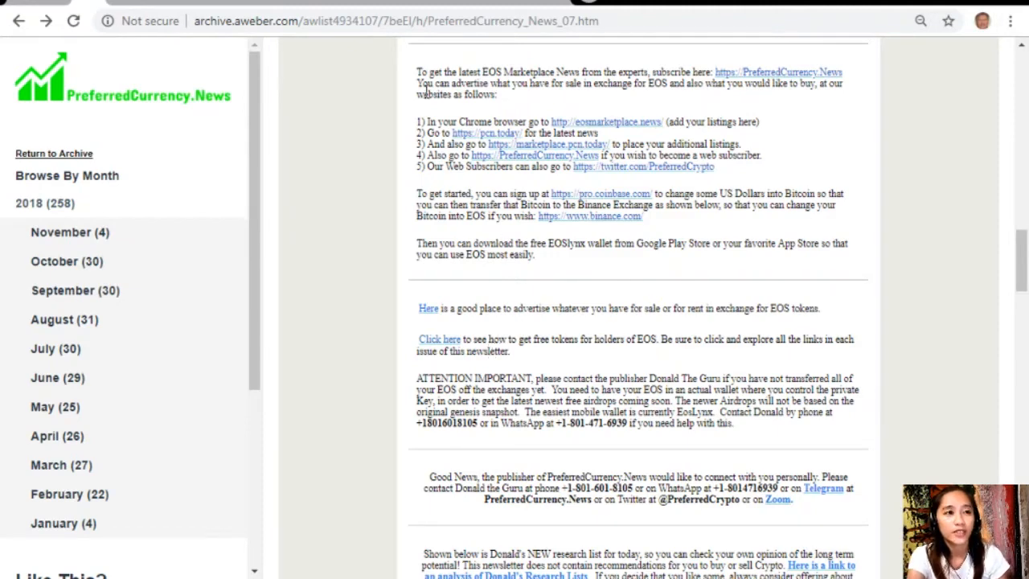
{"action": "left_click", "coordinate": [439, 338]}
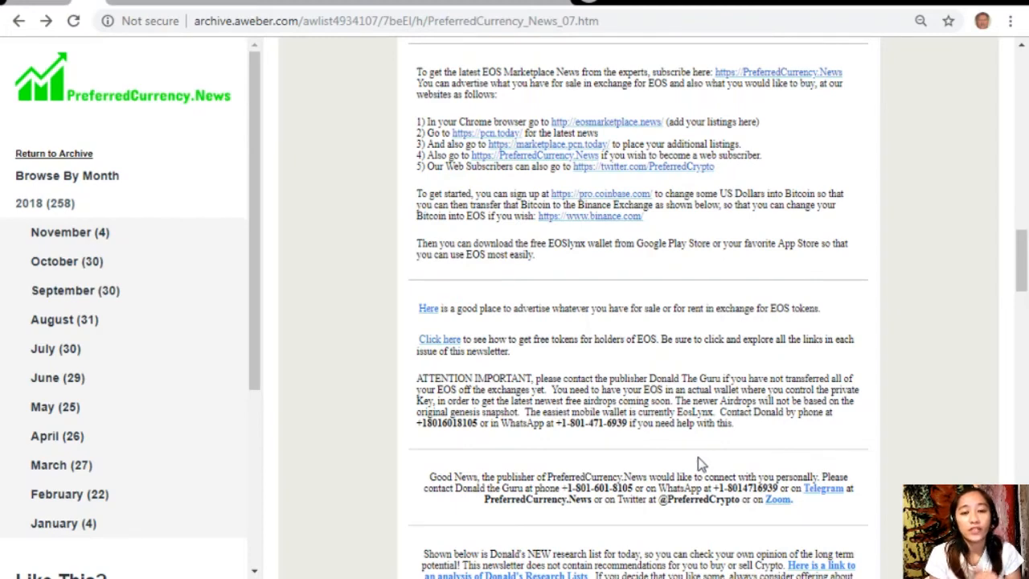
{"action": "mouse_move", "coordinate": [823, 356]}
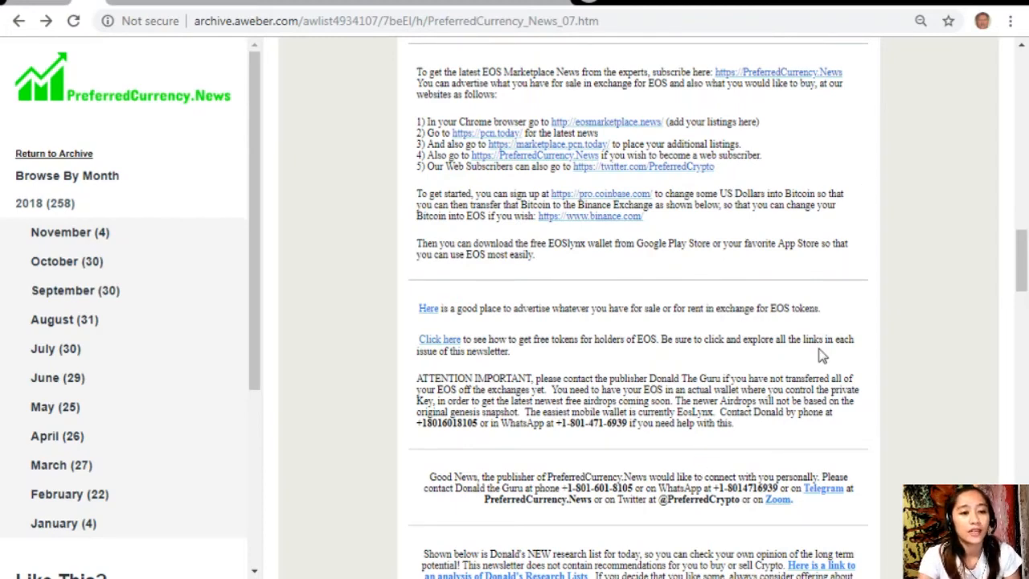
Scroll to Donald's Research List and open its linked Google Sheets spreadsheet.
{"action": "scroll", "scroll_direction": "down", "scroll_amount": 3}
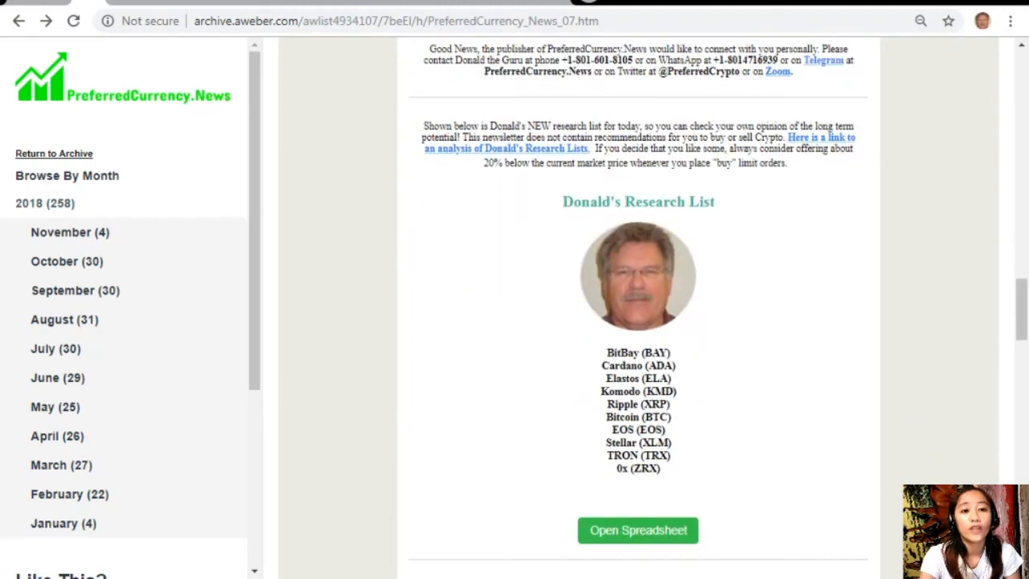
{"action": "scroll", "scroll_direction": "down", "scroll_amount": 3}
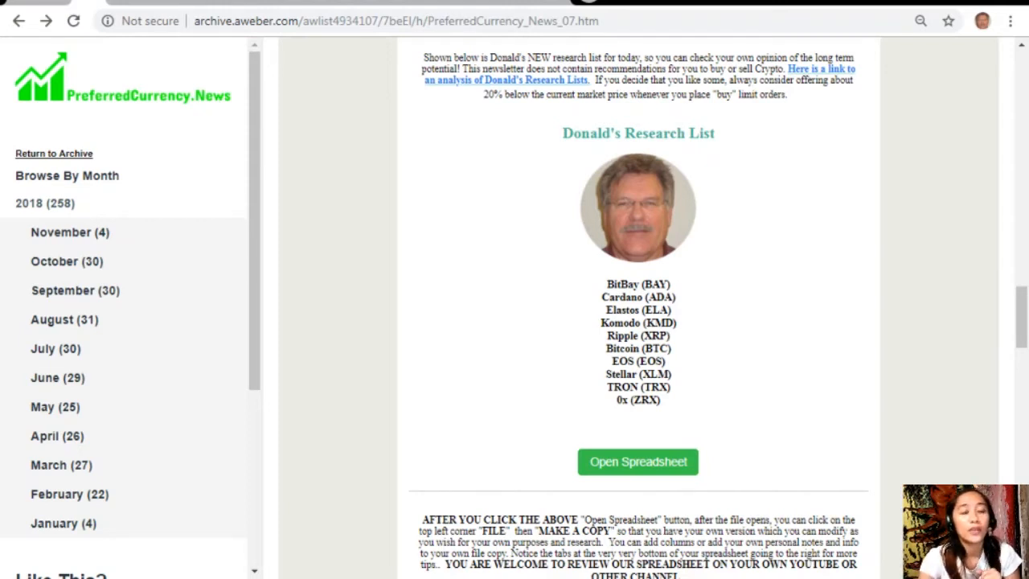
{"action": "mouse_move", "coordinate": [440, 329]}
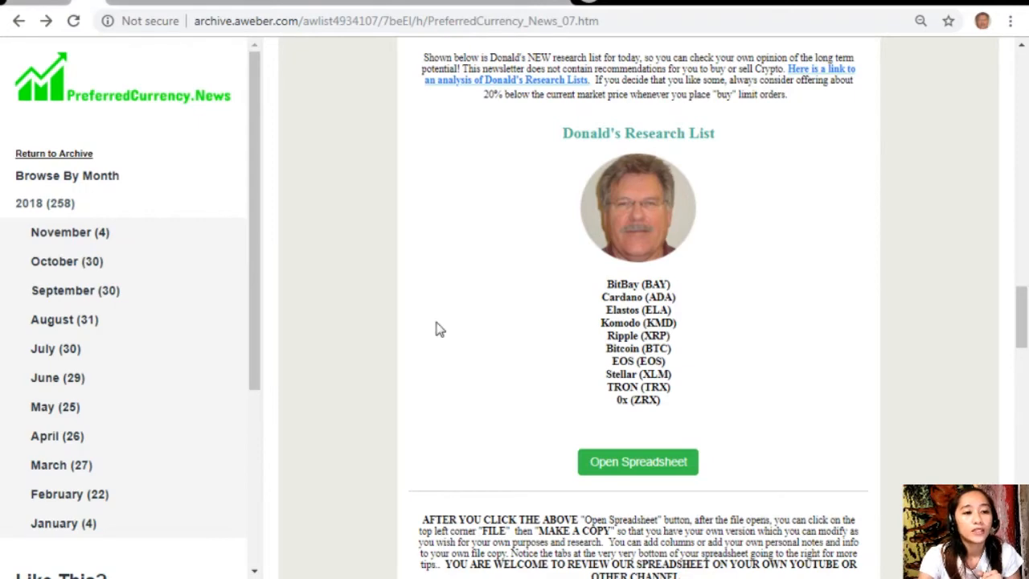
{"action": "mouse_move", "coordinate": [705, 397]}
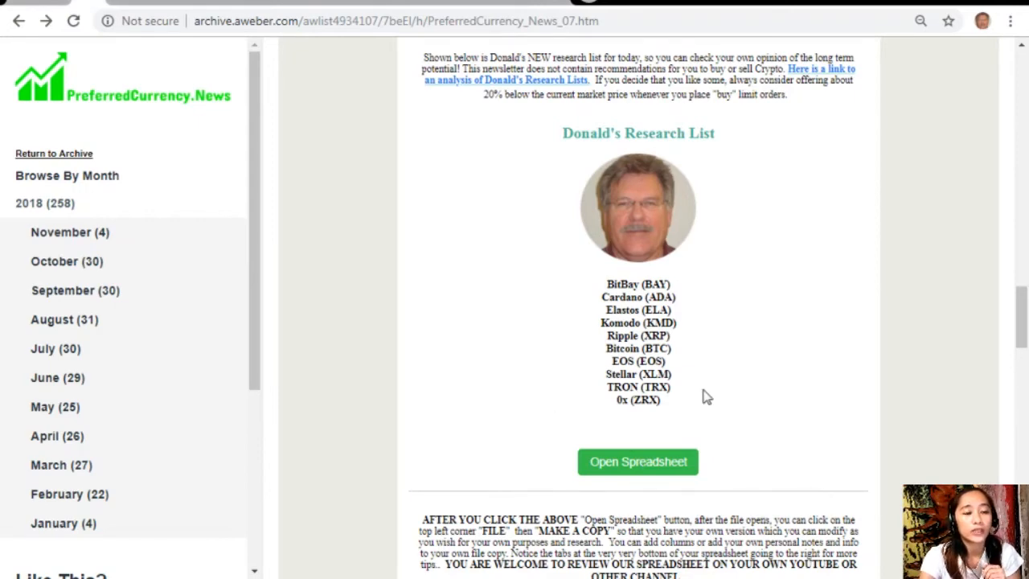
{"action": "left_click", "coordinate": [637, 462]}
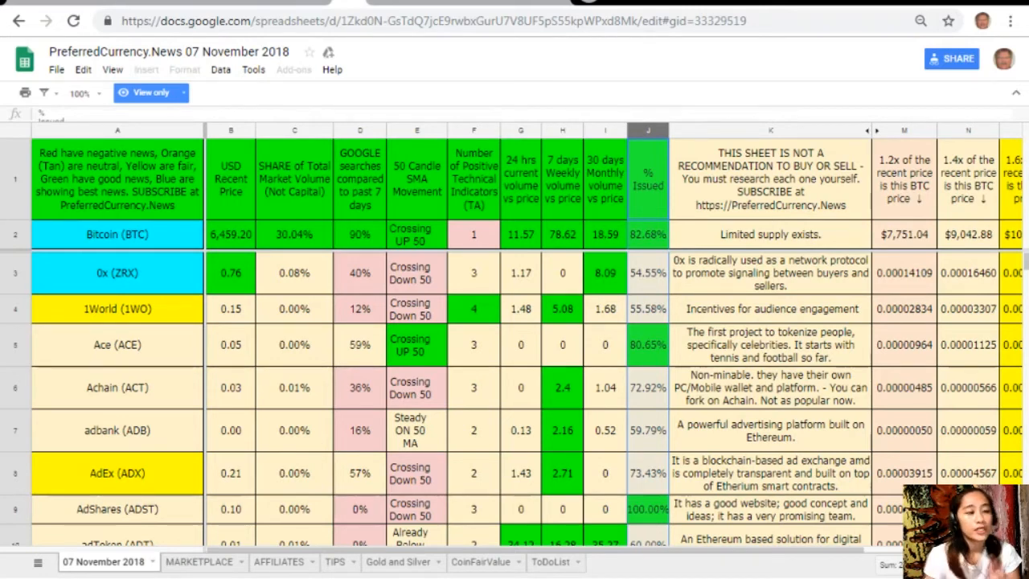
Highlight the % Issued, coin names, market volume share, 7-day and 30-day volume columns, then bring up the File menu.
{"action": "left_click", "coordinate": [117, 129]}
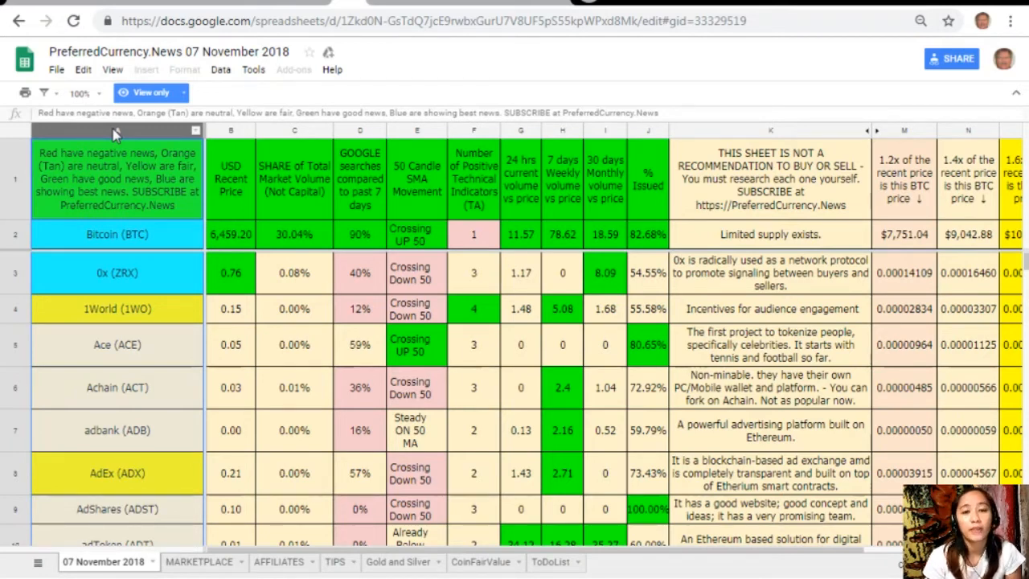
{"action": "left_click", "coordinate": [229, 130]}
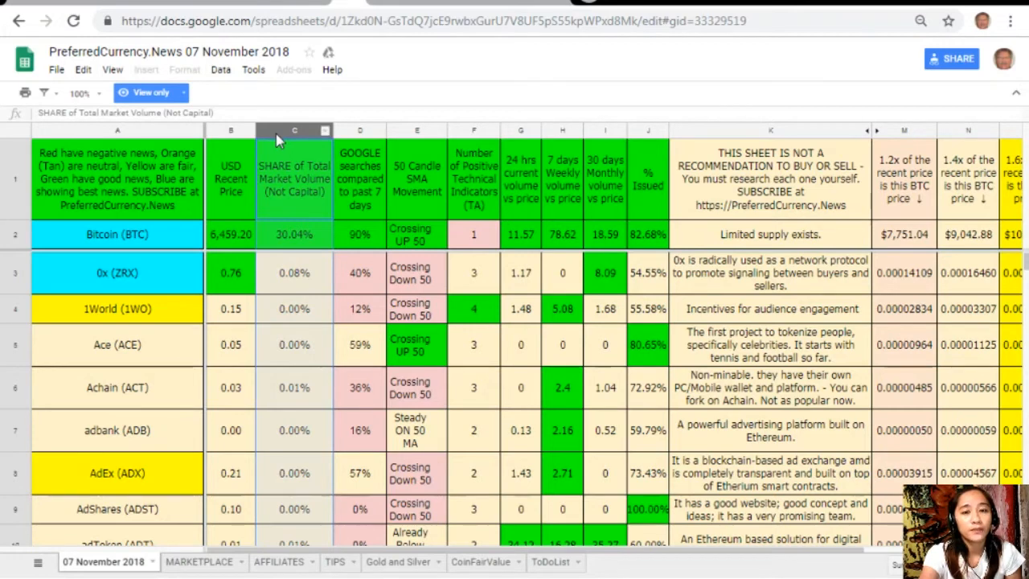
{"action": "left_click", "coordinate": [360, 131]}
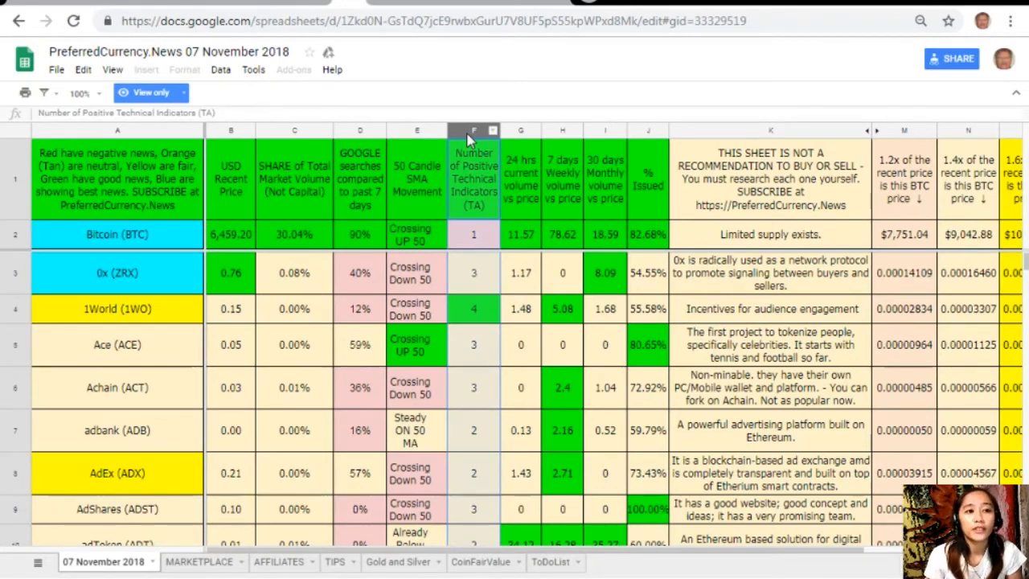
{"action": "mouse_move", "coordinate": [521, 135]}
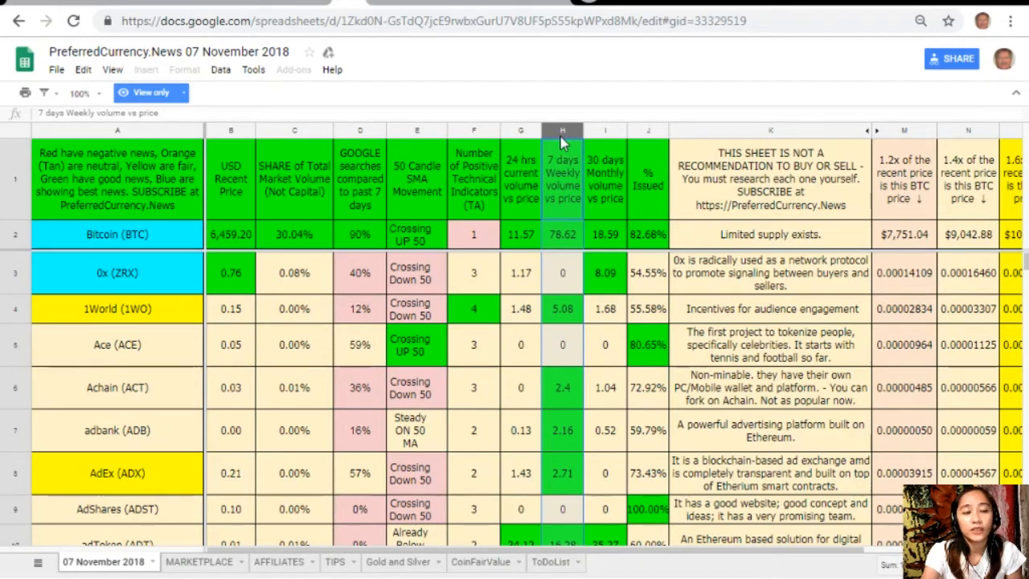
{"action": "left_click", "coordinate": [604, 133]}
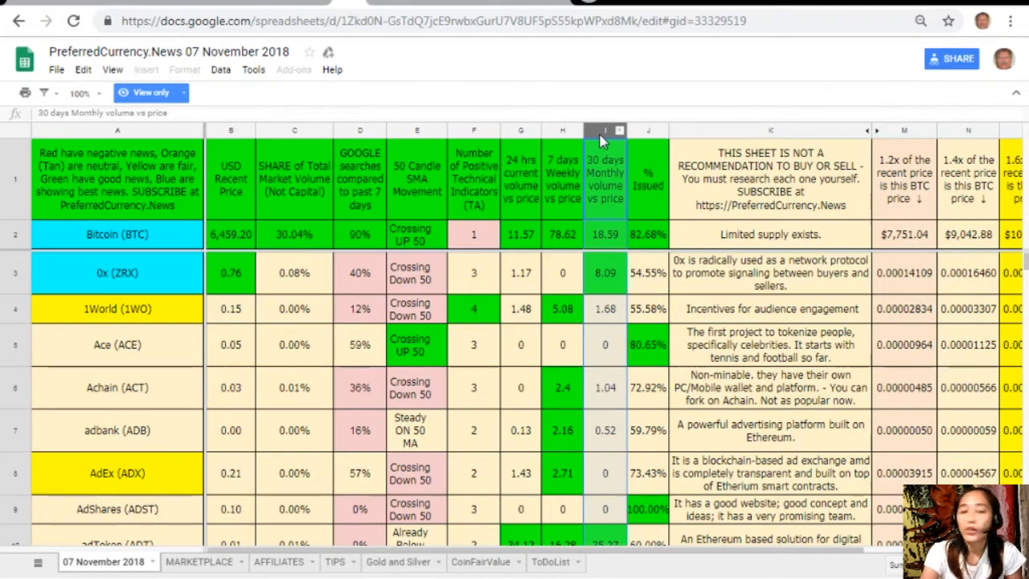
{"action": "left_click", "coordinate": [648, 129]}
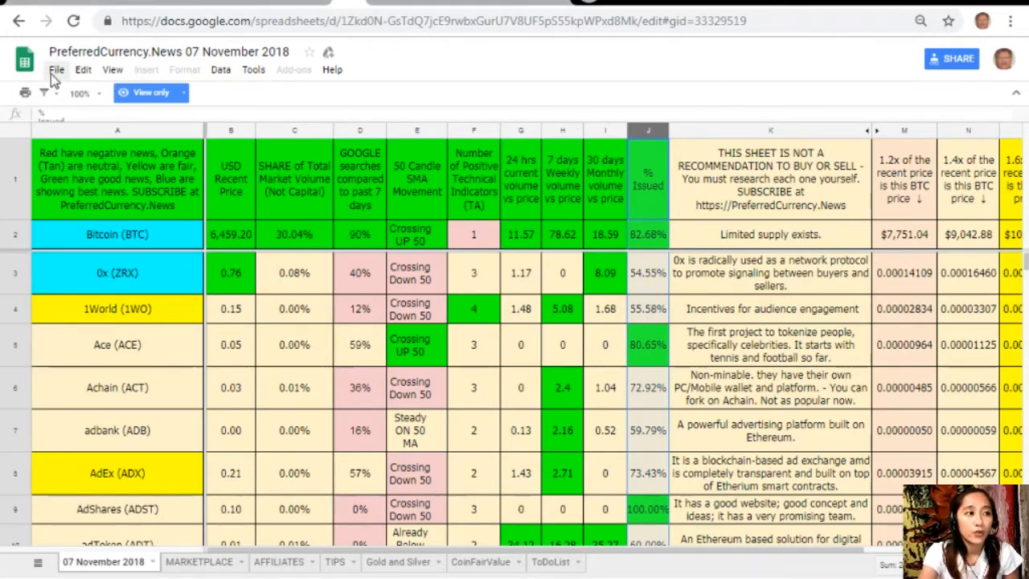
{"action": "left_click", "coordinate": [56, 69]}
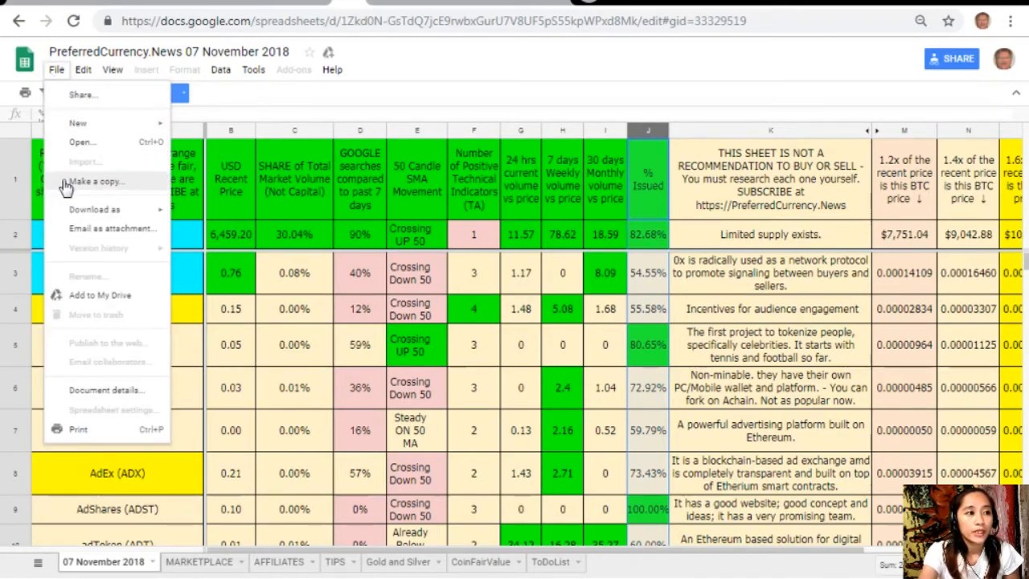
Make a copy of the sheet in My Drive, keeping the default name 'Copy of PreferredCurrency.News 07 November 2018'.
{"action": "left_click", "coordinate": [97, 181]}
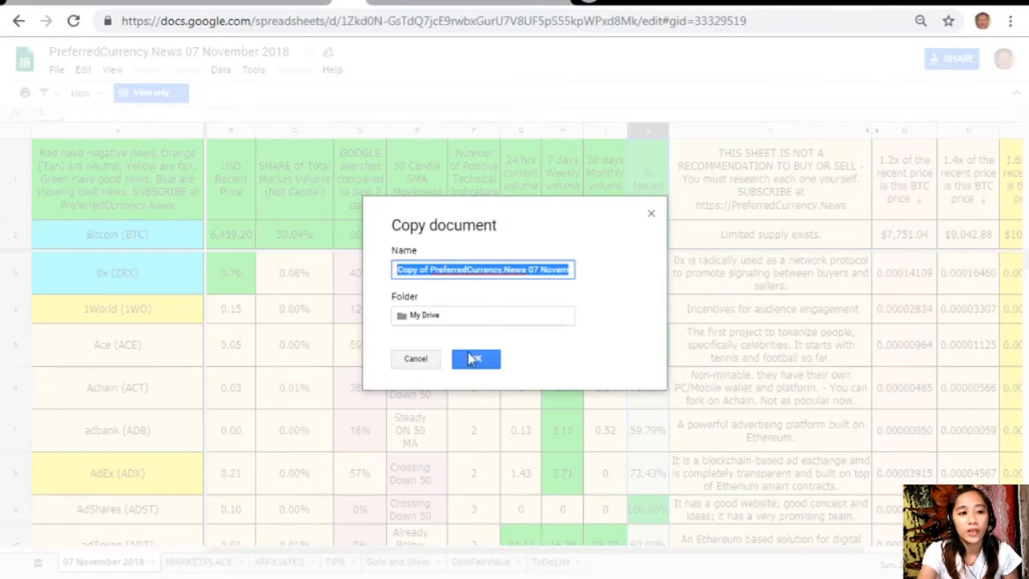
{"action": "left_click", "coordinate": [475, 358]}
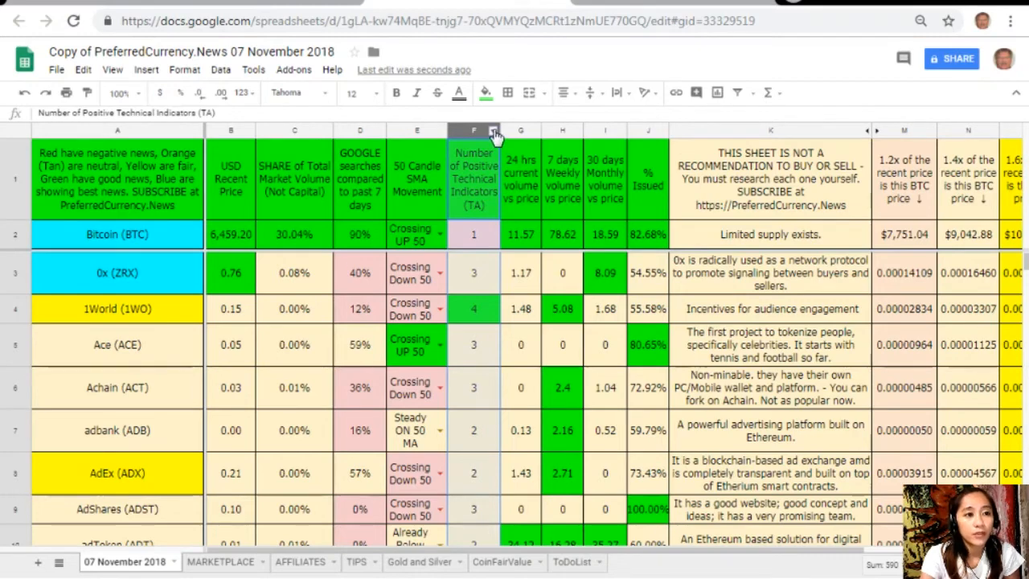
Bring up the context menu on the technical indicators column header of the copy.
{"action": "right_click", "coordinate": [473, 129]}
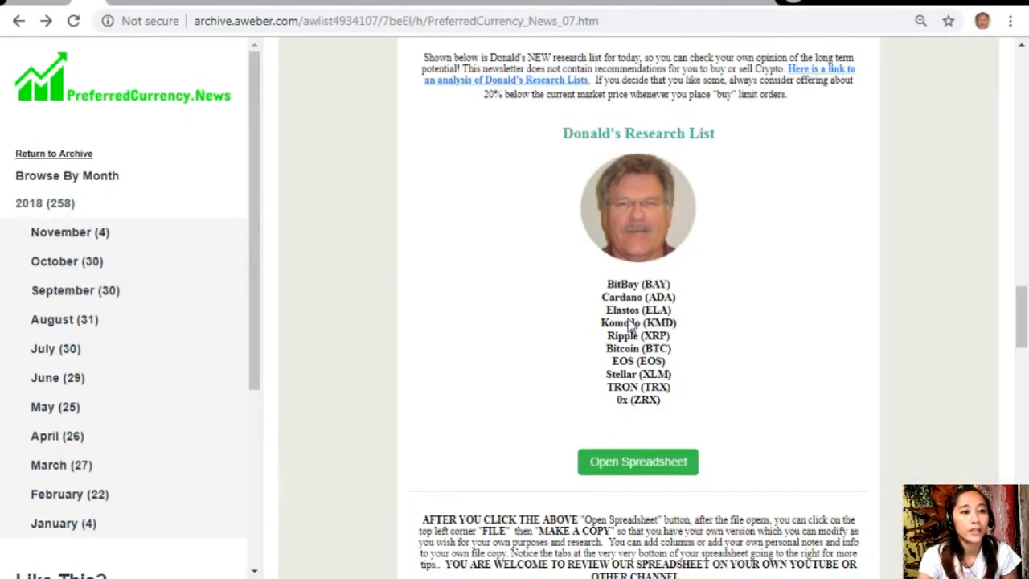
Scroll the newsletter past the Become an Affiliate banner to the Binance, Bibox, Qryptos, Cryptopia and CoinExchange logos.
{"action": "scroll", "scroll_direction": "down", "scroll_amount": 3}
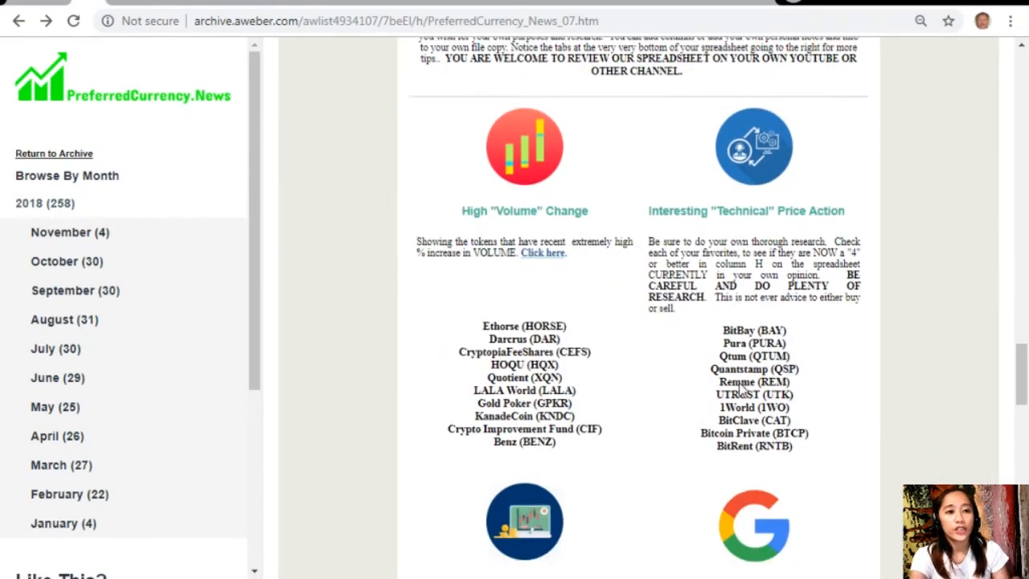
{"action": "scroll", "scroll_direction": "down", "scroll_amount": 3}
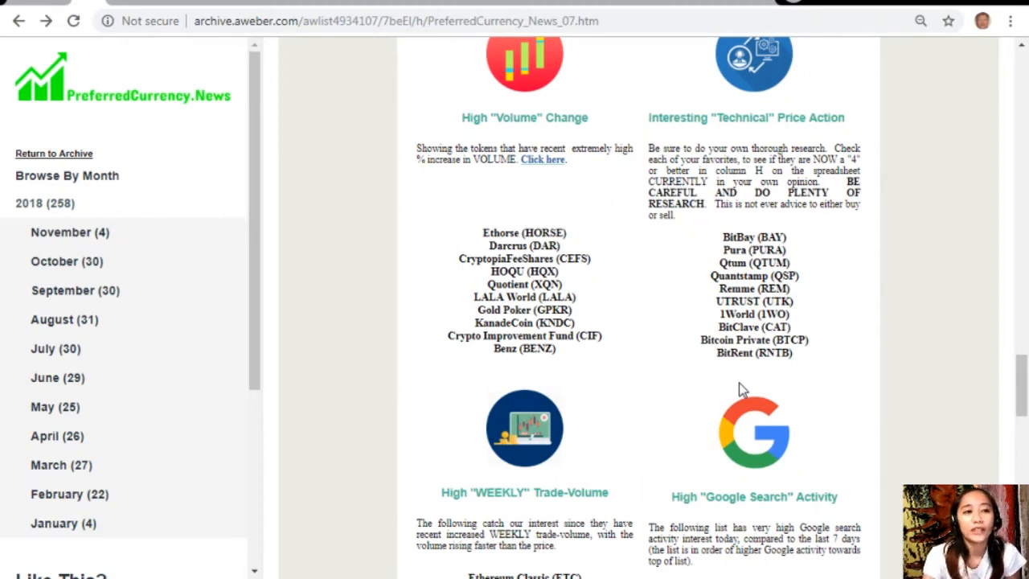
{"action": "mouse_move", "coordinate": [796, 133]}
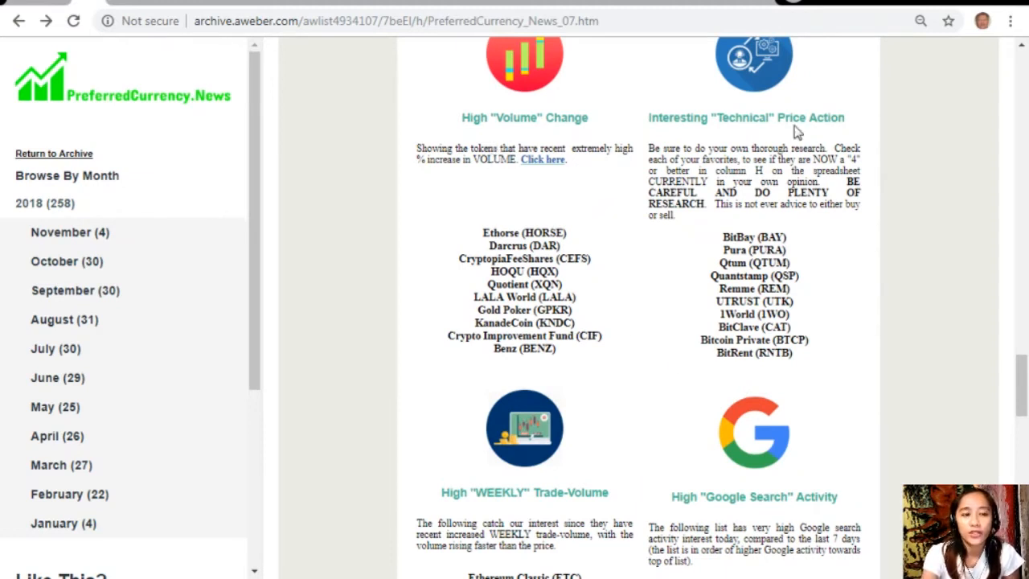
{"action": "mouse_move", "coordinate": [836, 88]}
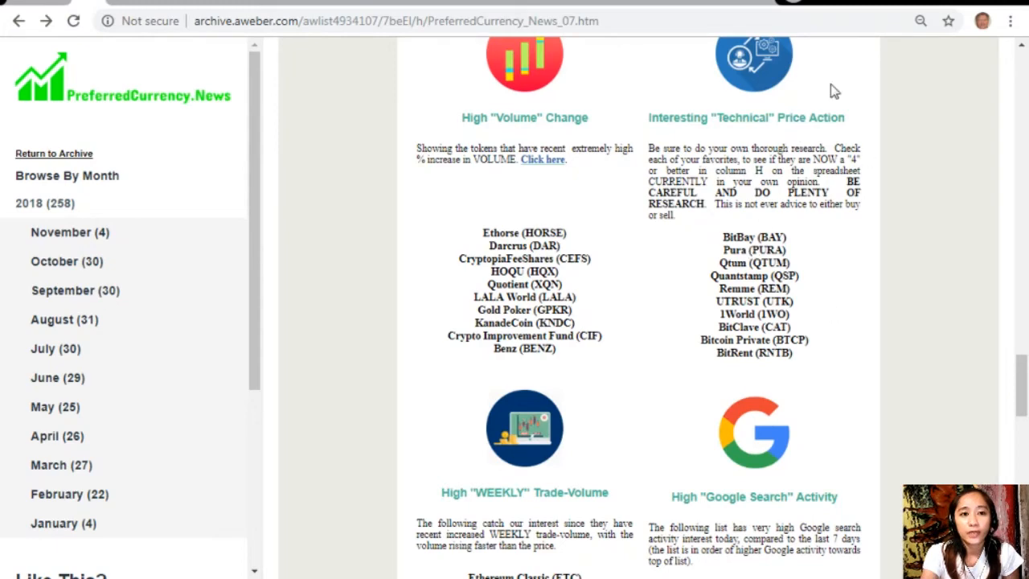
{"action": "scroll", "scroll_direction": "down", "scroll_amount": 3}
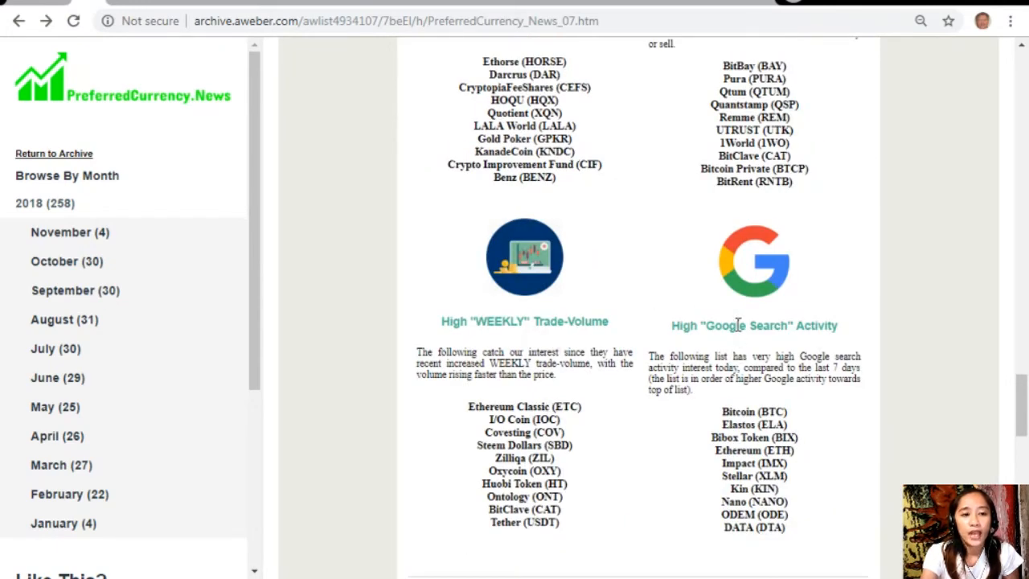
{"action": "mouse_move", "coordinate": [885, 424]}
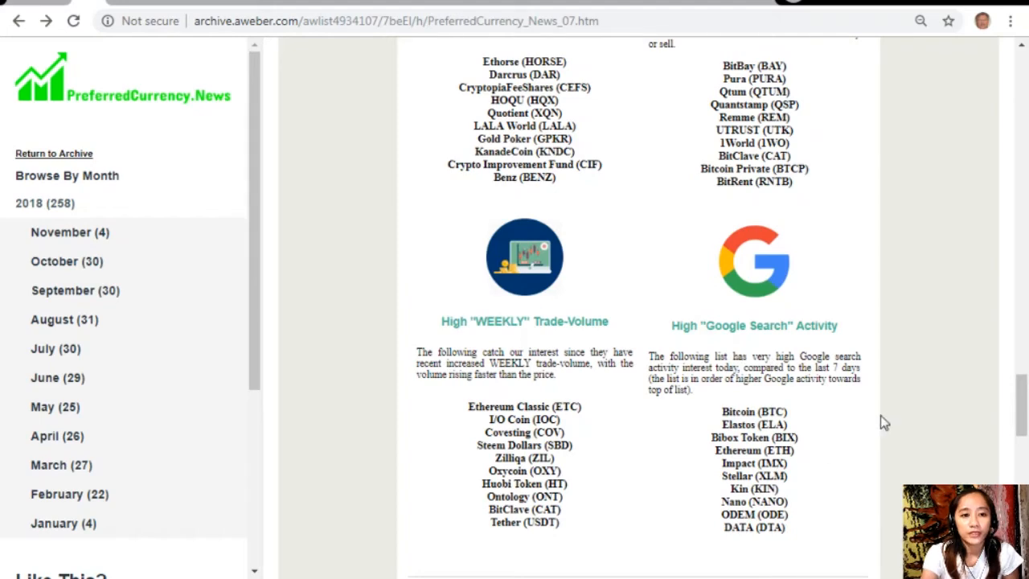
{"action": "scroll", "scroll_direction": "down", "scroll_amount": 3}
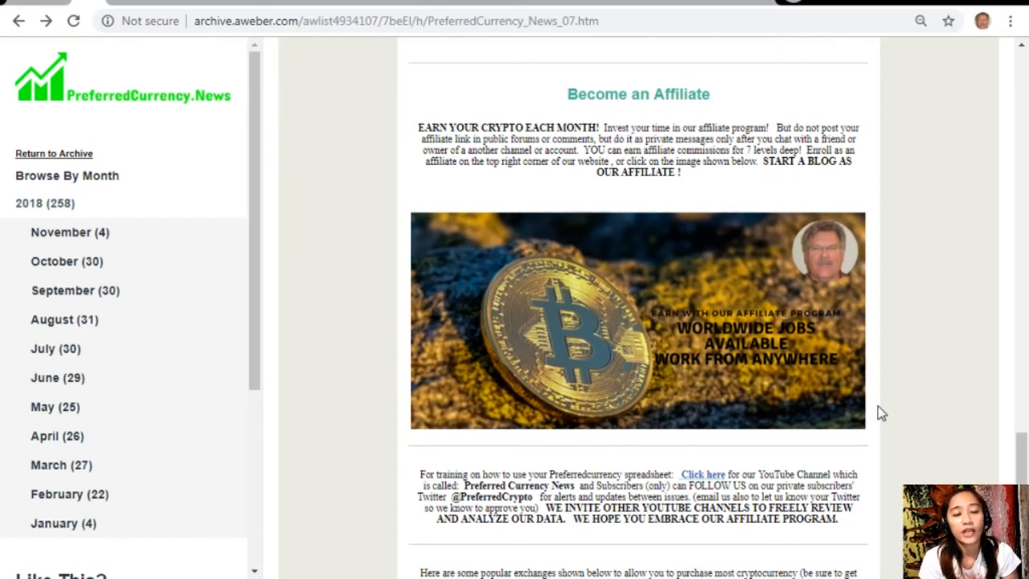
{"action": "mouse_move", "coordinate": [879, 395]}
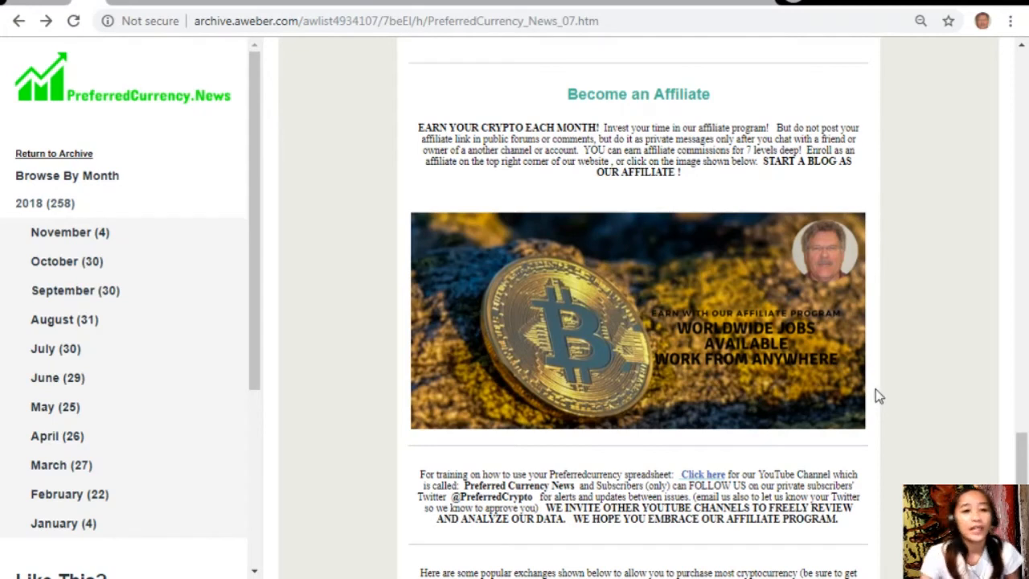
{"action": "mouse_move", "coordinate": [795, 361]}
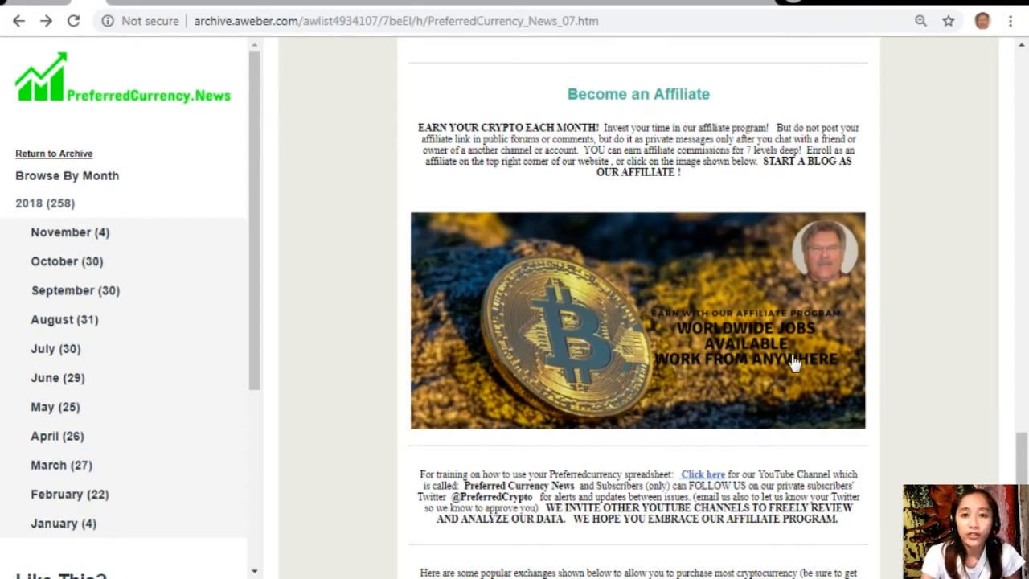
{"action": "mouse_move", "coordinate": [732, 325]}
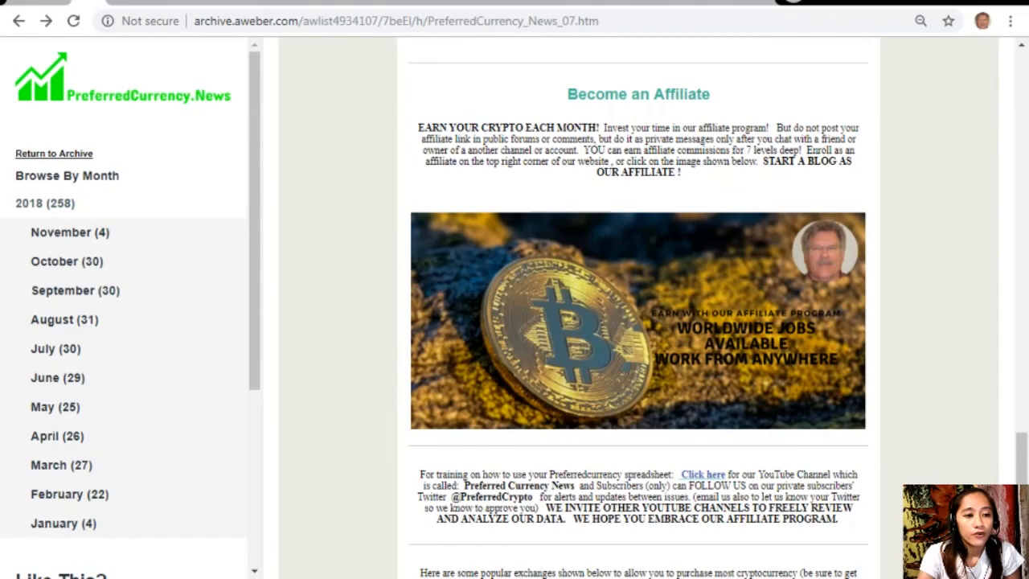
{"action": "mouse_move", "coordinate": [942, 279]}
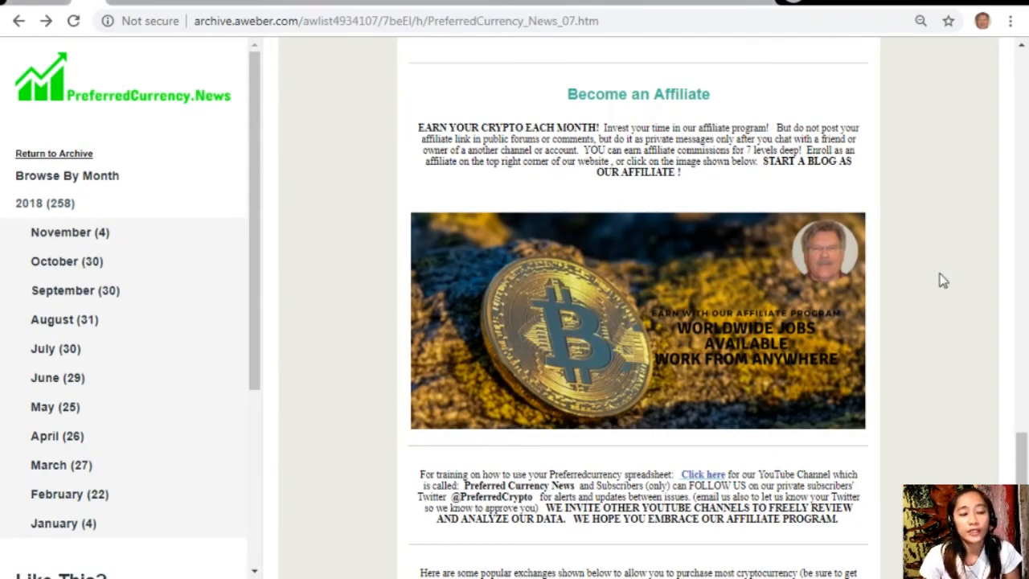
{"action": "mouse_move", "coordinate": [786, 477]}
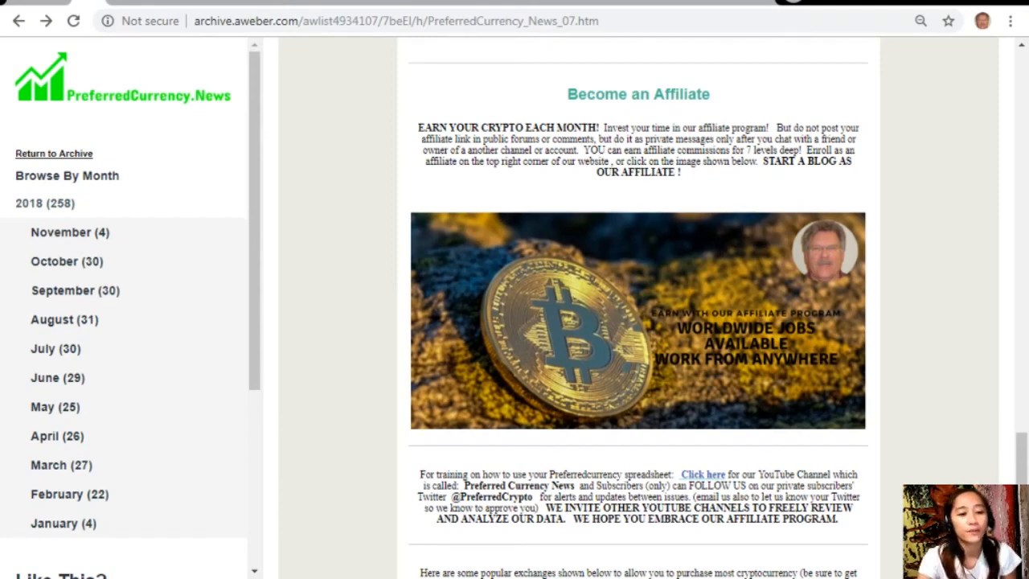
{"action": "scroll", "scroll_direction": "down", "scroll_amount": 3}
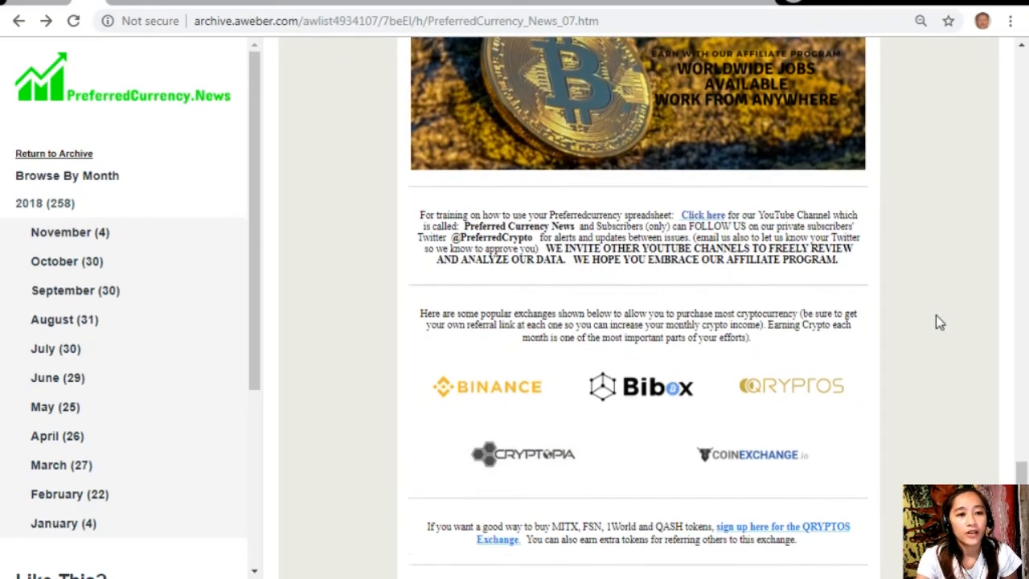
Scroll to the newsletter's end showing the tips section, Skype contact, disclaimer and 'Powered by AWeber' footer.
{"action": "scroll", "scroll_direction": "down", "scroll_amount": 3}
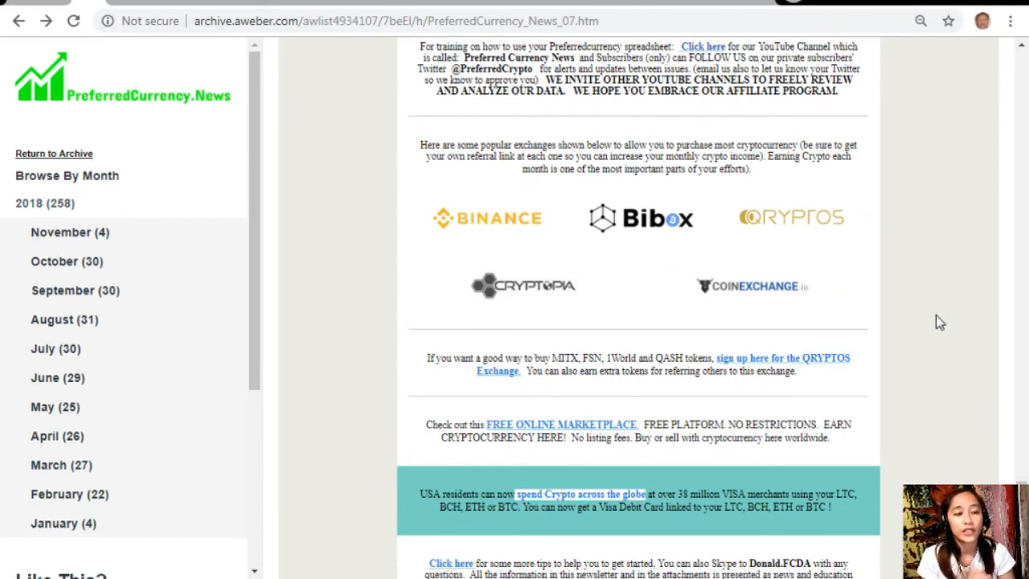
{"action": "mouse_move", "coordinate": [454, 191]}
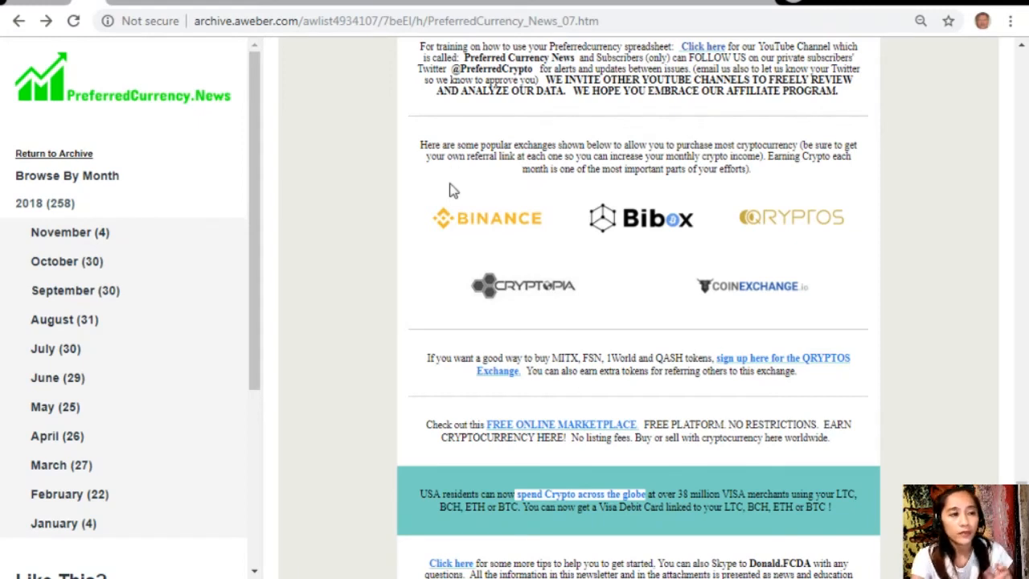
{"action": "mouse_move", "coordinate": [455, 155]}
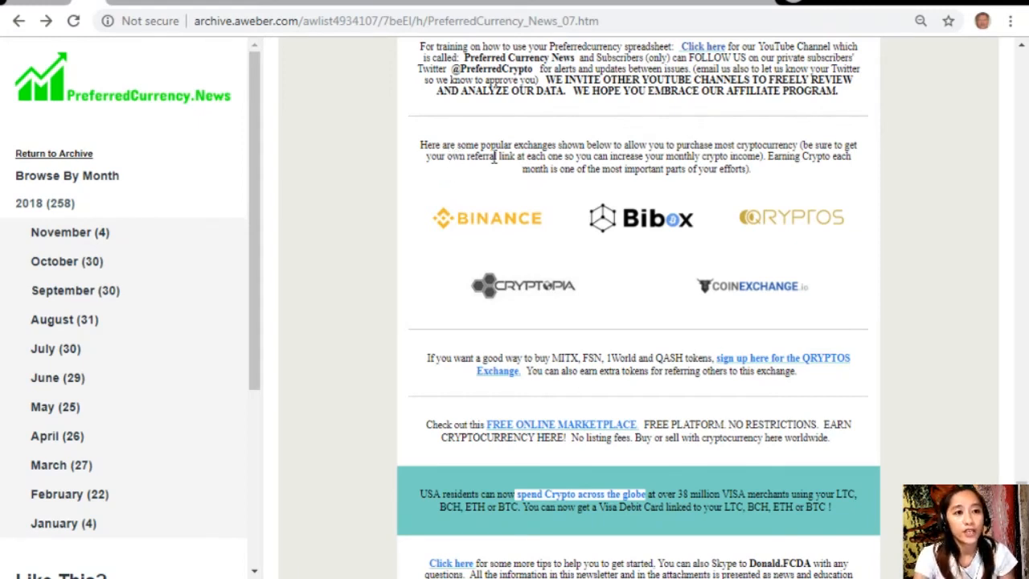
{"action": "mouse_move", "coordinate": [777, 157]}
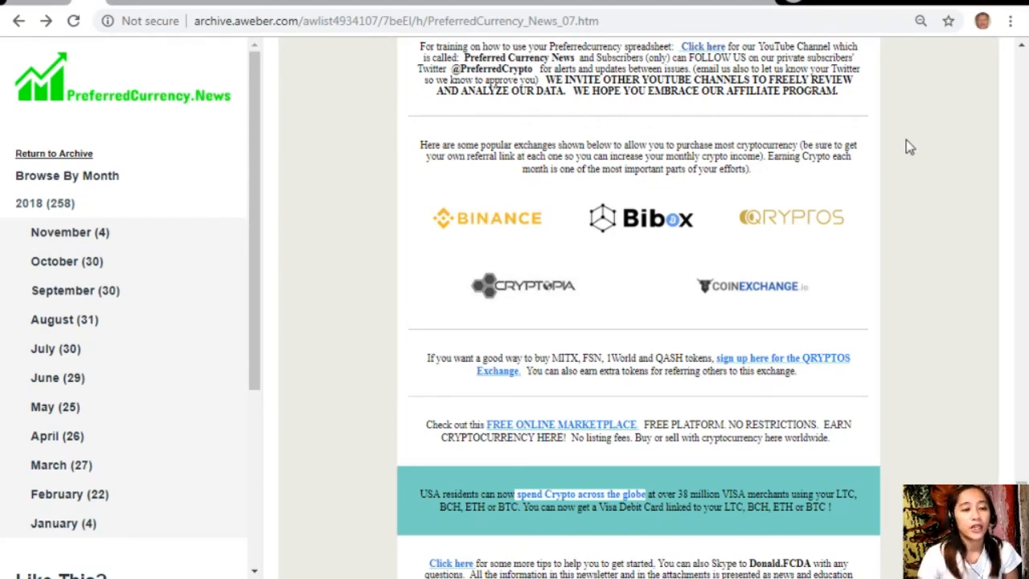
{"action": "mouse_move", "coordinate": [521, 245]}
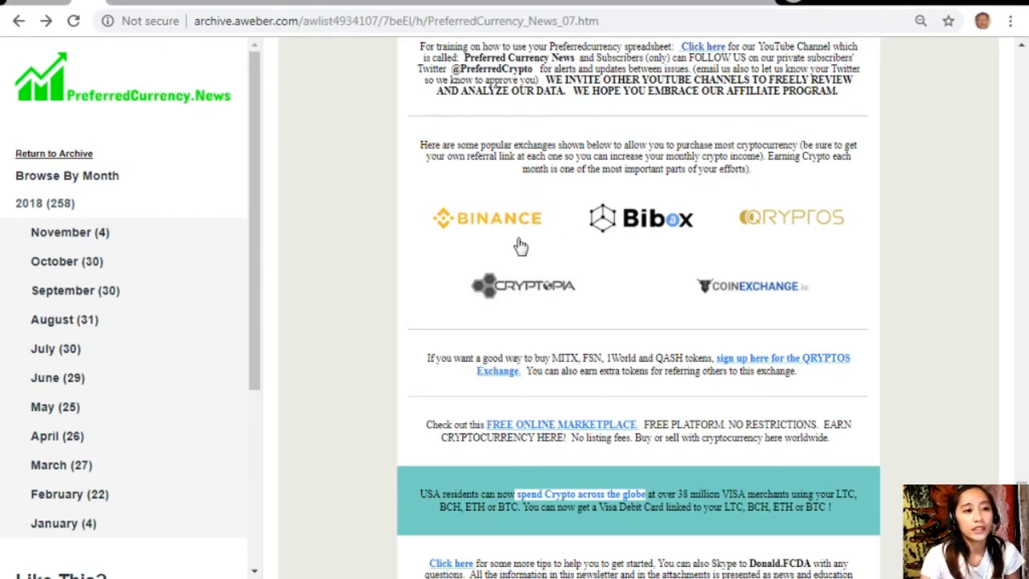
{"action": "mouse_move", "coordinate": [727, 250]}
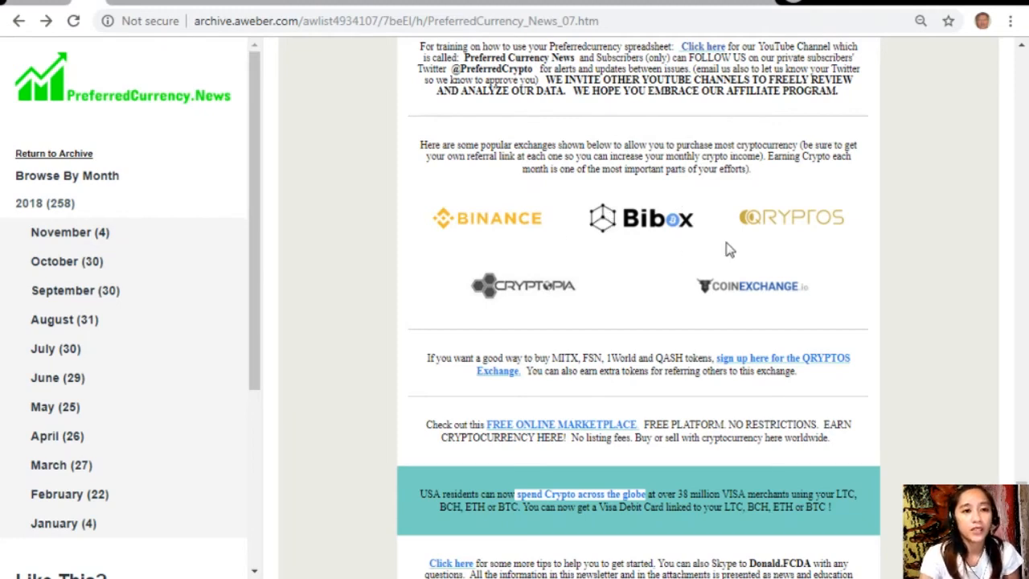
{"action": "mouse_move", "coordinate": [719, 325]}
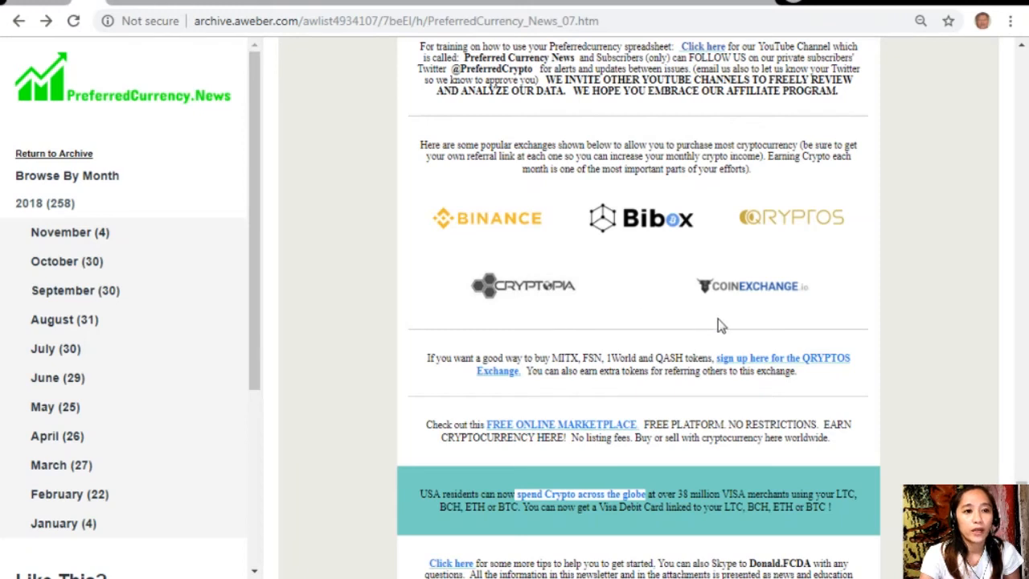
{"action": "mouse_move", "coordinate": [417, 384]}
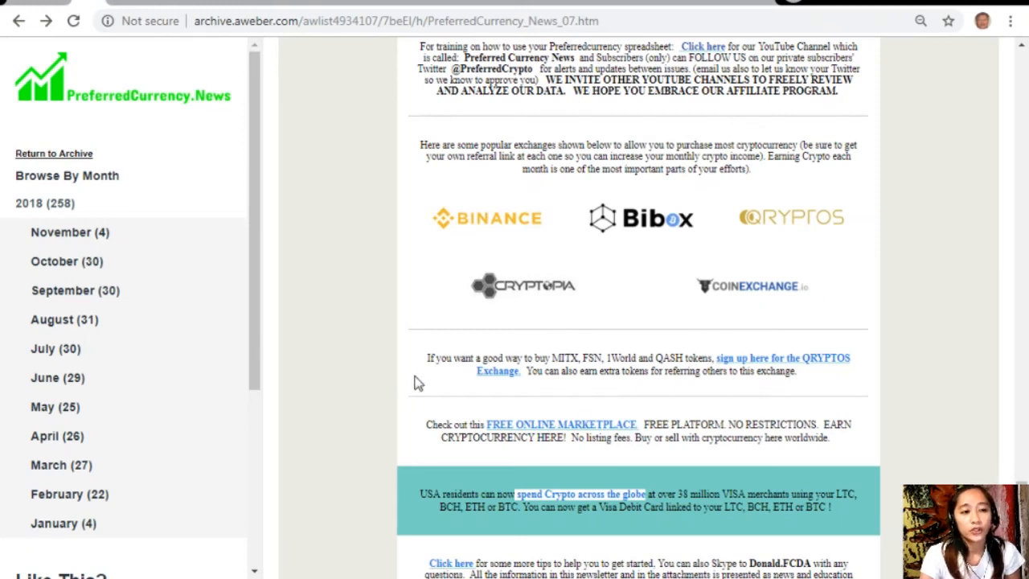
{"action": "mouse_move", "coordinate": [539, 374]}
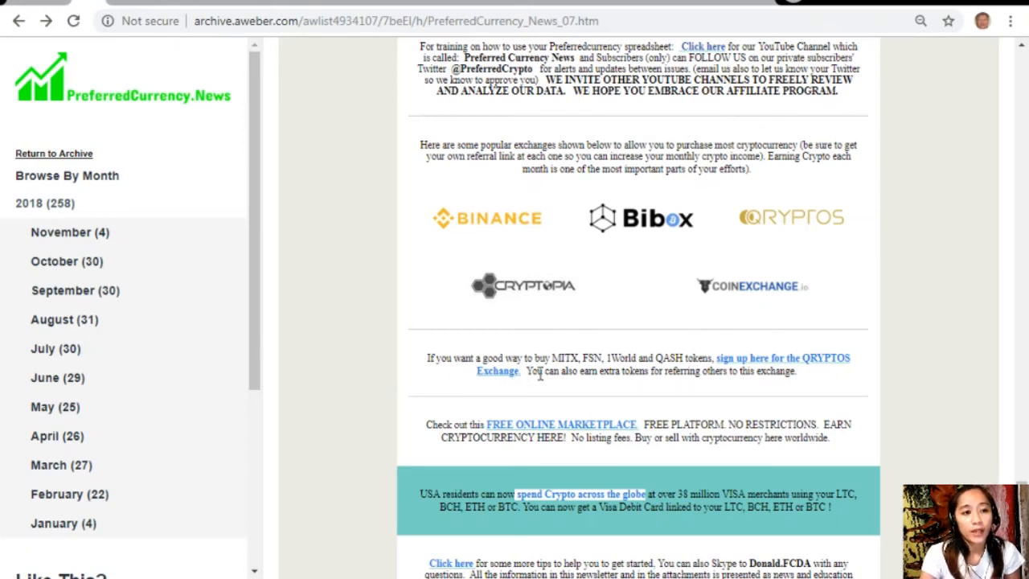
{"action": "mouse_move", "coordinate": [590, 371]}
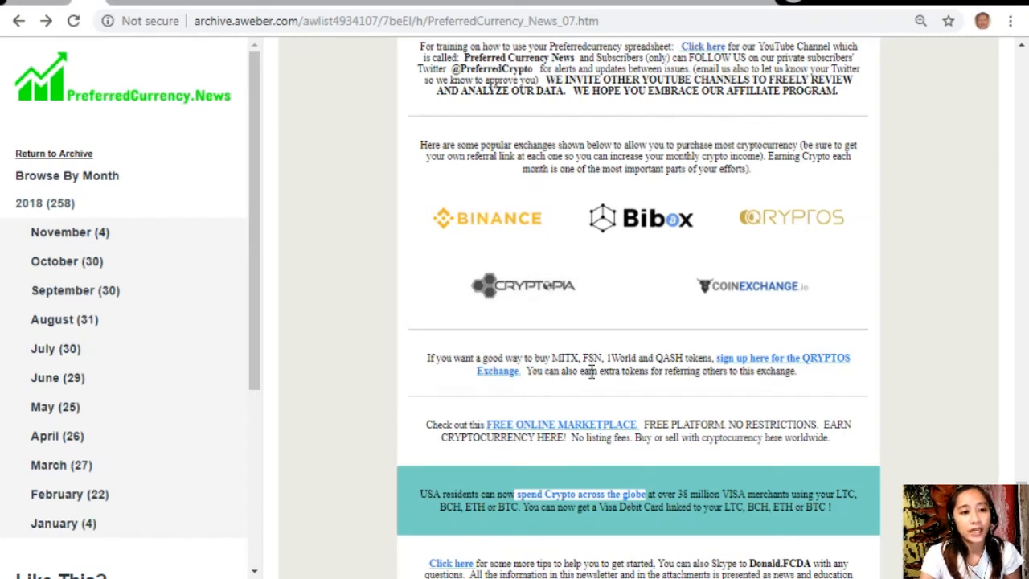
{"action": "mouse_move", "coordinate": [708, 374]}
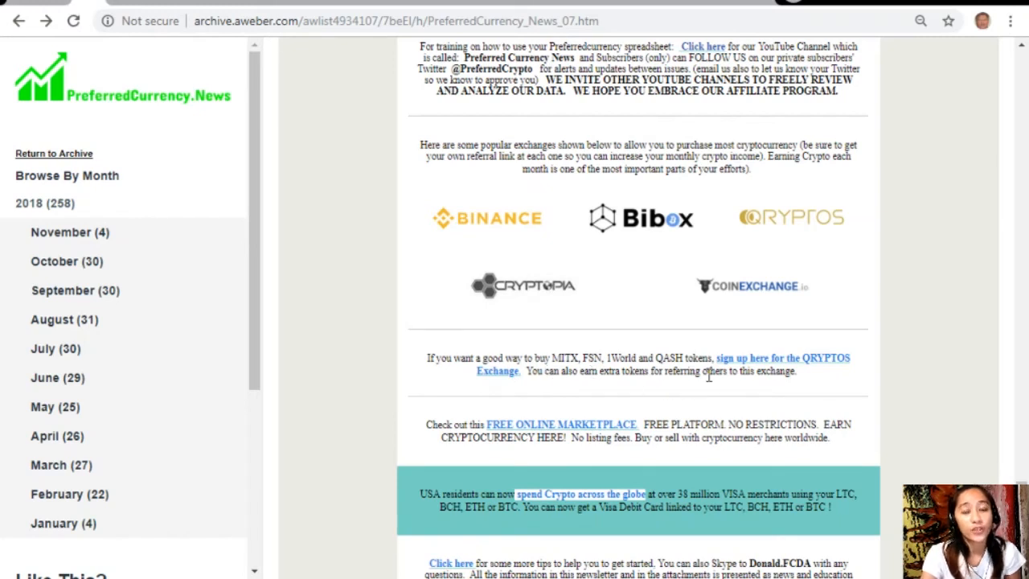
{"action": "mouse_move", "coordinate": [829, 381]}
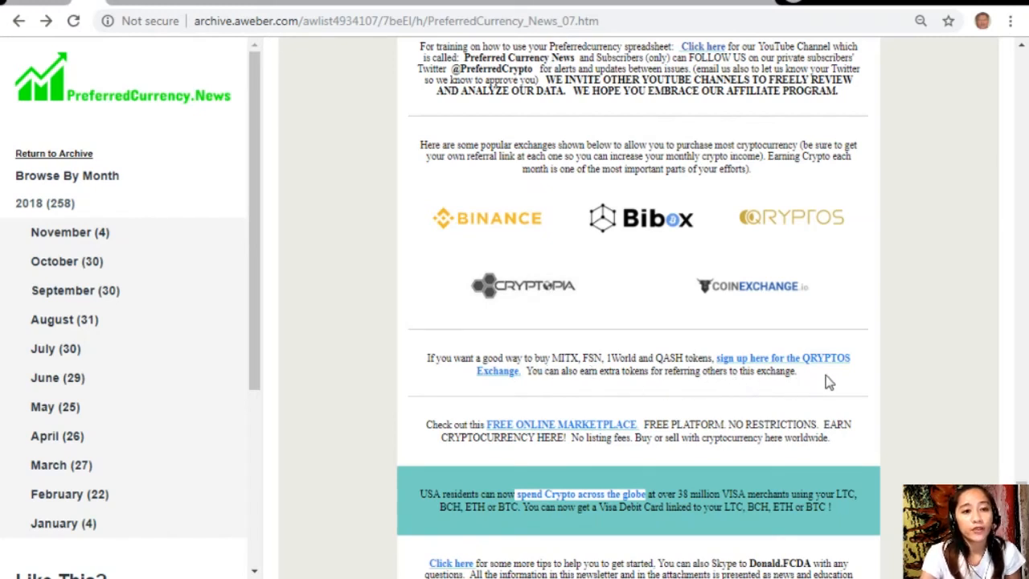
{"action": "mouse_move", "coordinate": [557, 394]}
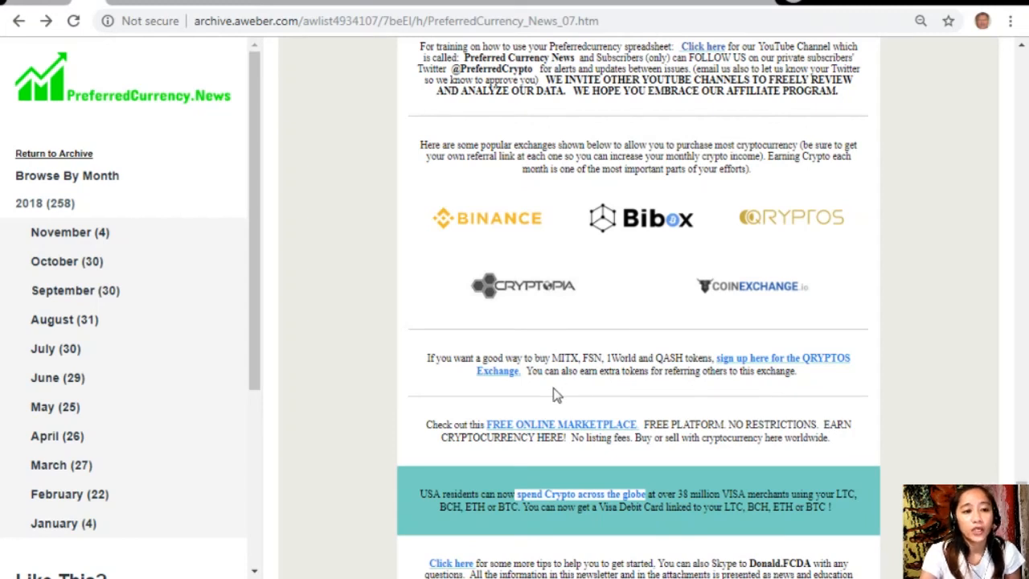
{"action": "mouse_move", "coordinate": [697, 400]}
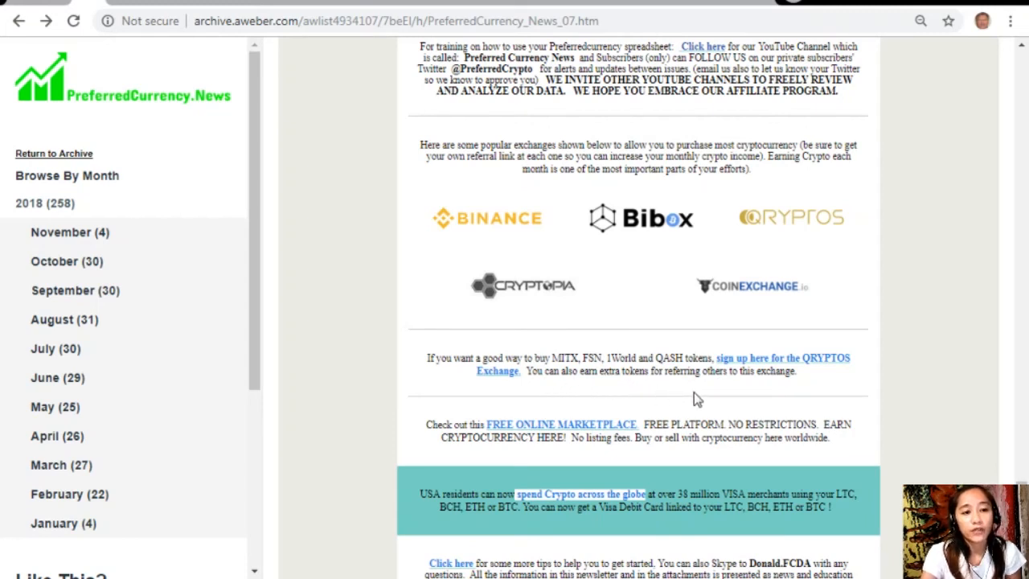
{"action": "mouse_move", "coordinate": [709, 453]}
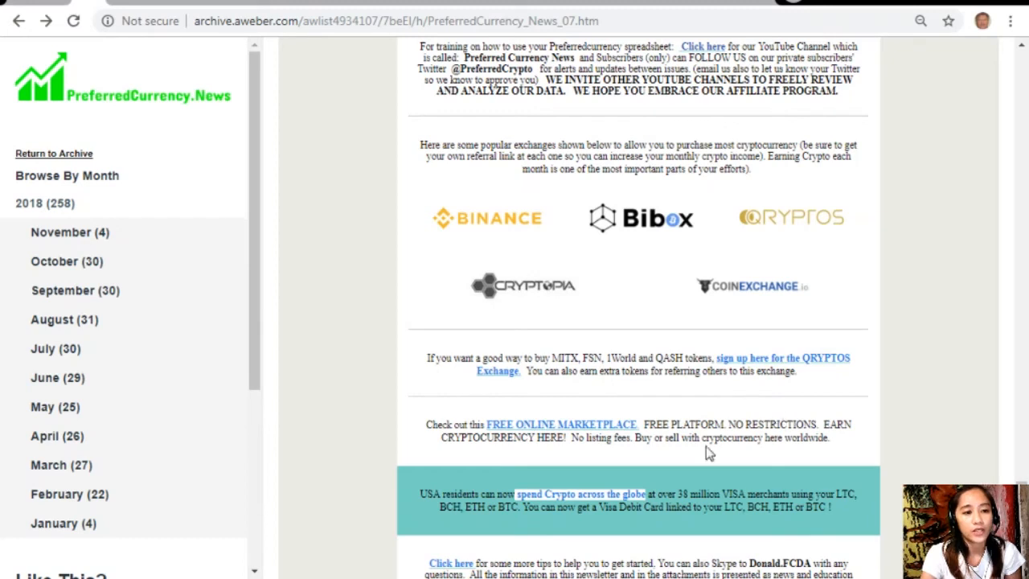
{"action": "mouse_move", "coordinate": [476, 437]}
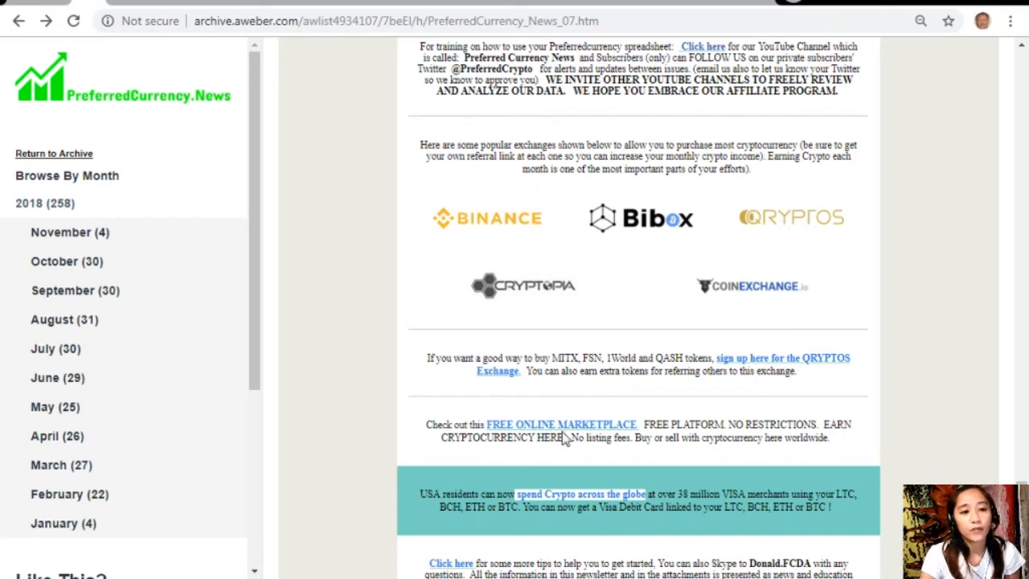
{"action": "mouse_move", "coordinate": [753, 455]}
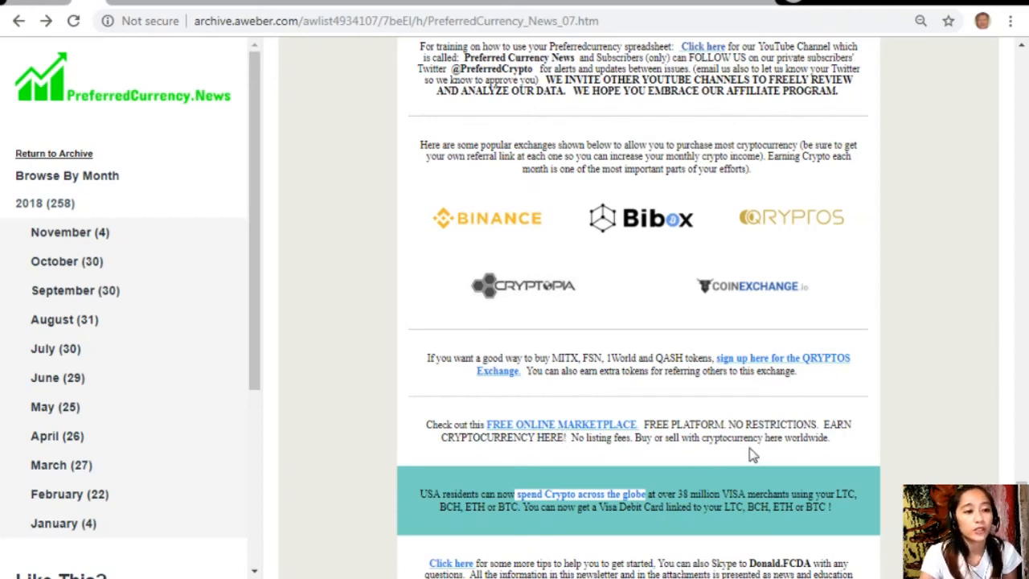
{"action": "mouse_move", "coordinate": [748, 434]}
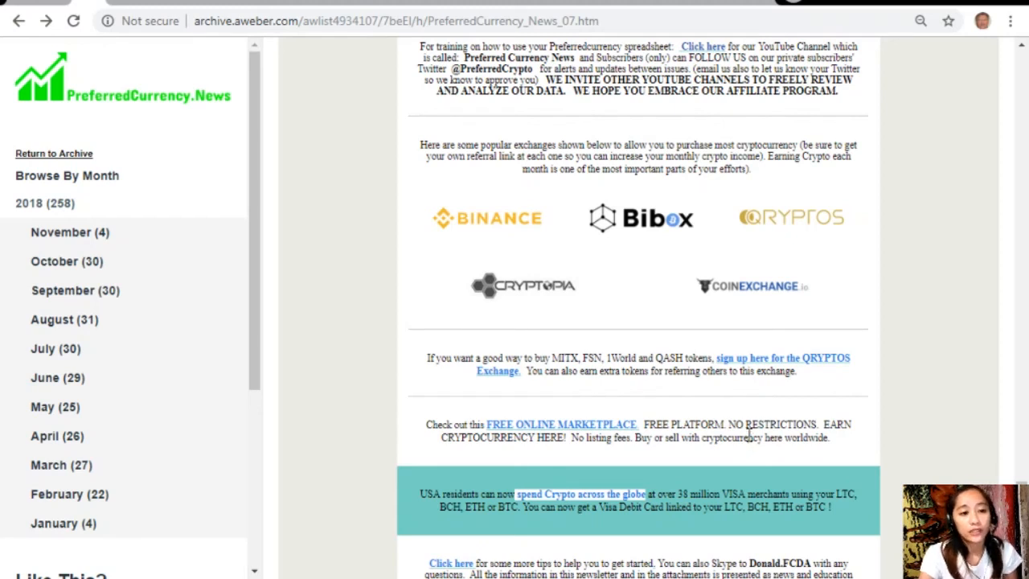
{"action": "mouse_move", "coordinate": [804, 341]}
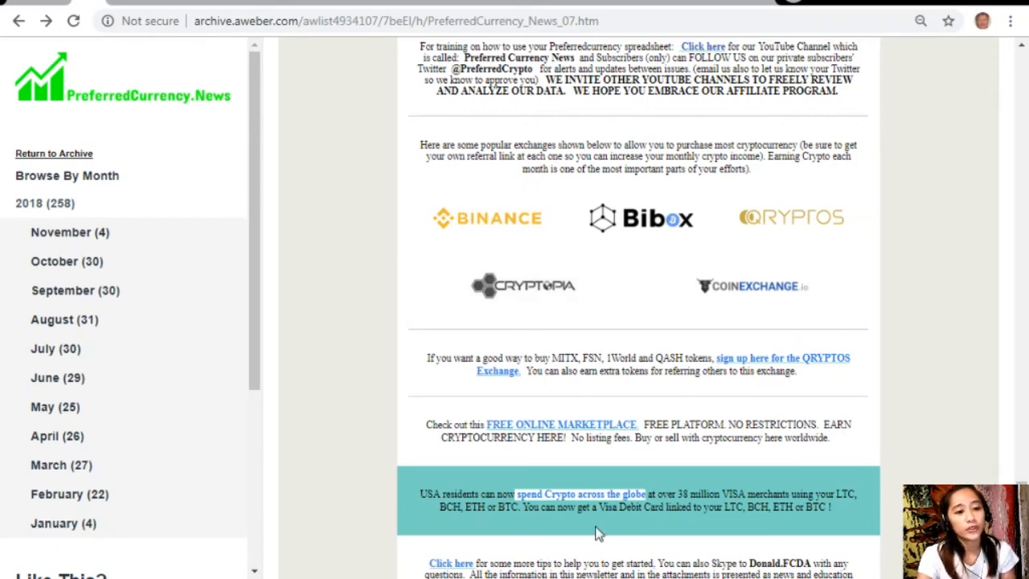
{"action": "mouse_move", "coordinate": [492, 510]}
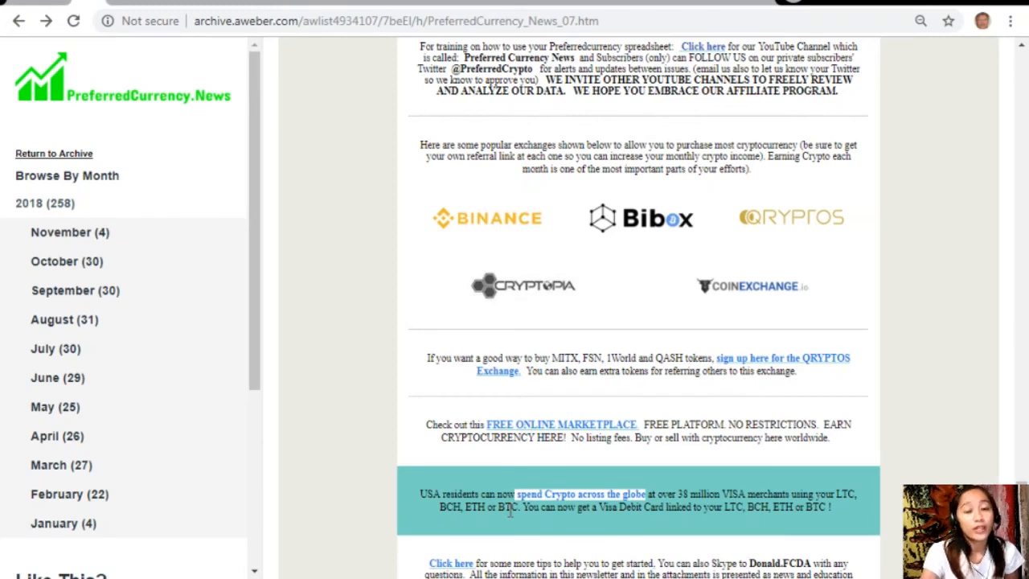
{"action": "mouse_move", "coordinate": [815, 342]}
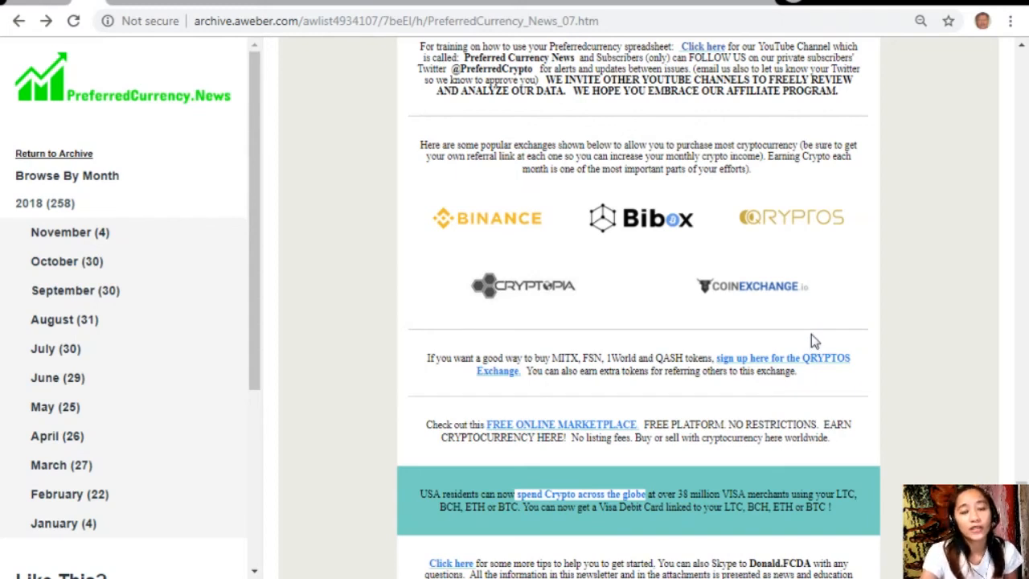
{"action": "mouse_move", "coordinate": [818, 432]}
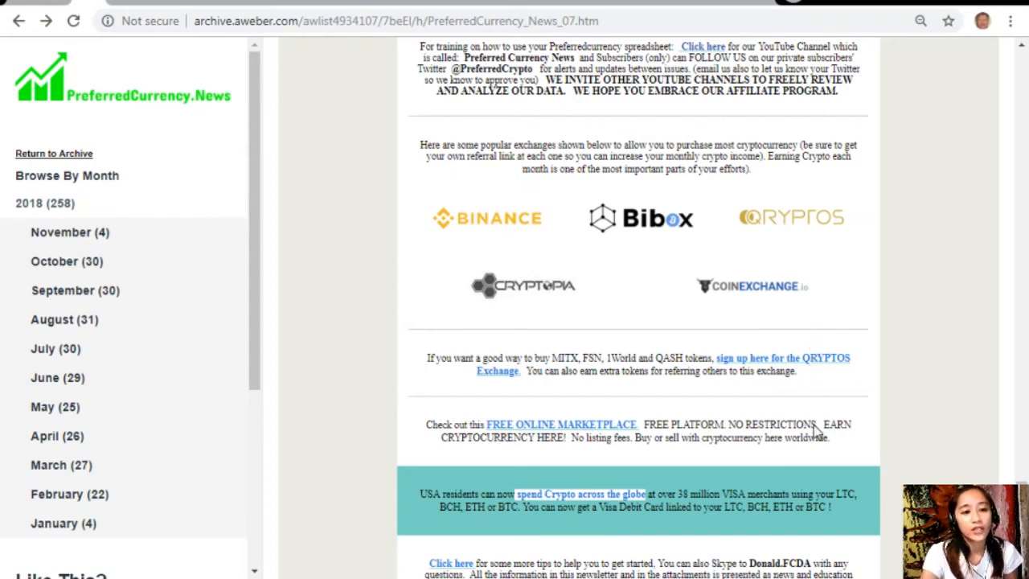
{"action": "scroll", "scroll_direction": "down", "scroll_amount": 3}
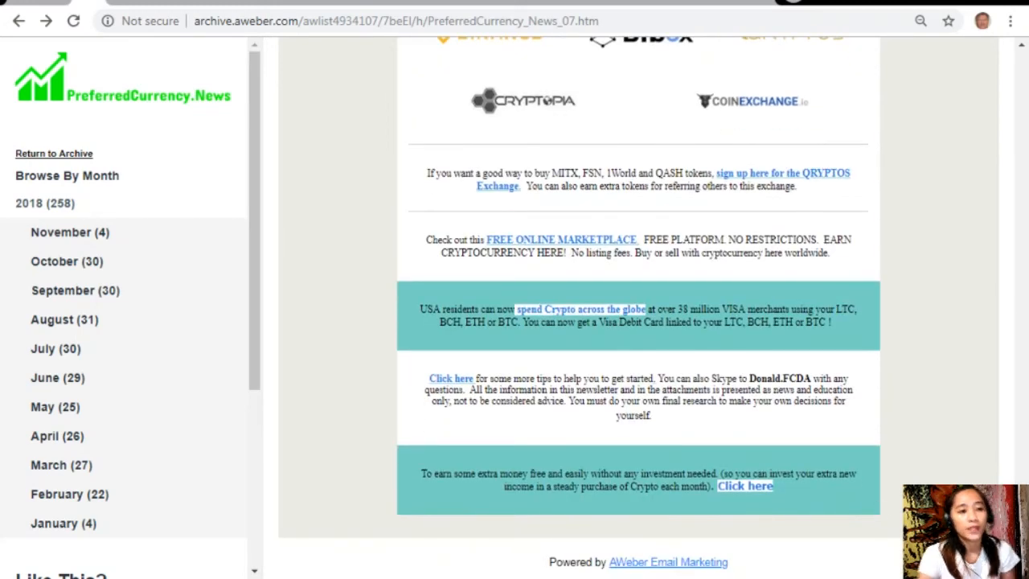
{"action": "mouse_move", "coordinate": [459, 399]}
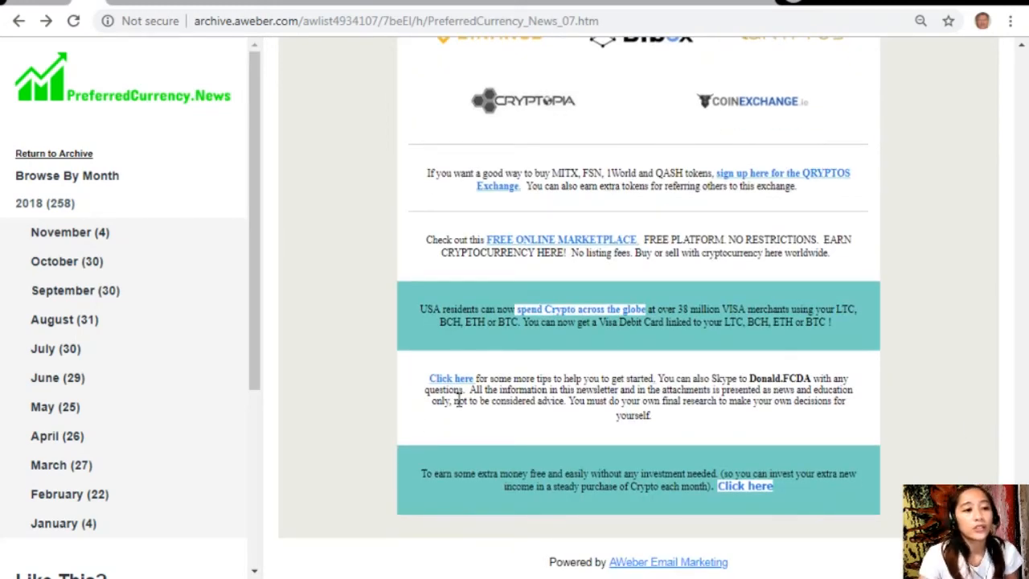
{"action": "mouse_move", "coordinate": [461, 393]}
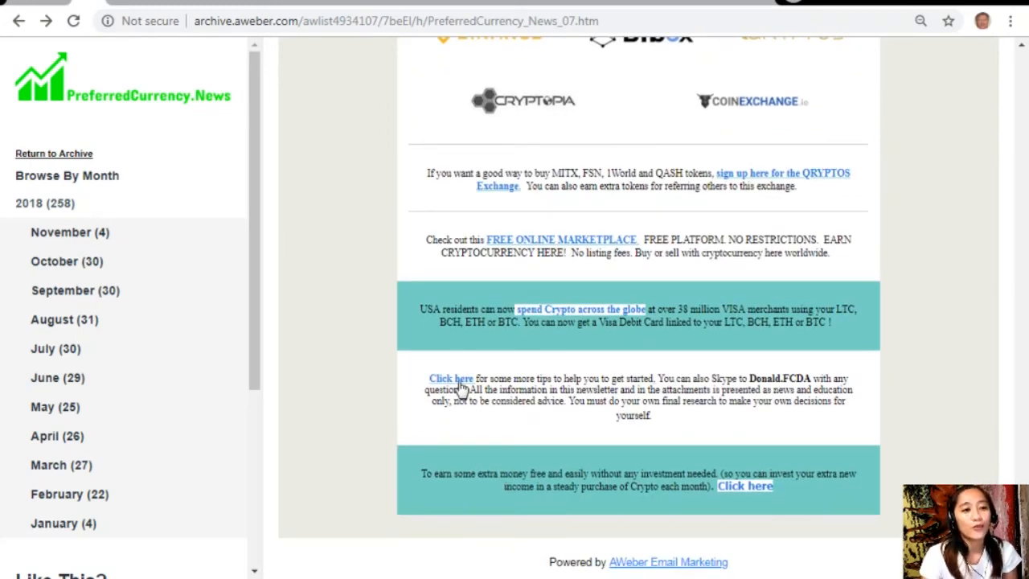